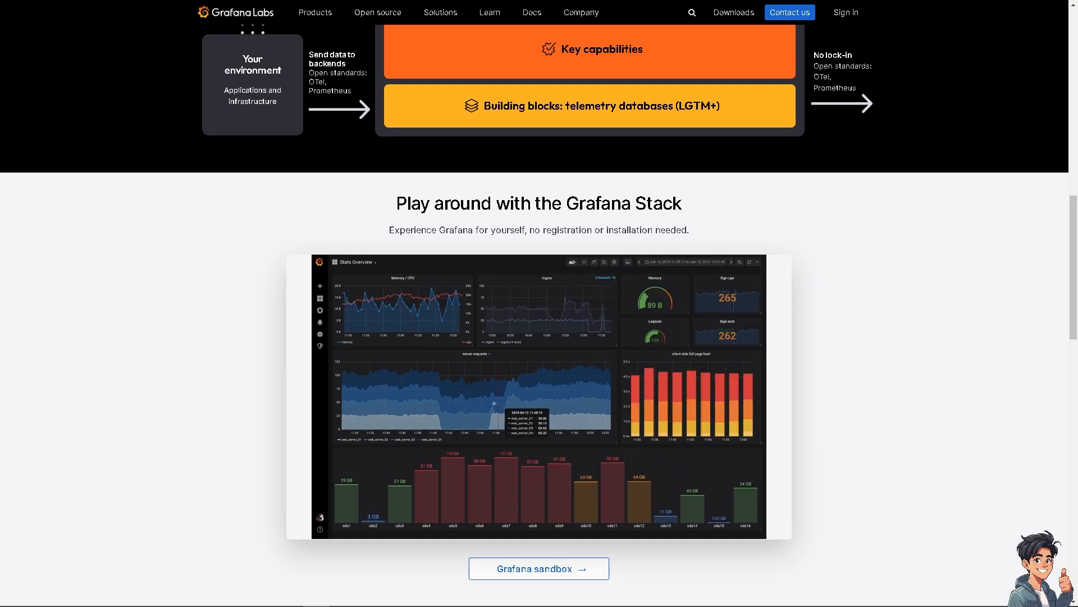
Step: View the server requests panel on its own in the sandbox, then go to Sign in
left_click(483, 353)
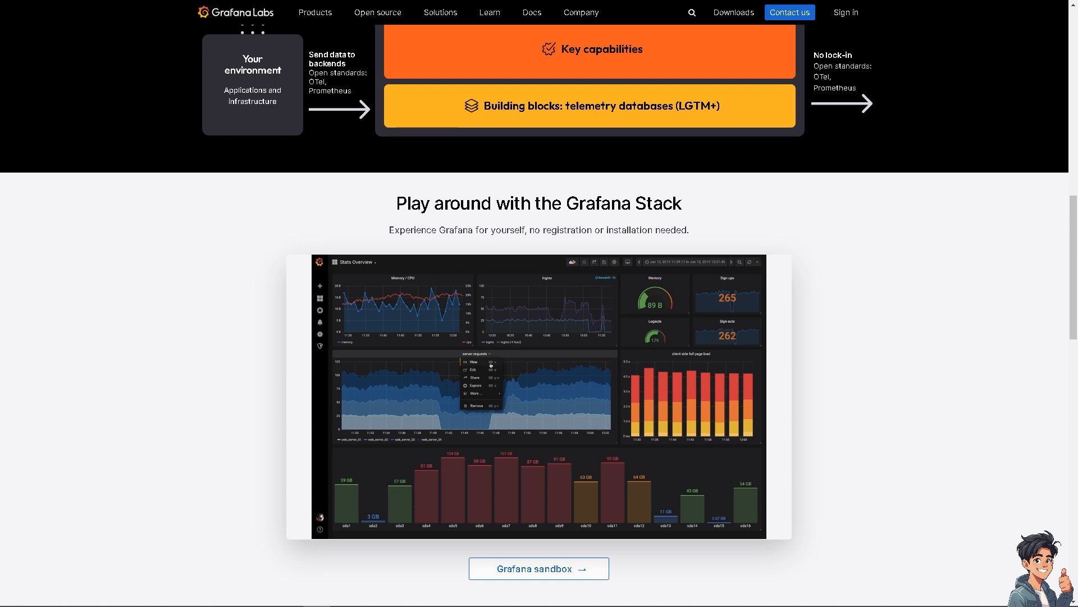
left_click(473, 363)
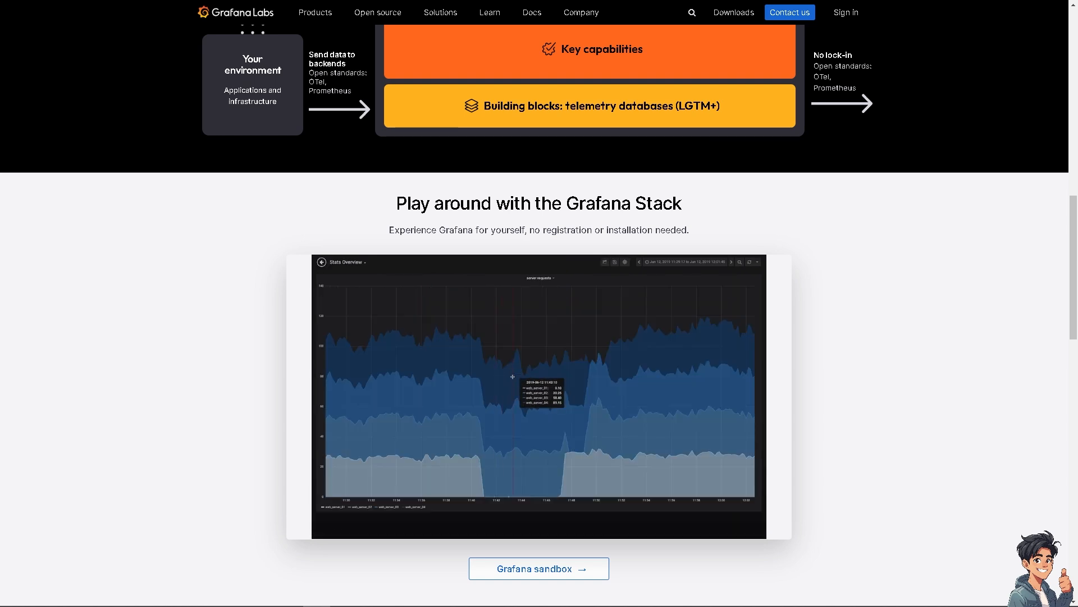
left_click(683, 261)
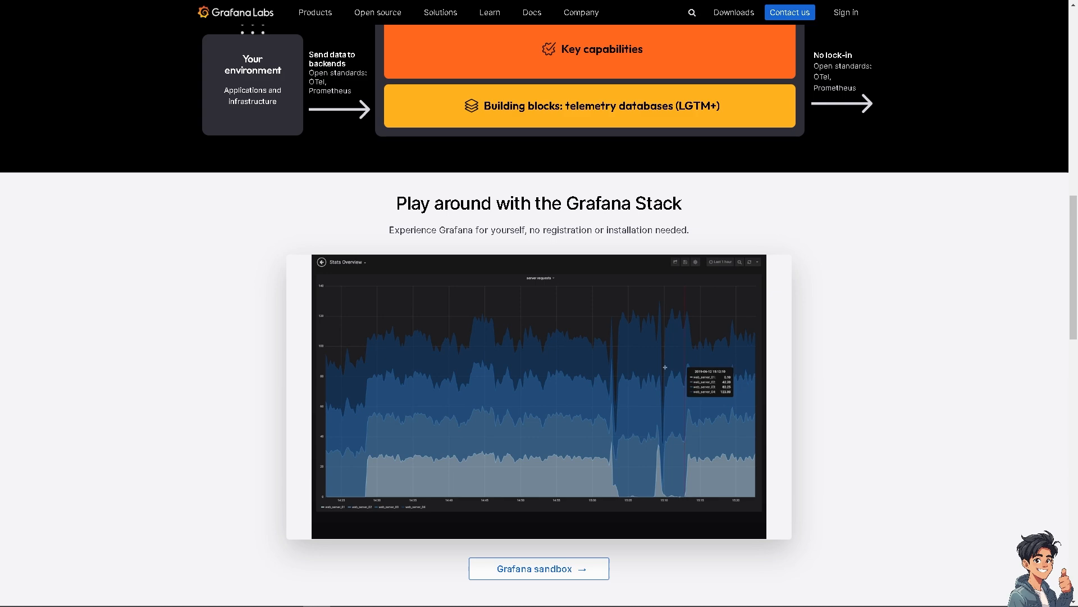
scroll("up", 3)
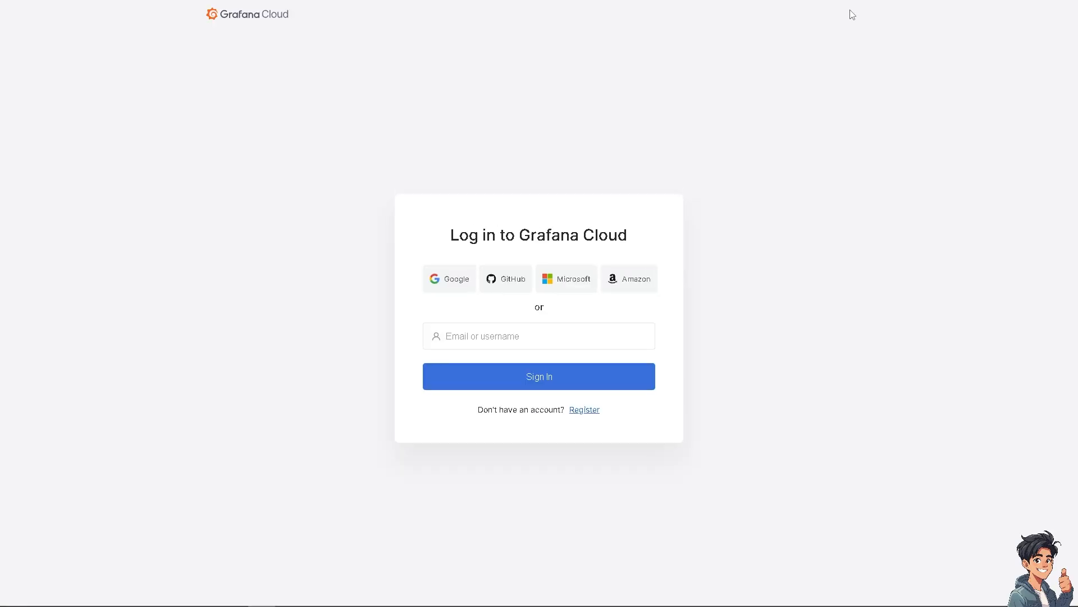
Step: Log in to Grafana Cloud and reach the GrafanaCloud dashboards folder
left_click(584, 409)
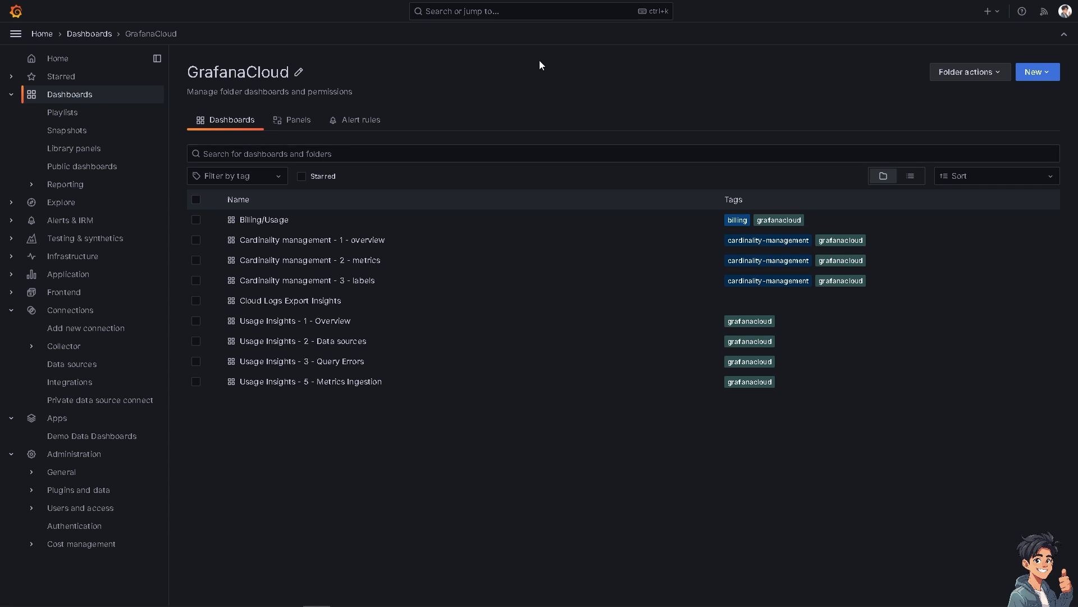
mouse_move(182, 66)
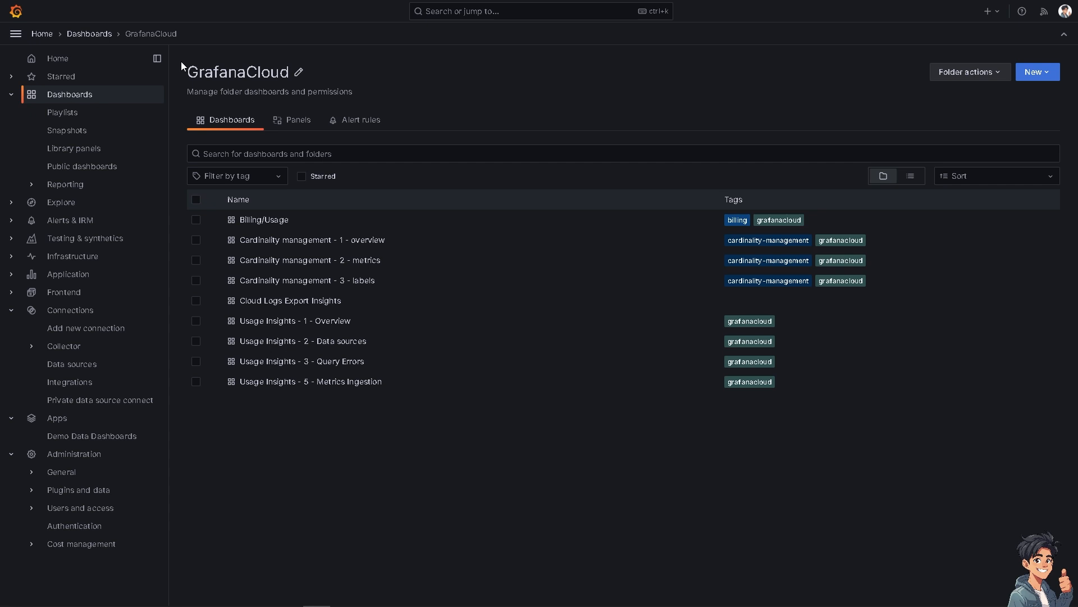
mouse_move(81, 166)
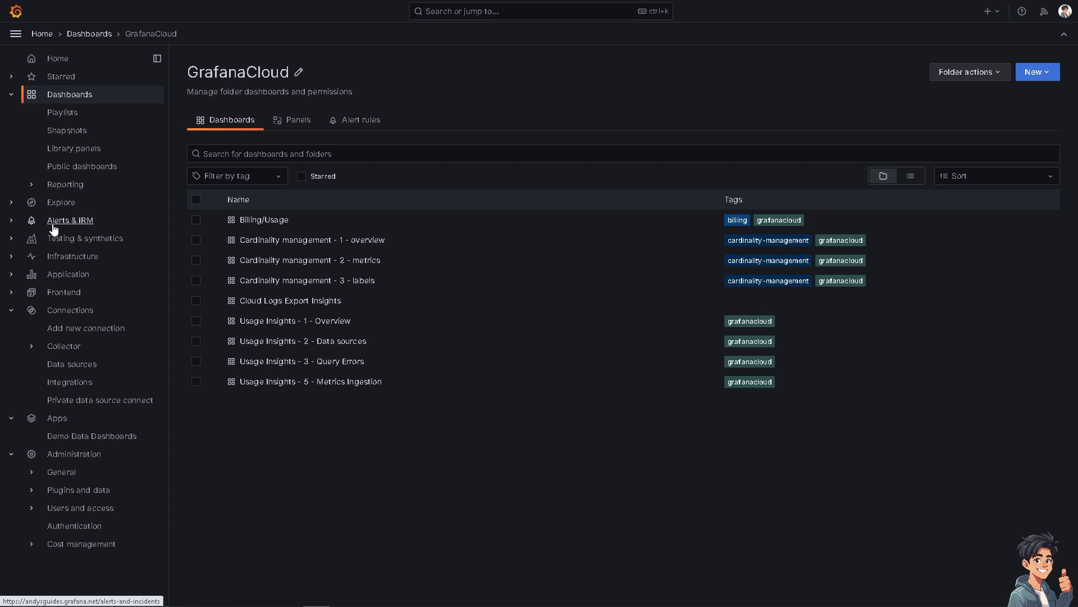
Step: Expand Alerts & IRM in the sidebar and go to the Alerting overview
left_click(69, 220)
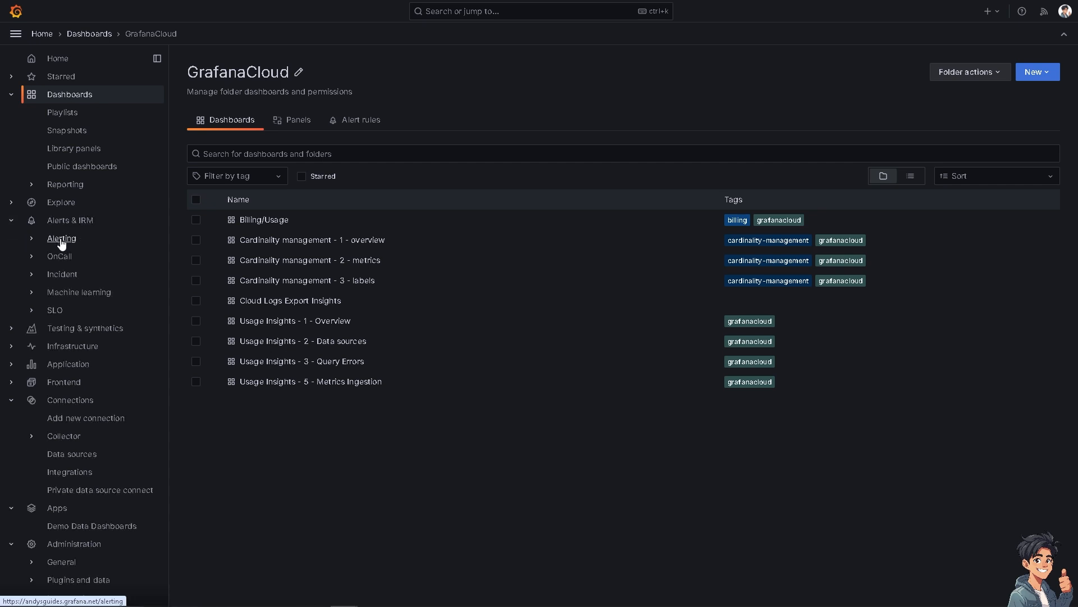
left_click(60, 238)
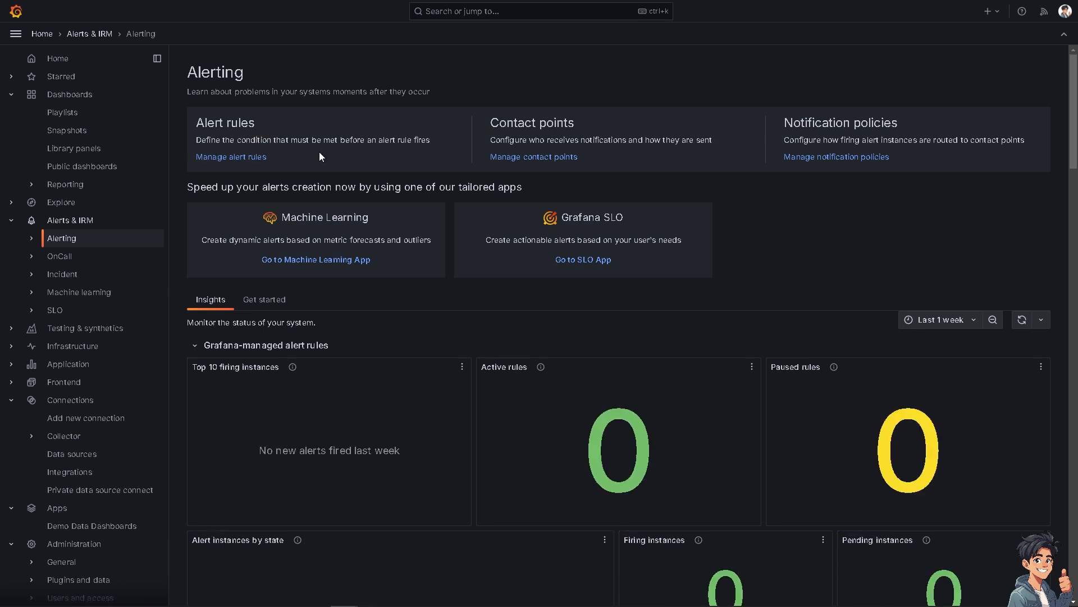
mouse_move(321, 159)
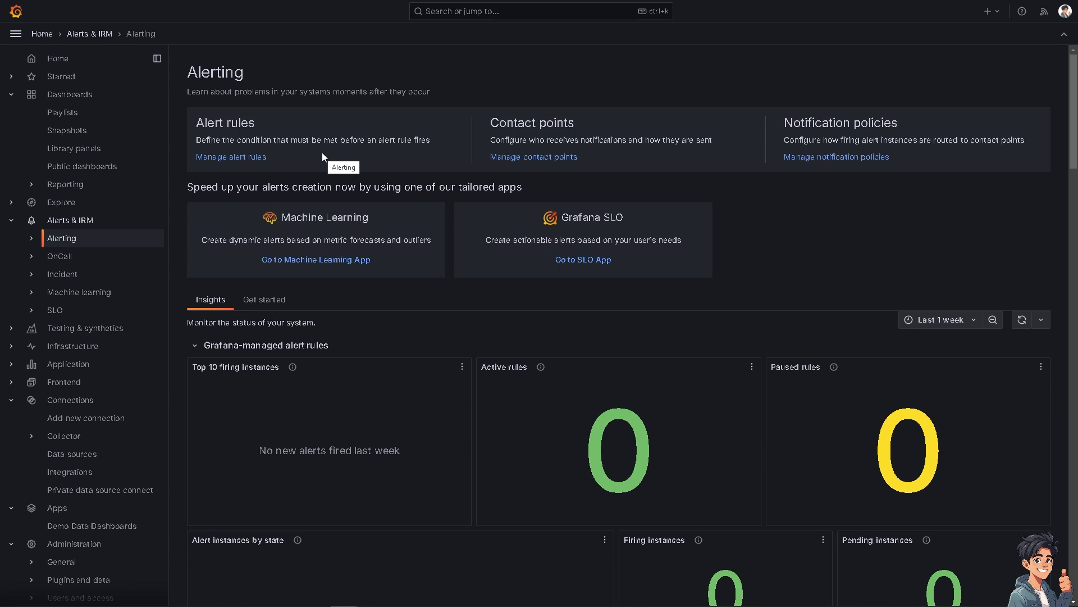
mouse_move(533, 137)
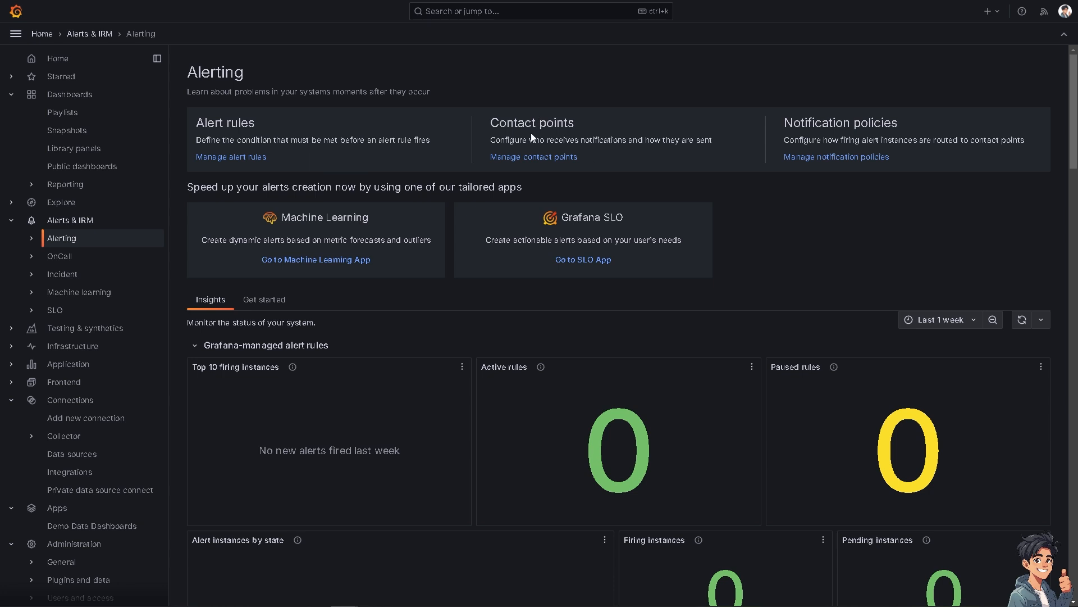
mouse_move(534, 137)
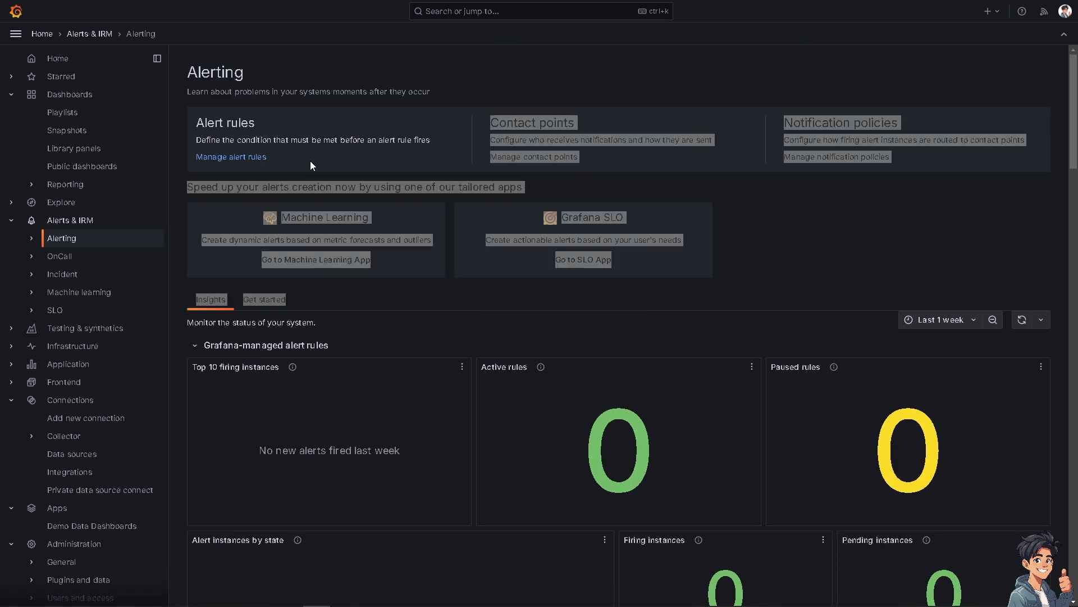
Step: Go to the Alert rules list via Manage alert rules
left_click(231, 157)
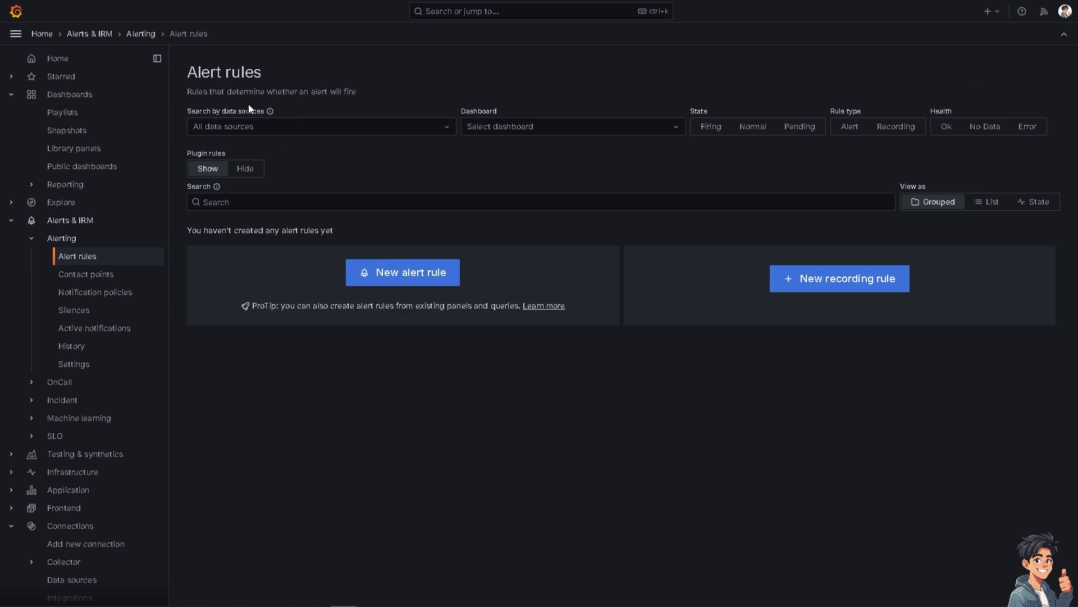
mouse_move(364, 102)
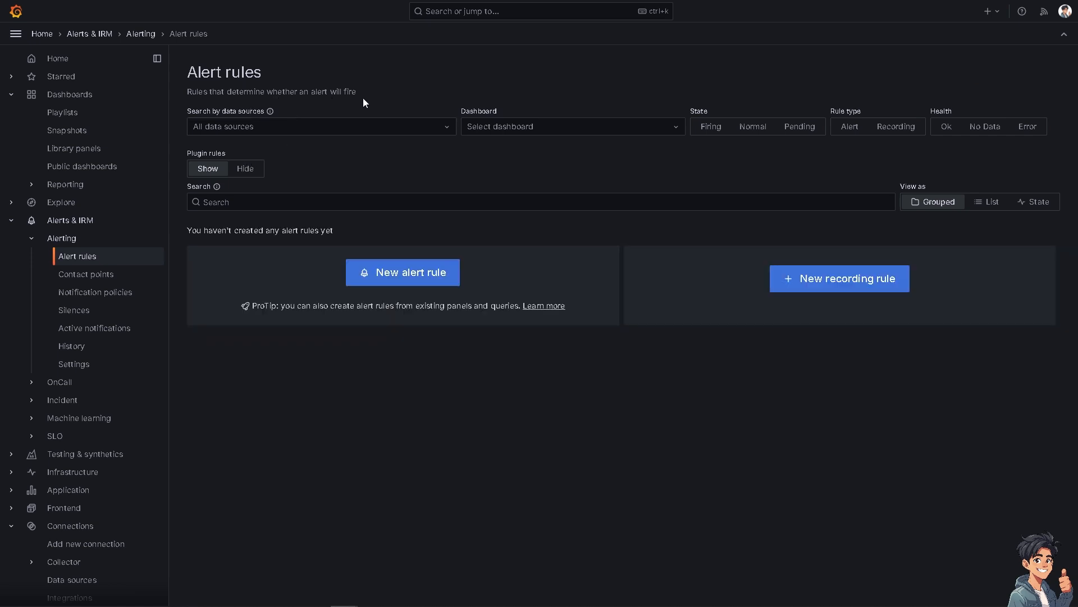
Step: Filter the alert rules by the alert-state-history data source
left_click(321, 126)
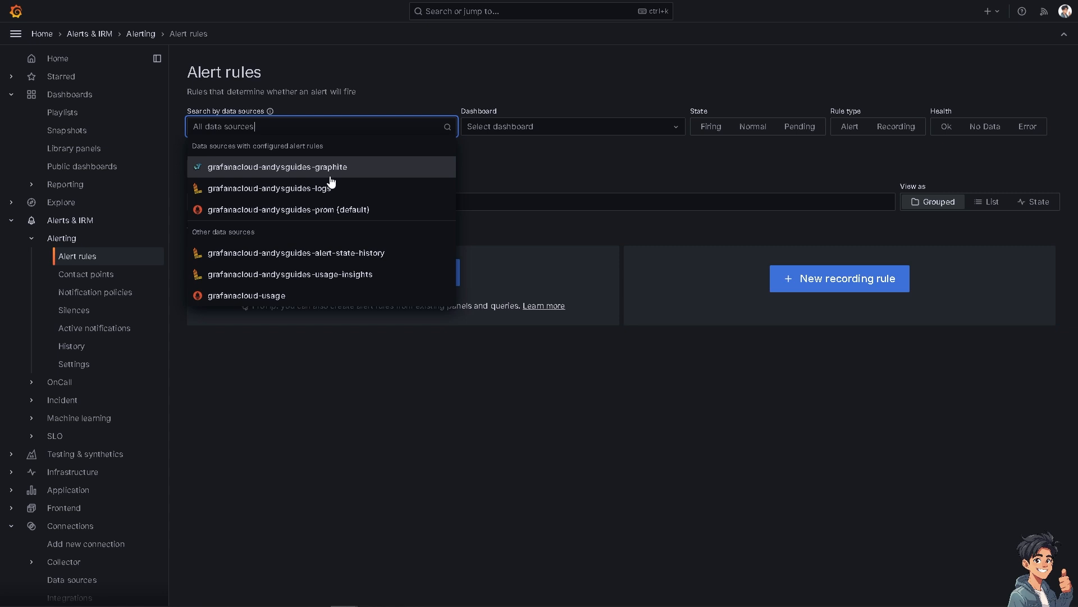
mouse_move(307, 210)
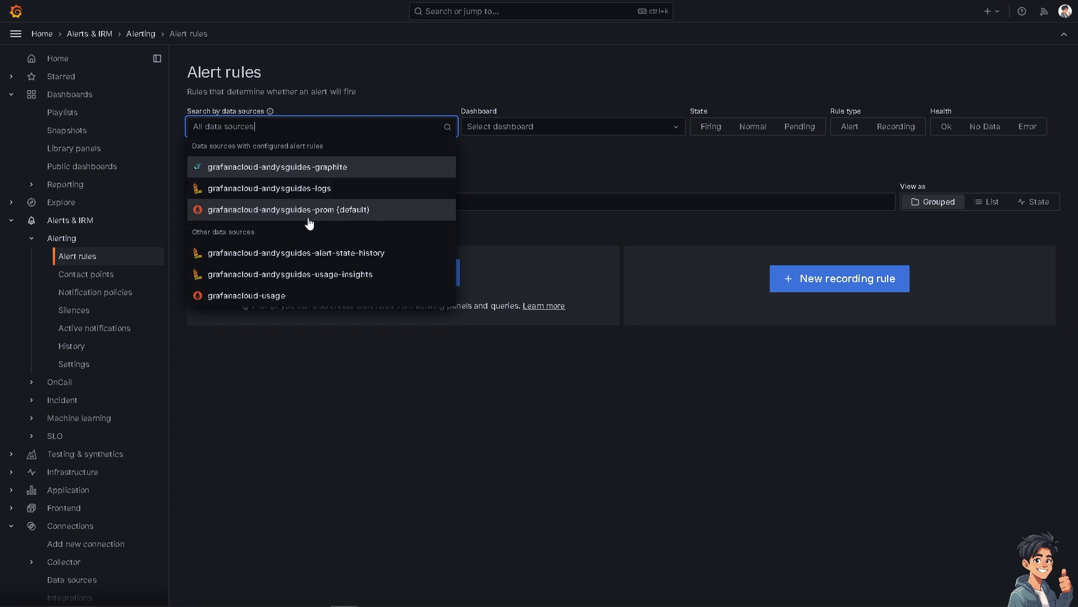
mouse_move(247, 274)
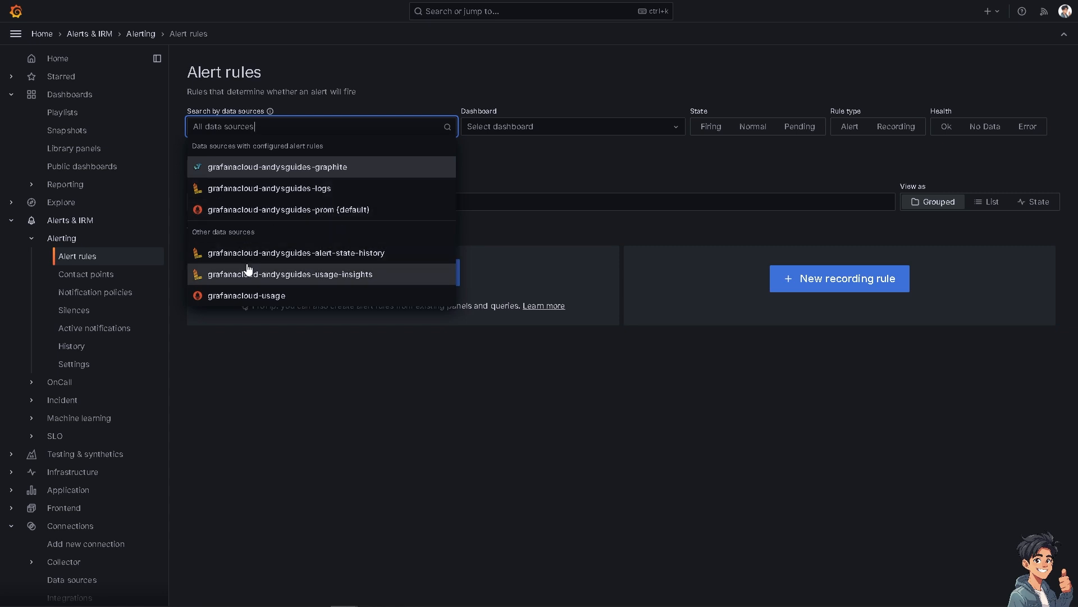
mouse_move(356, 279)
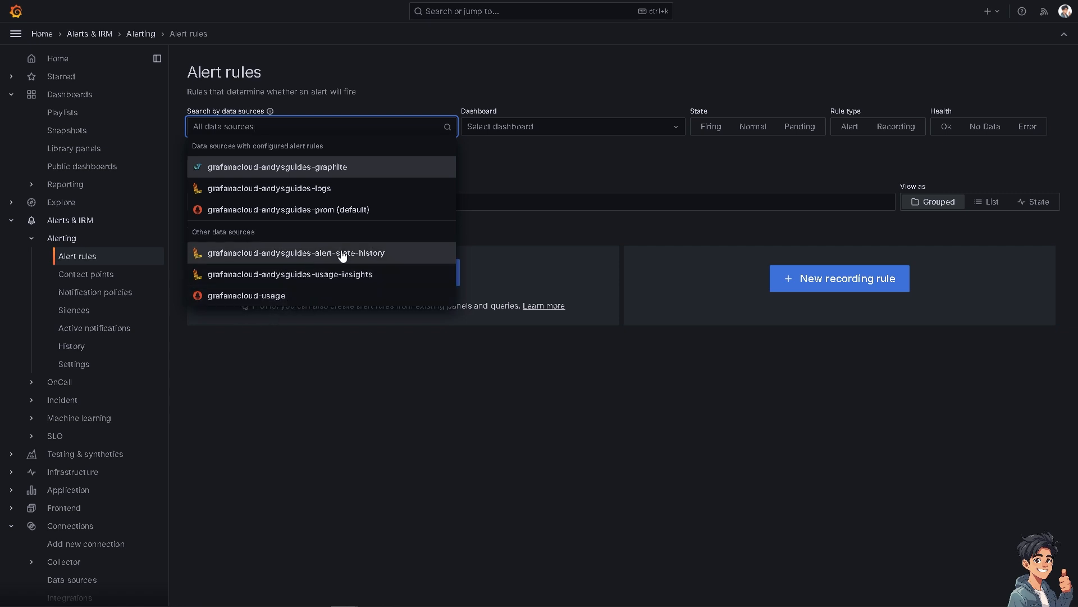
left_click(295, 253)
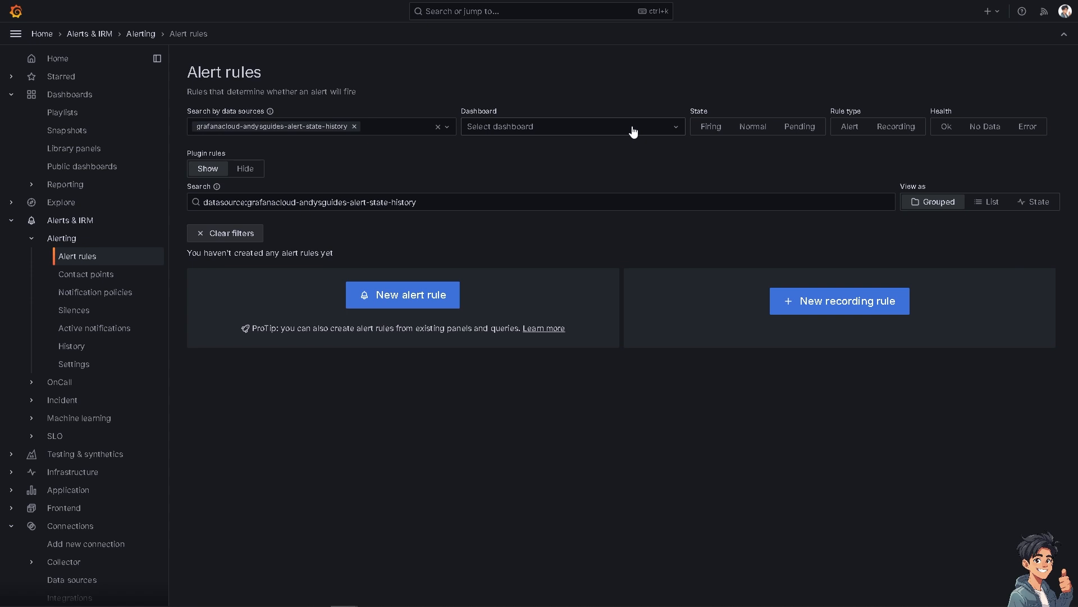
Step: Add a Dashboard filter set to OnCall Insights
left_click(570, 126)
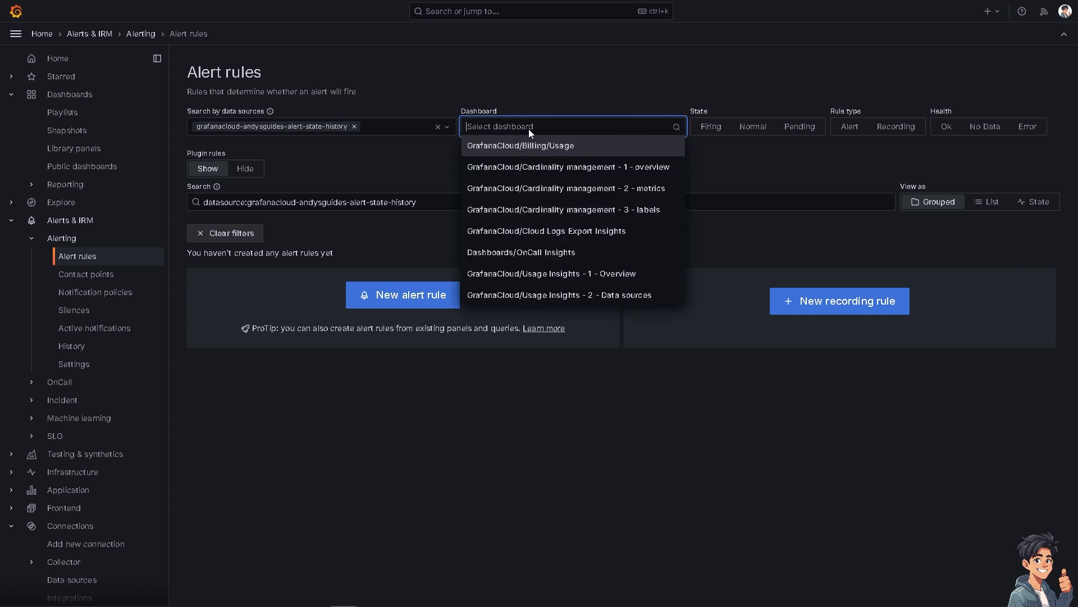
mouse_move(529, 134)
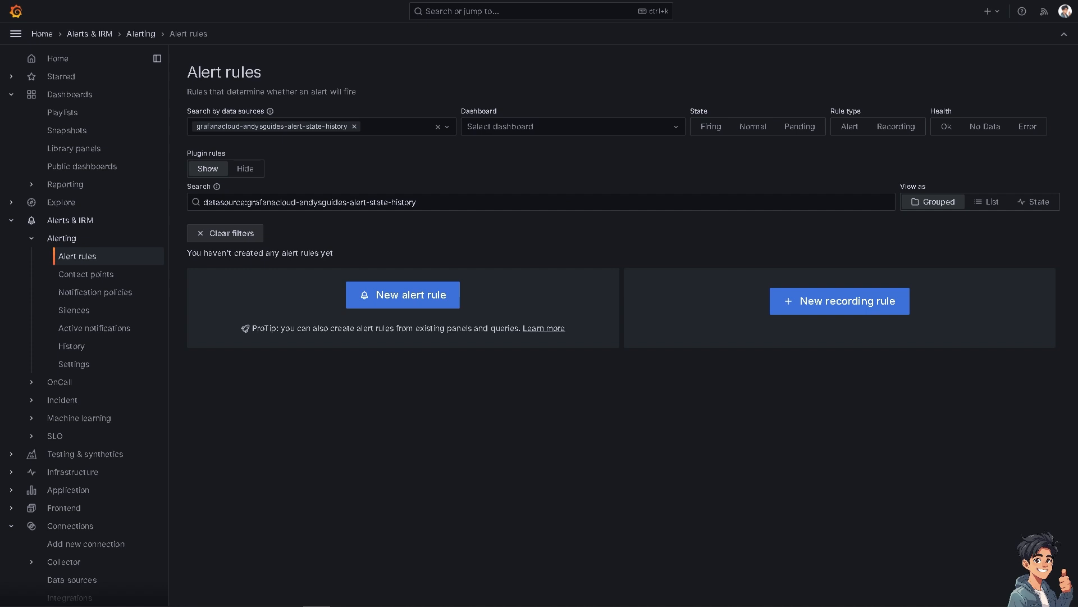
left_click(570, 125)
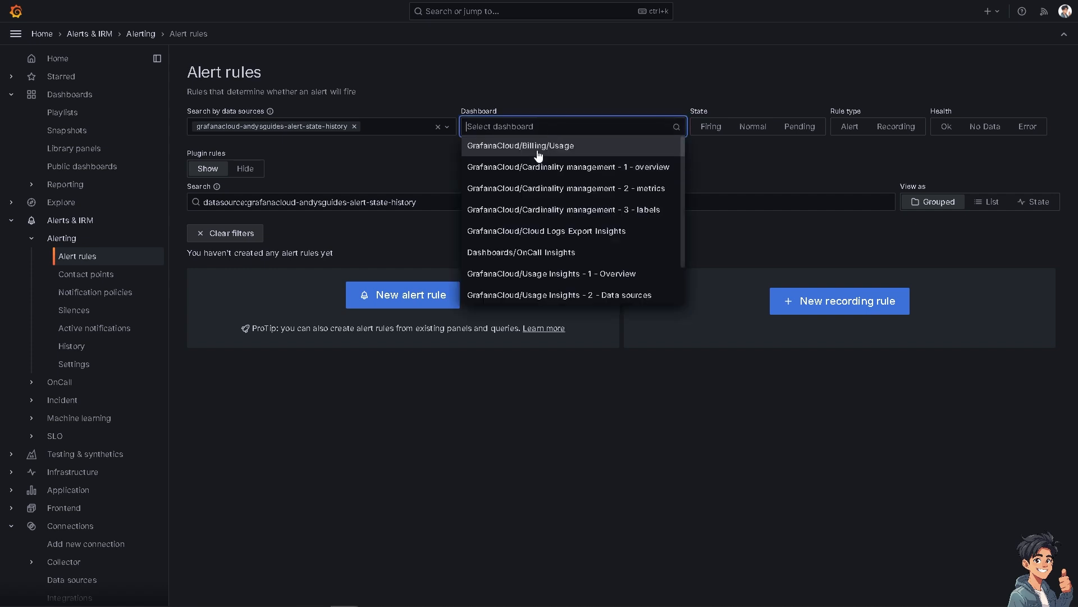
mouse_move(546, 167)
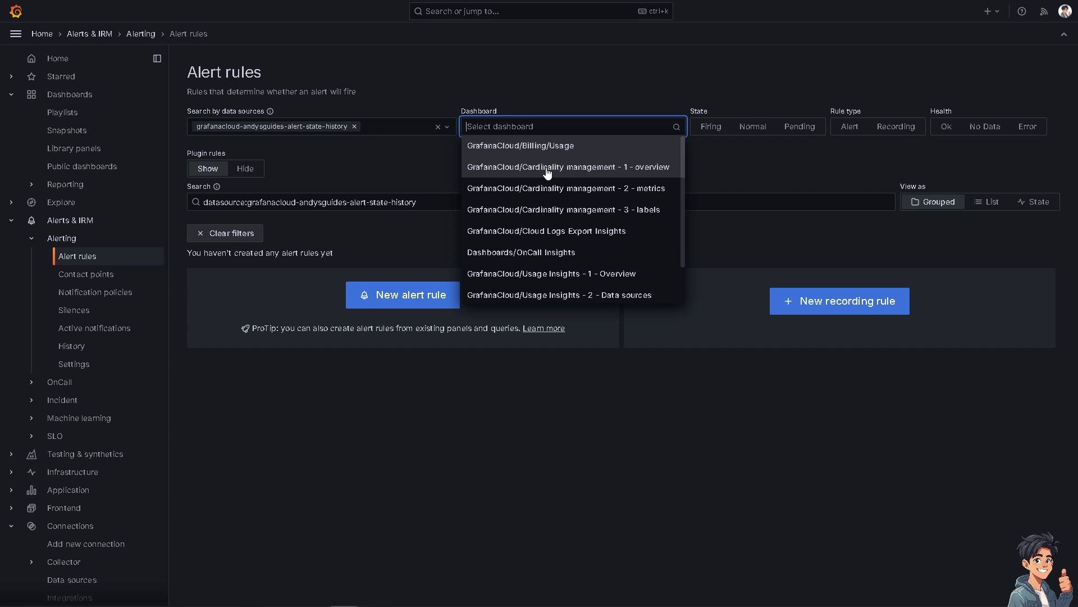
scroll("down", 3)
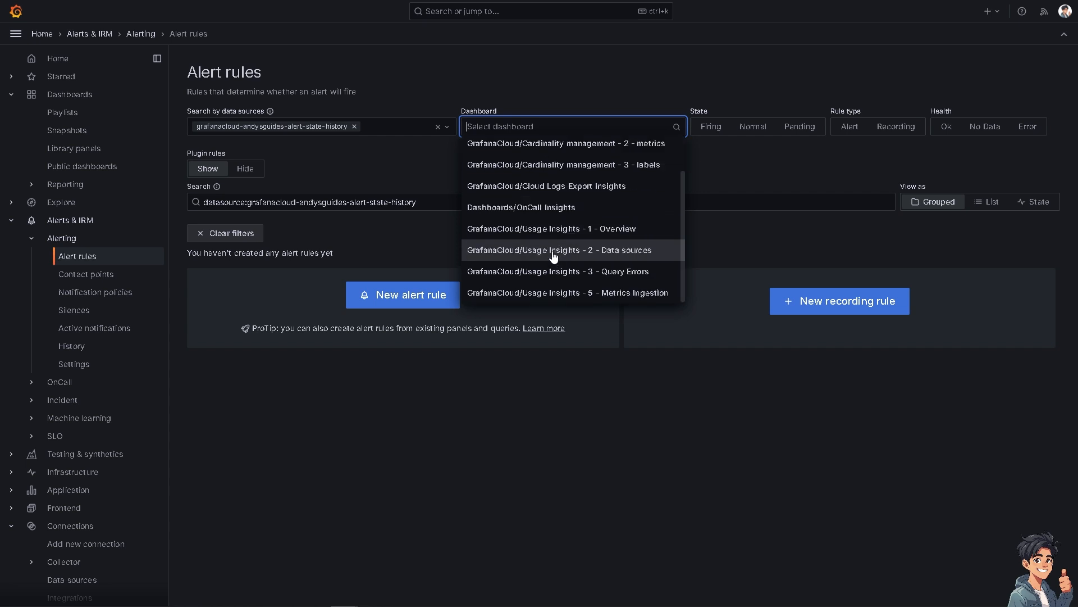
mouse_move(557, 228)
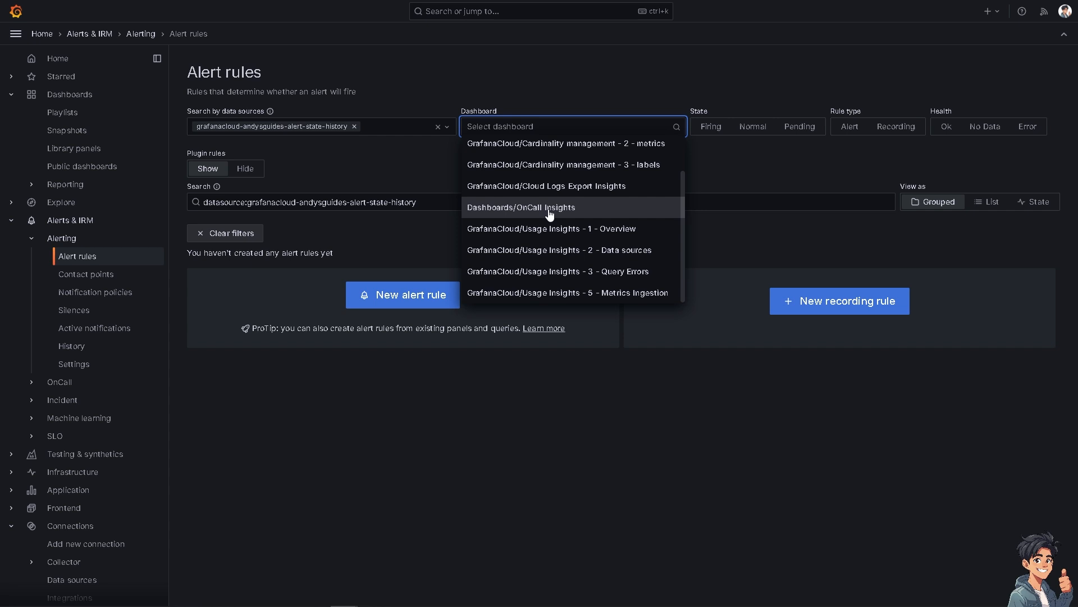
left_click(520, 207)
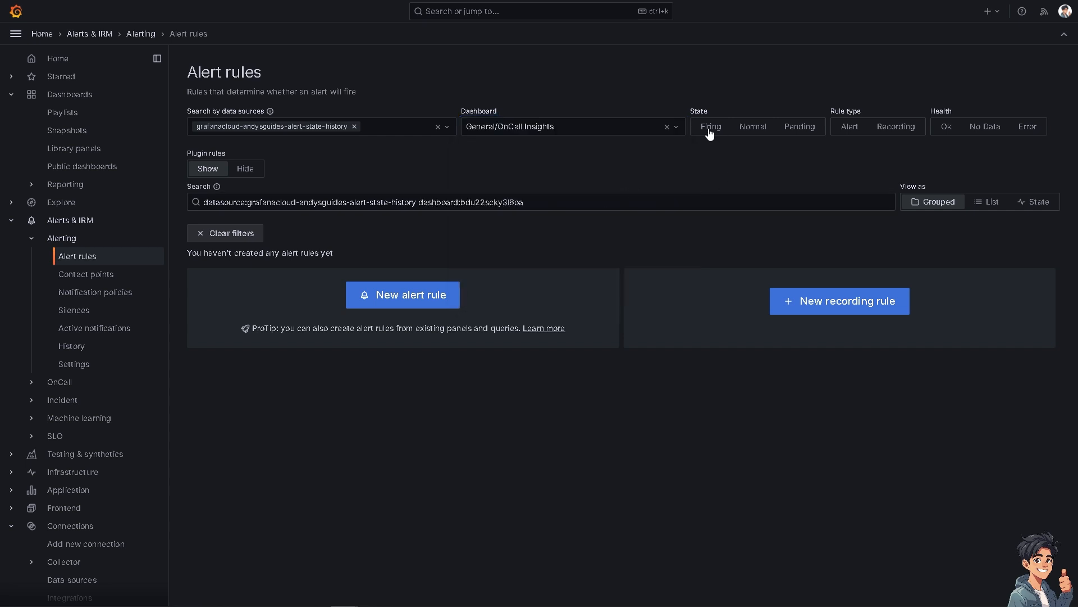
mouse_move(713, 135)
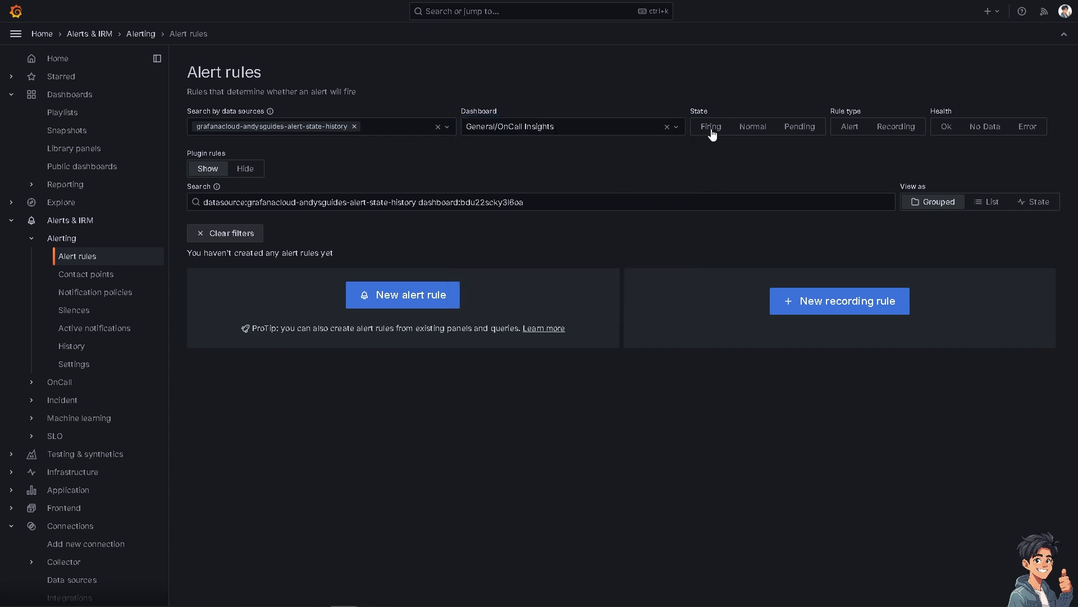
Step: Narrow the rules to firing, alert-type rules with error health
left_click(711, 125)
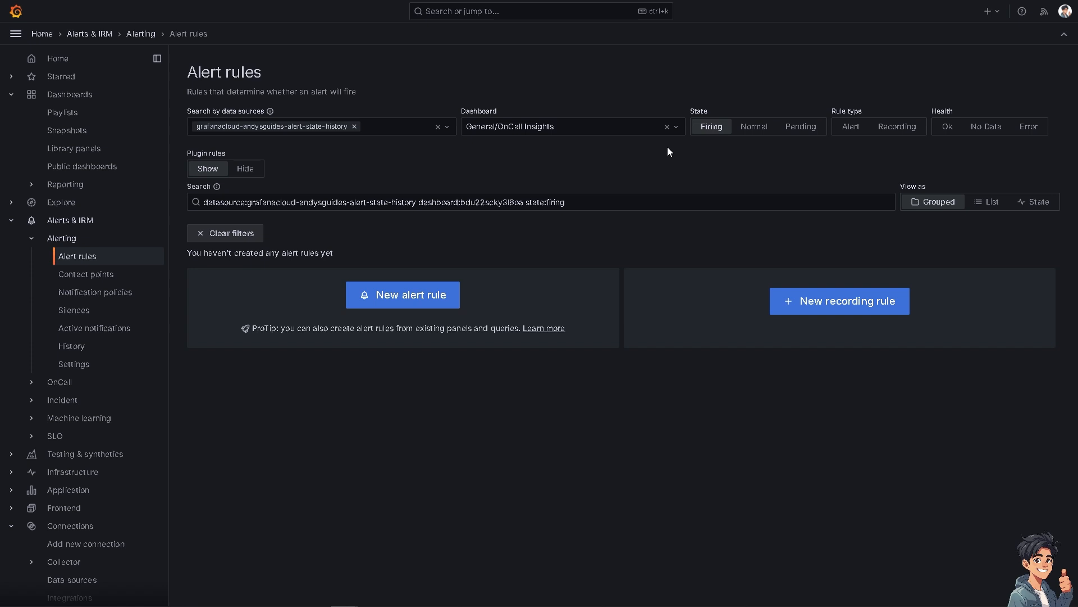
mouse_move(713, 147)
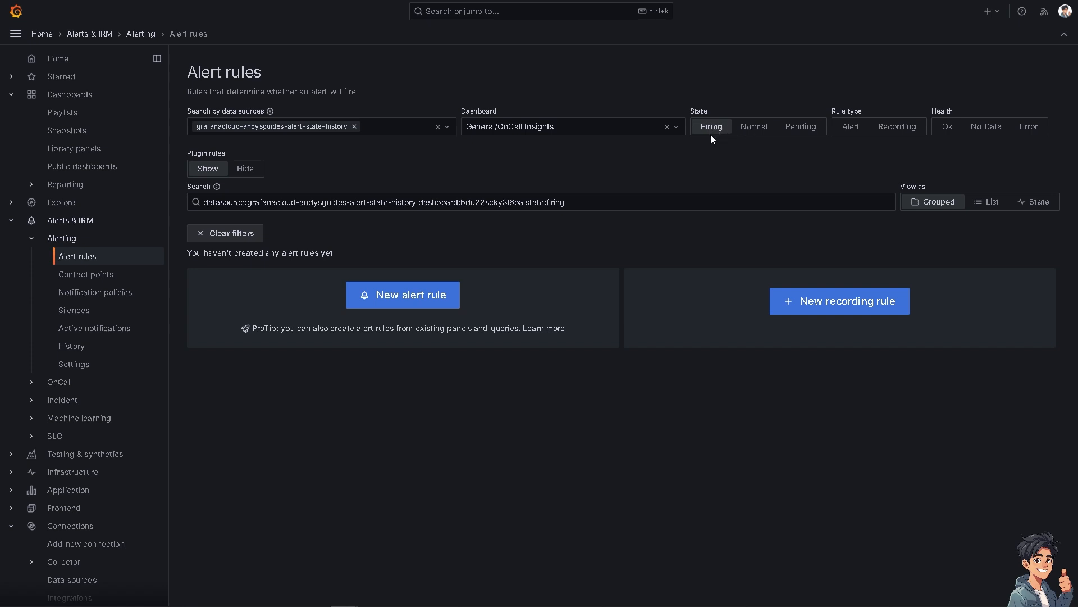
mouse_move(865, 130)
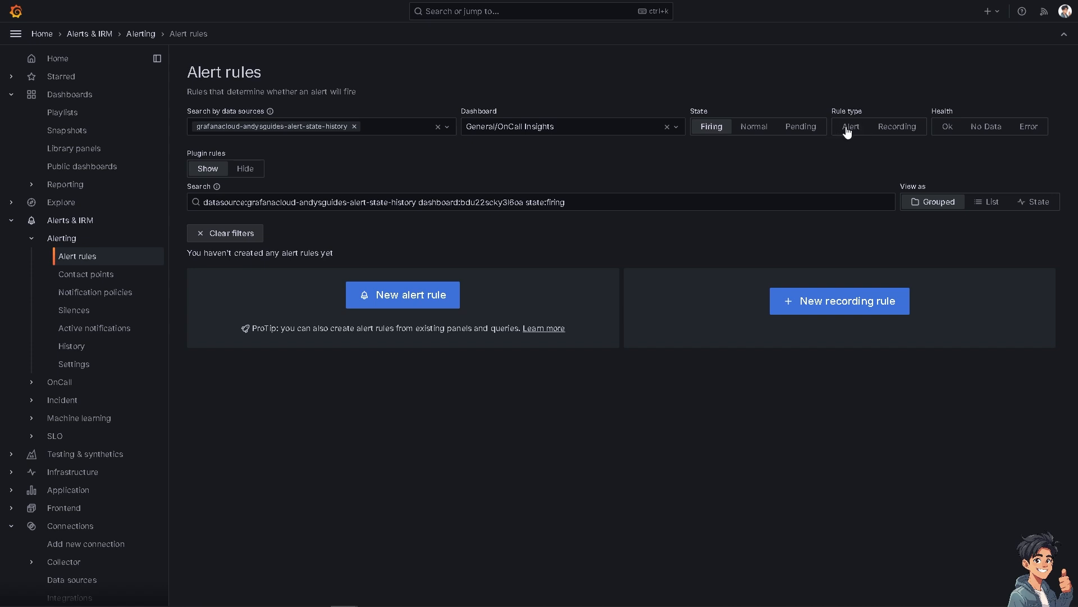
left_click(850, 126)
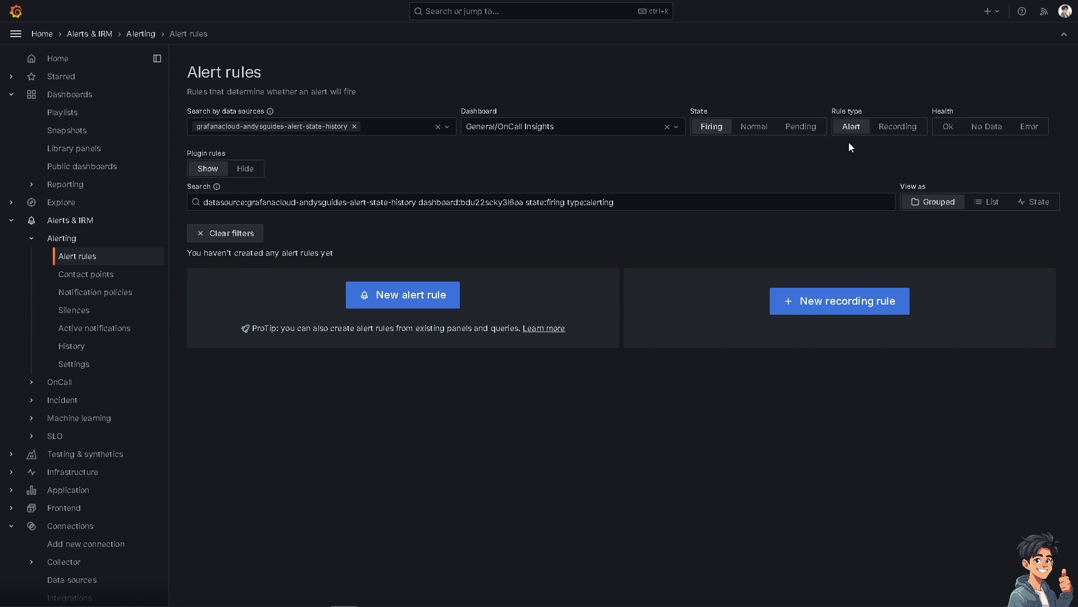
mouse_move(954, 146)
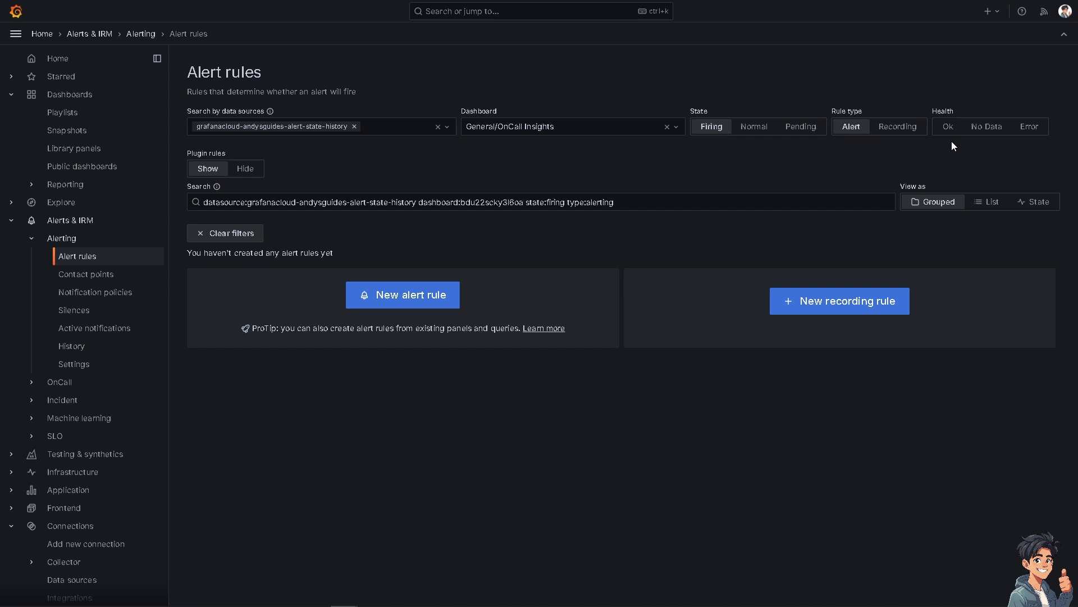
mouse_move(1003, 134)
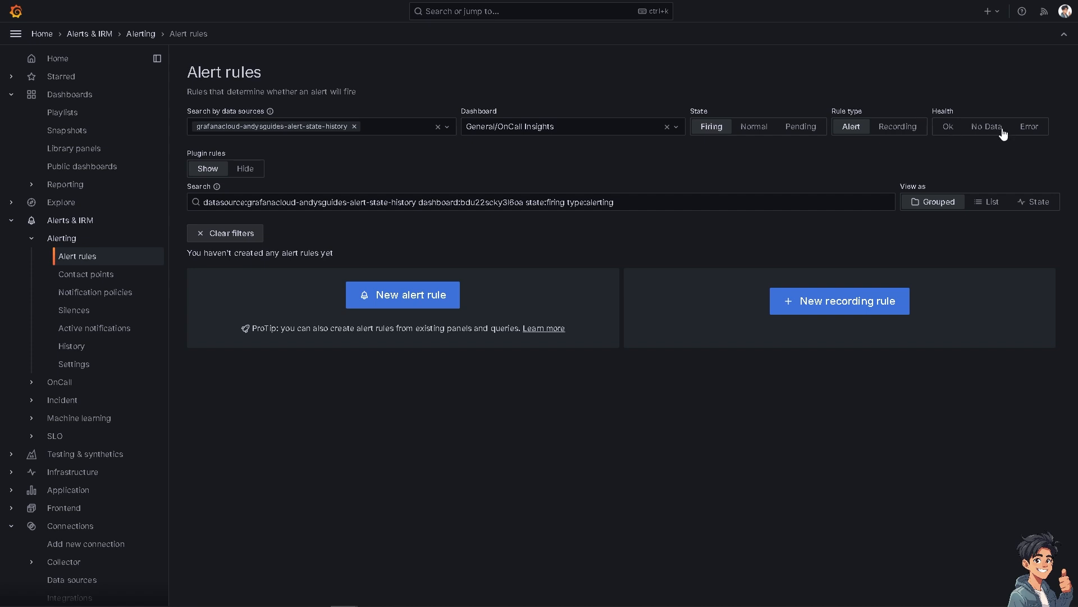
left_click(1029, 127)
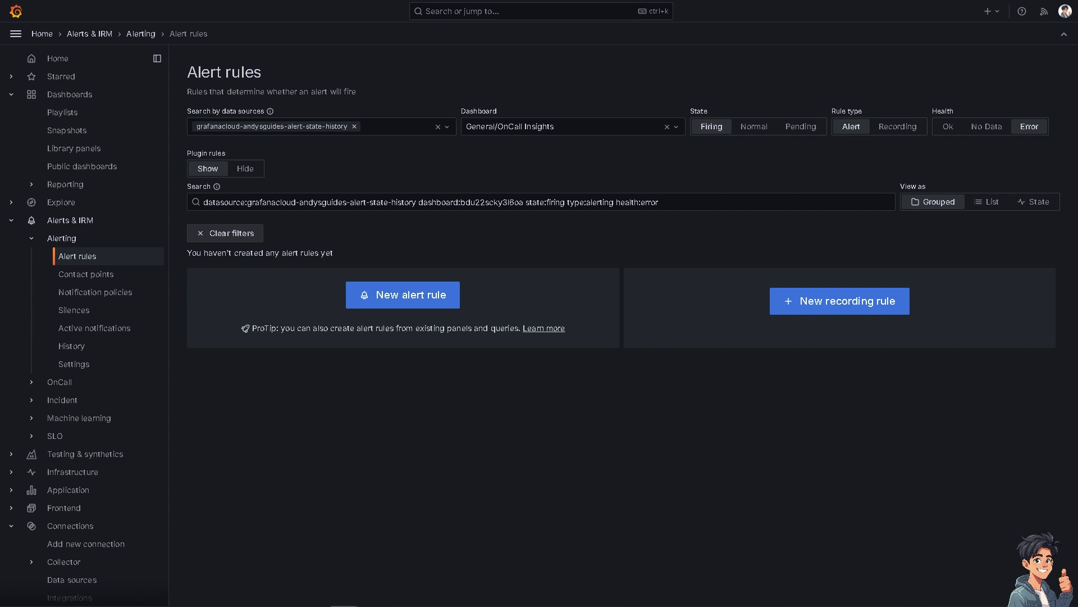
left_click(679, 201)
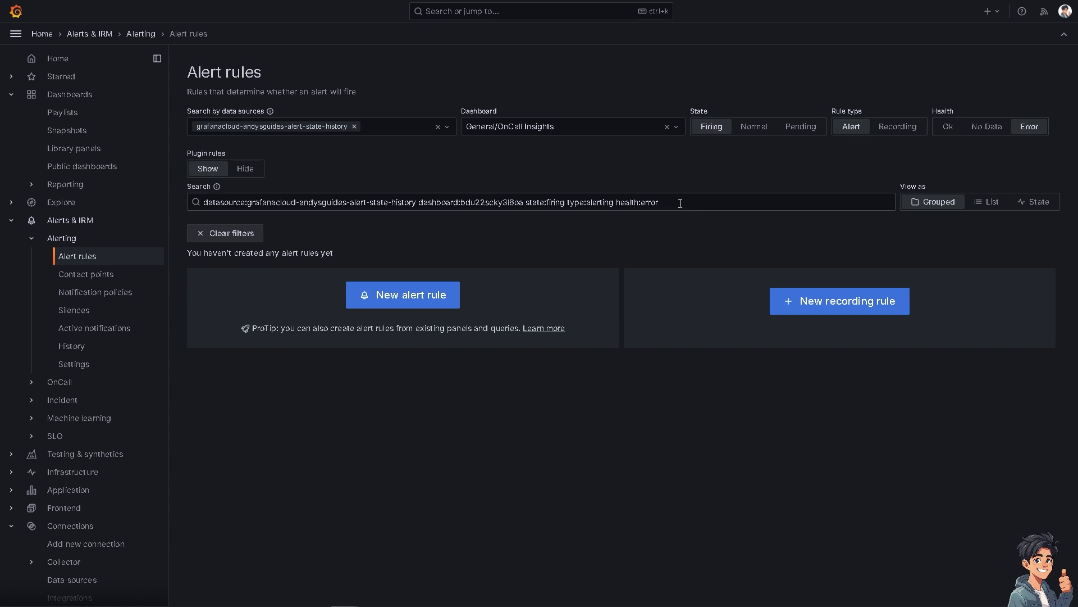
mouse_move(222, 186)
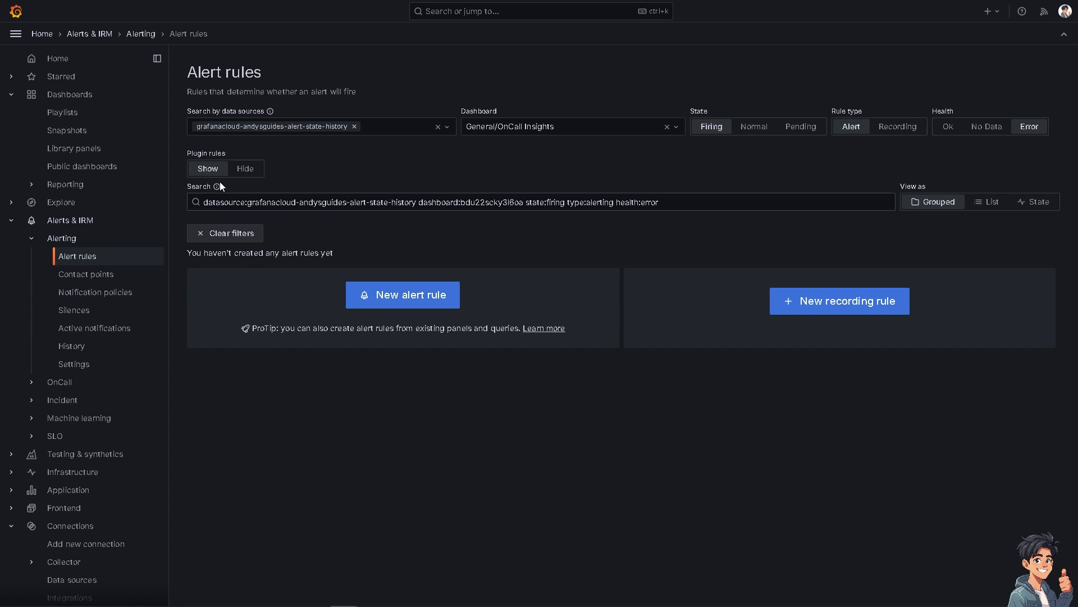
left_click(245, 169)
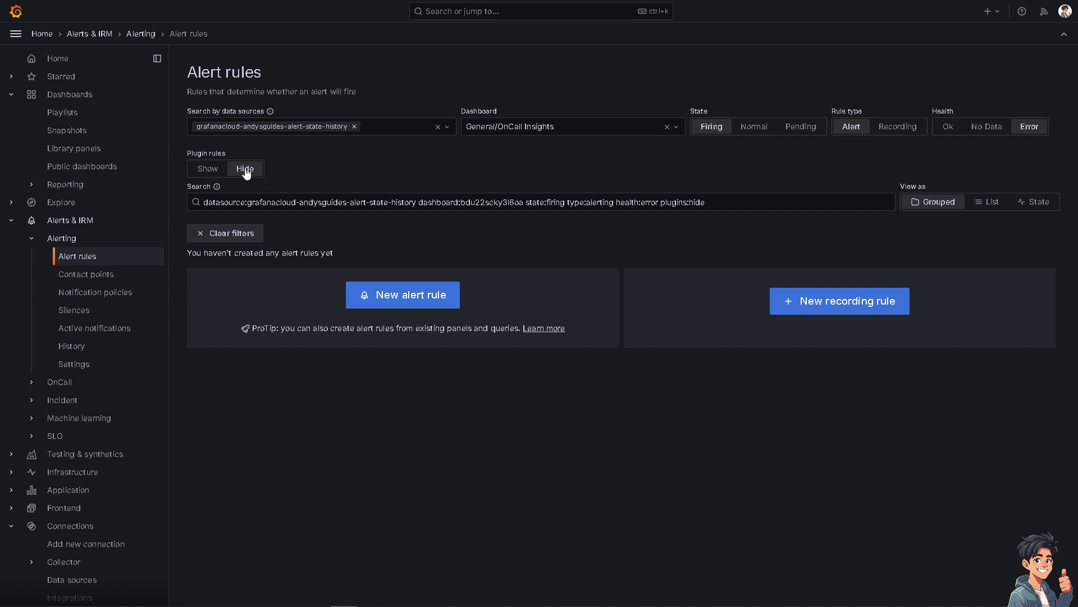
left_click(207, 168)
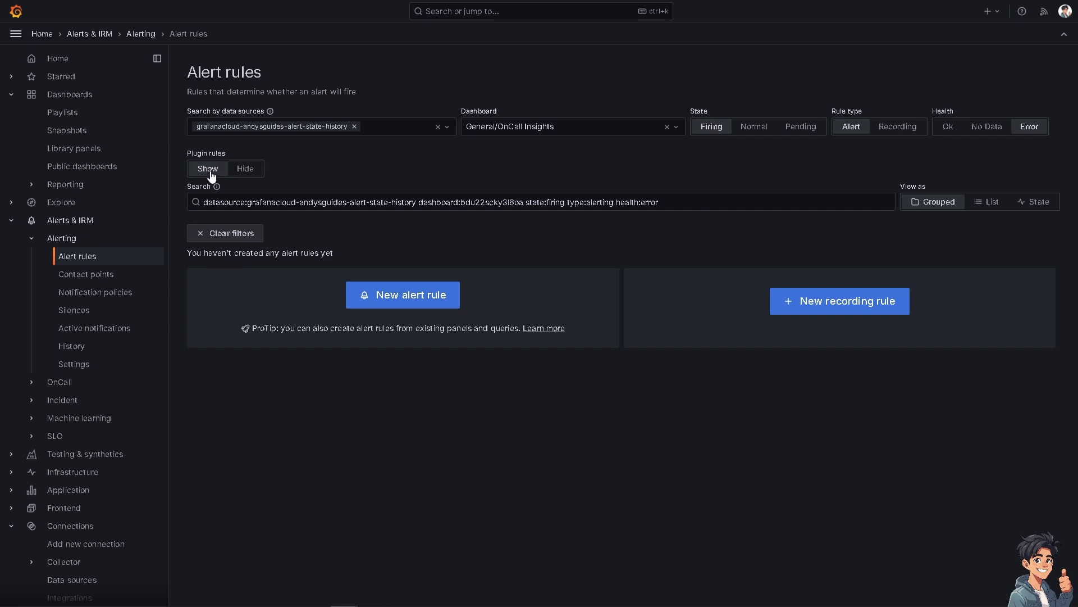
mouse_move(1071, 179)
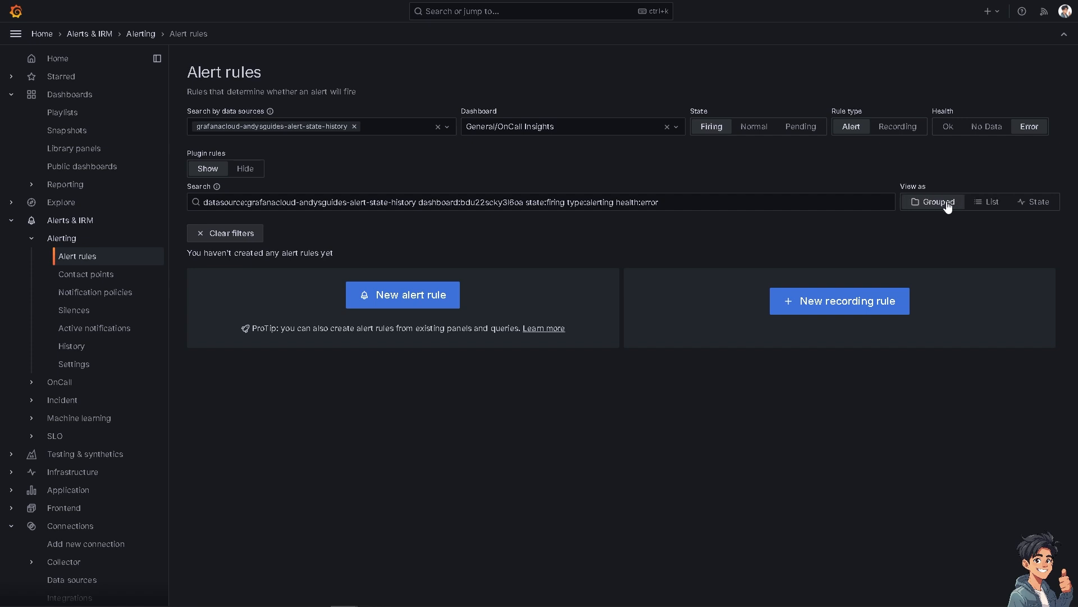
left_click(990, 201)
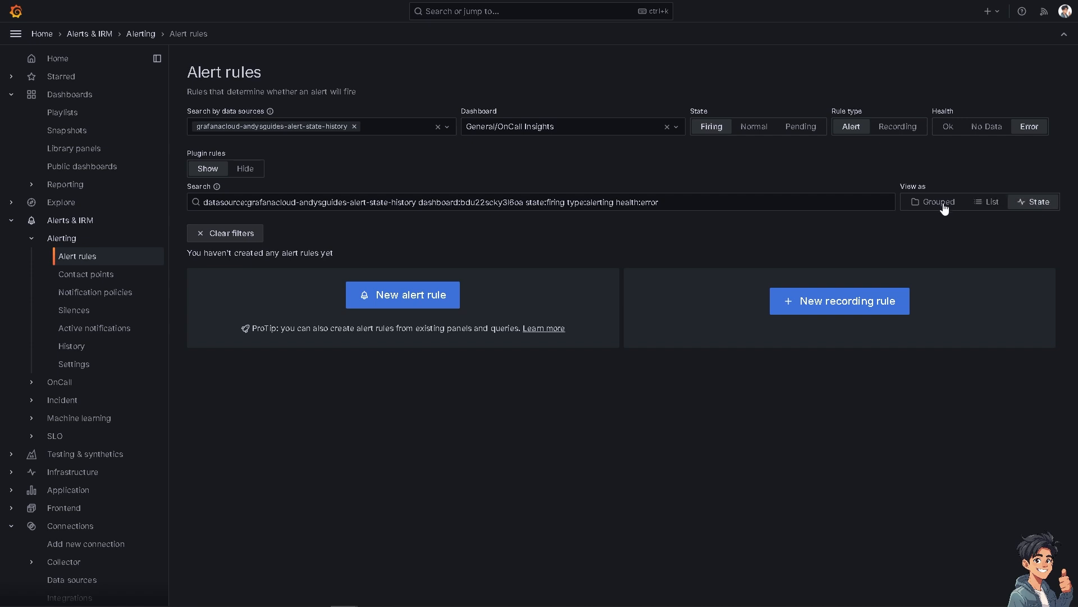
left_click(936, 201)
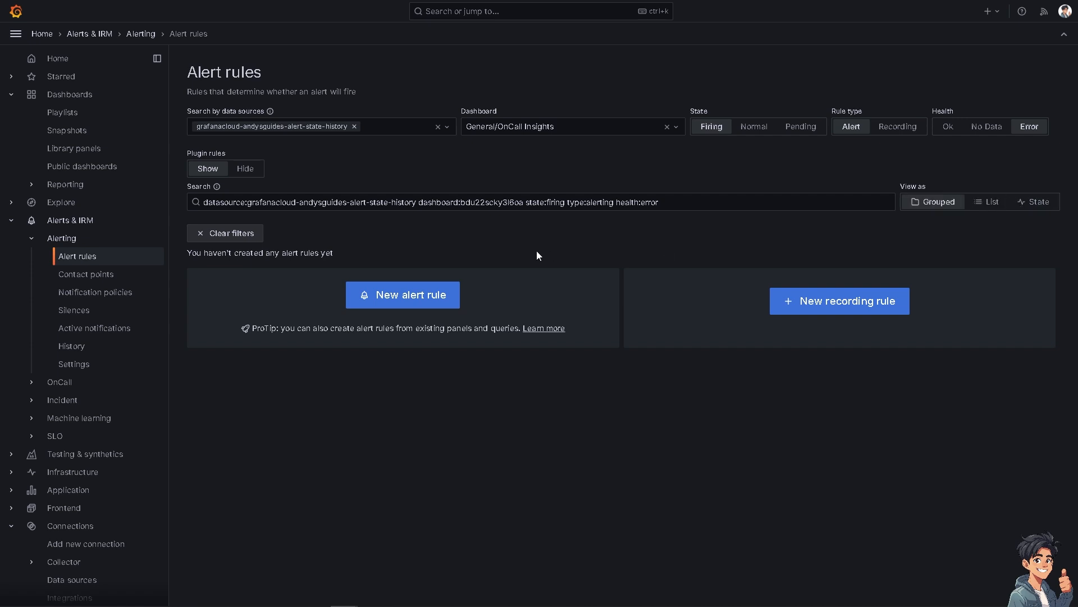
mouse_move(213, 255)
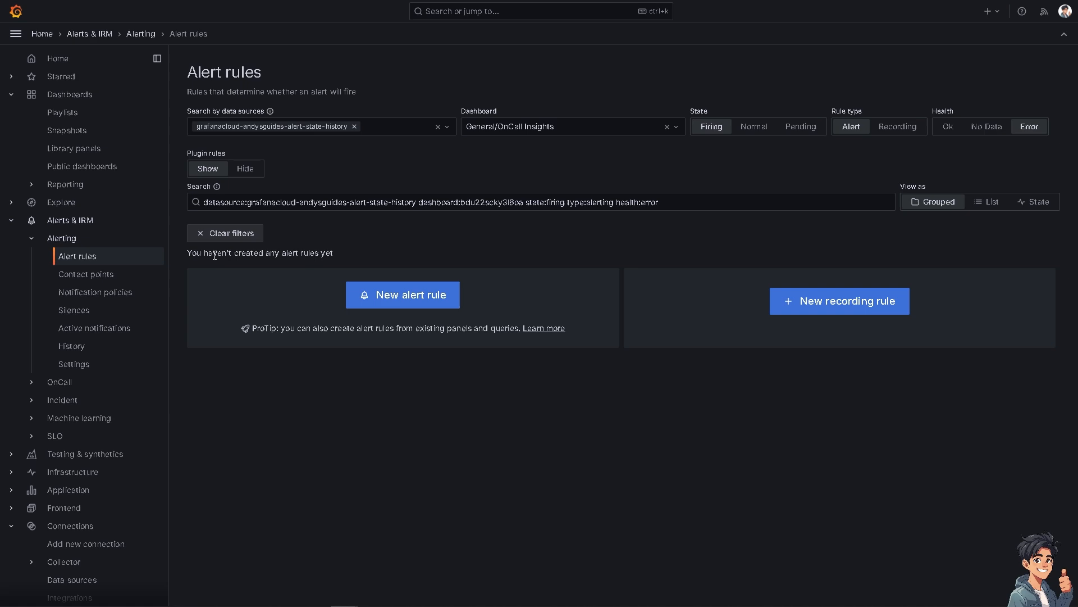
mouse_move(441, 289)
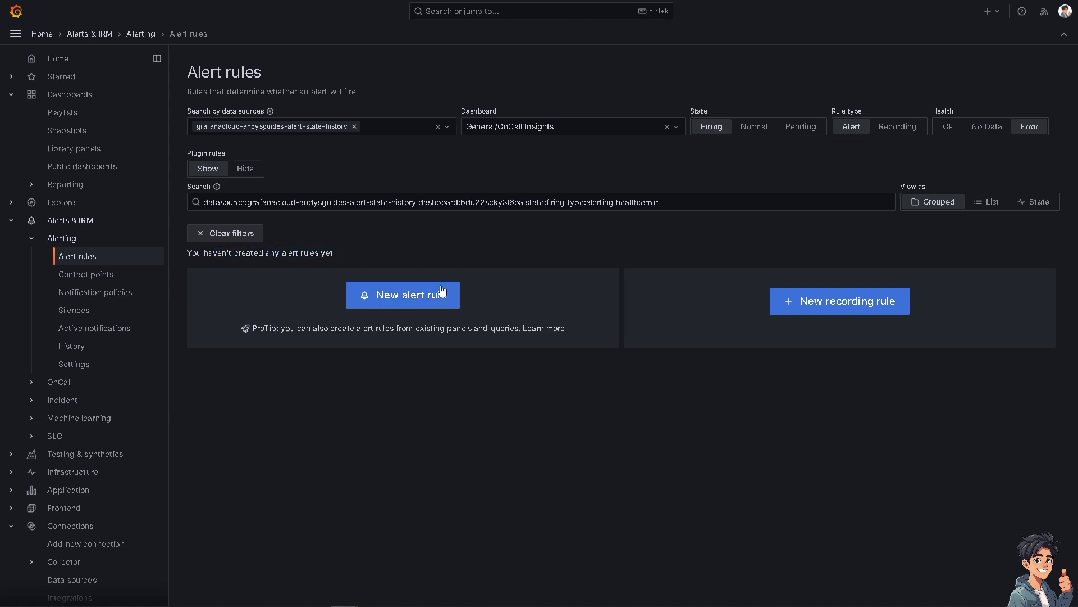
mouse_move(412, 301)
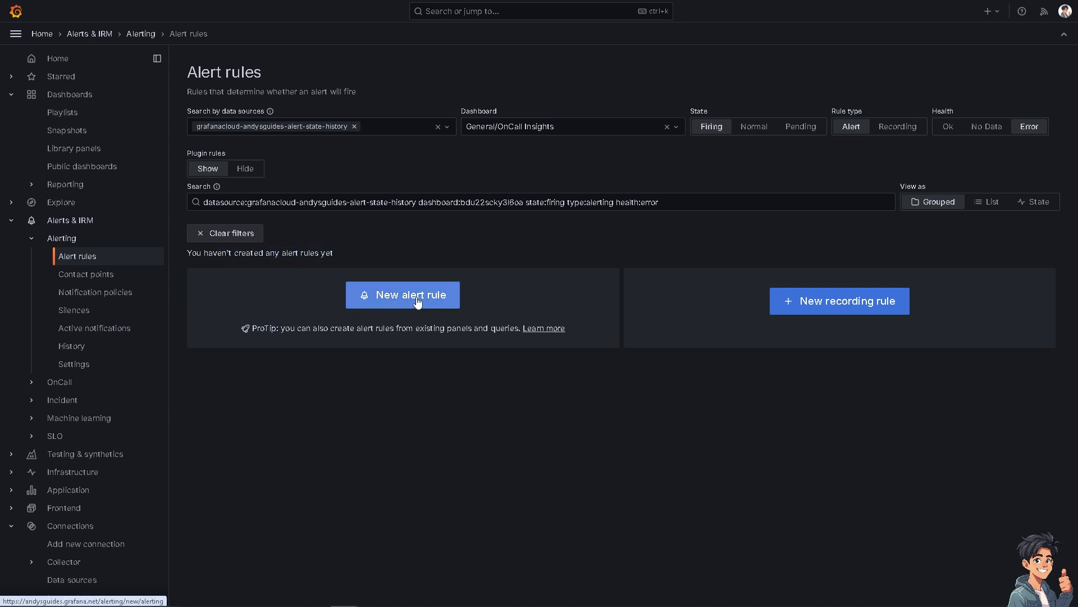
Step: Start a new alert rule from the Alert rules page
left_click(402, 295)
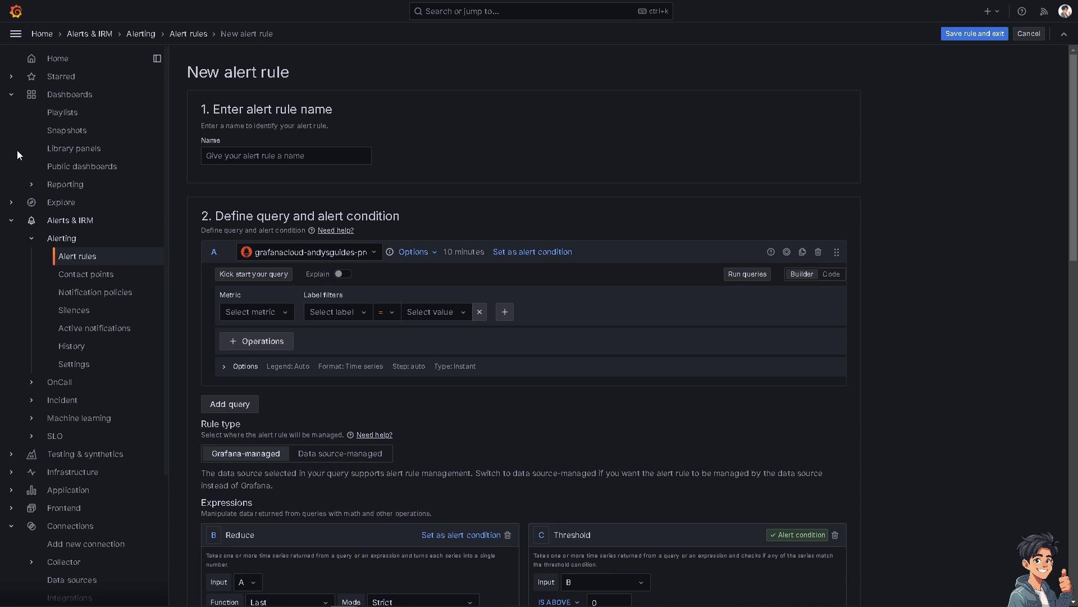
mouse_move(202, 198)
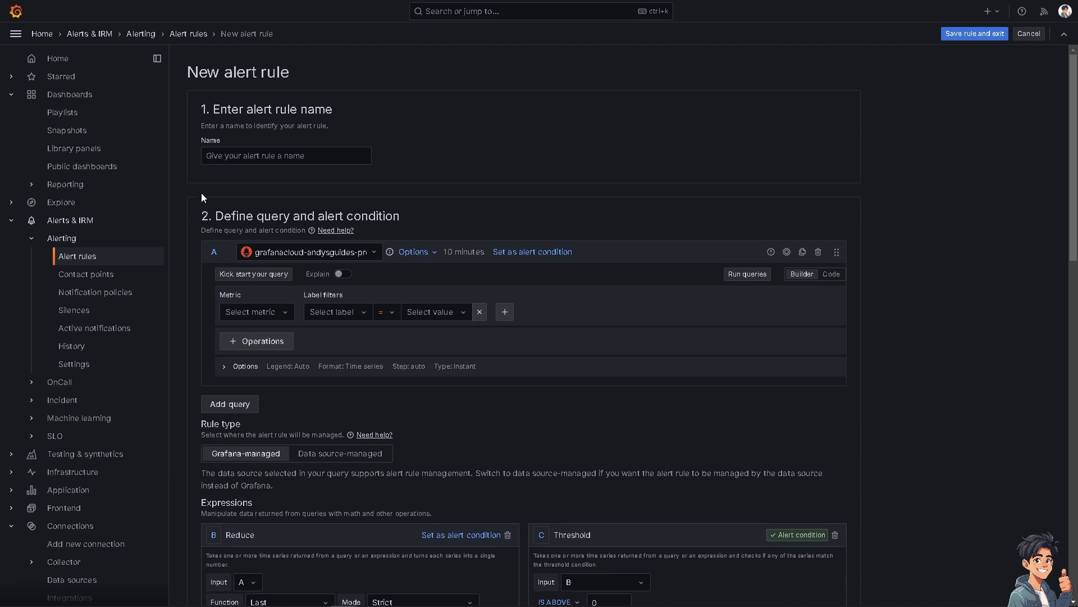
Step: Name the alert rule 'Andy Guide' and bring up query A's options
left_click(286, 155)
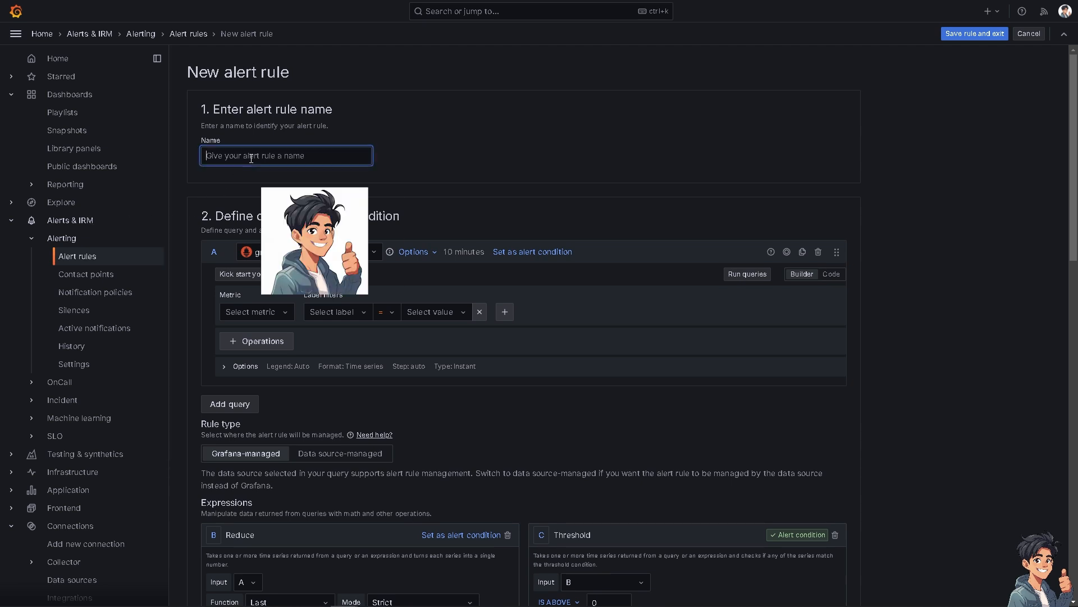
type("Andy Guide")
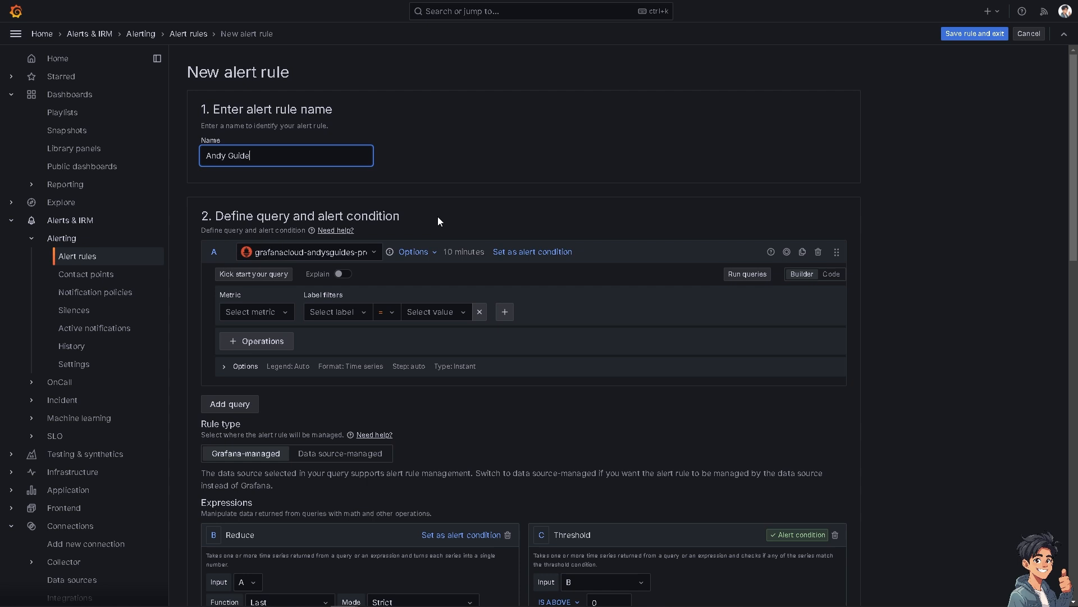
mouse_move(402, 234)
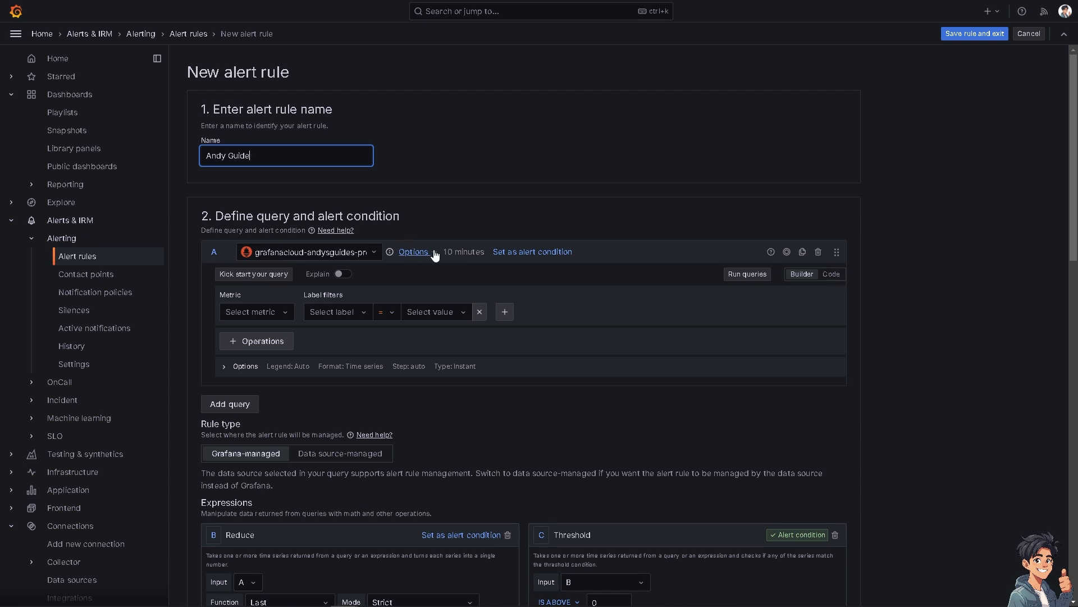
left_click(413, 251)
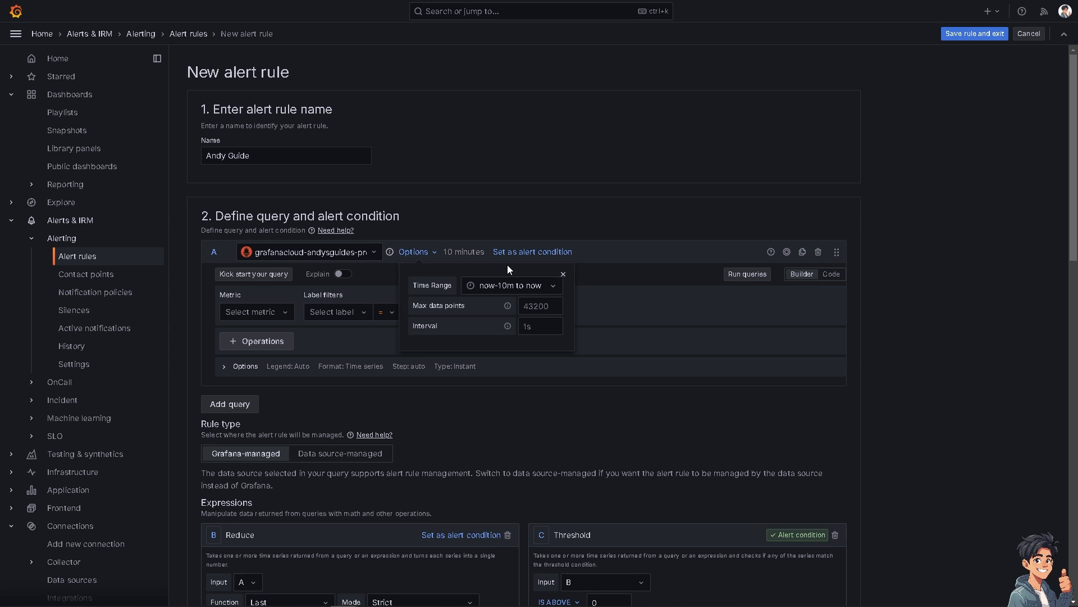
Step: Set query A's minimum interval to 5s and apply it
left_click(541, 305)
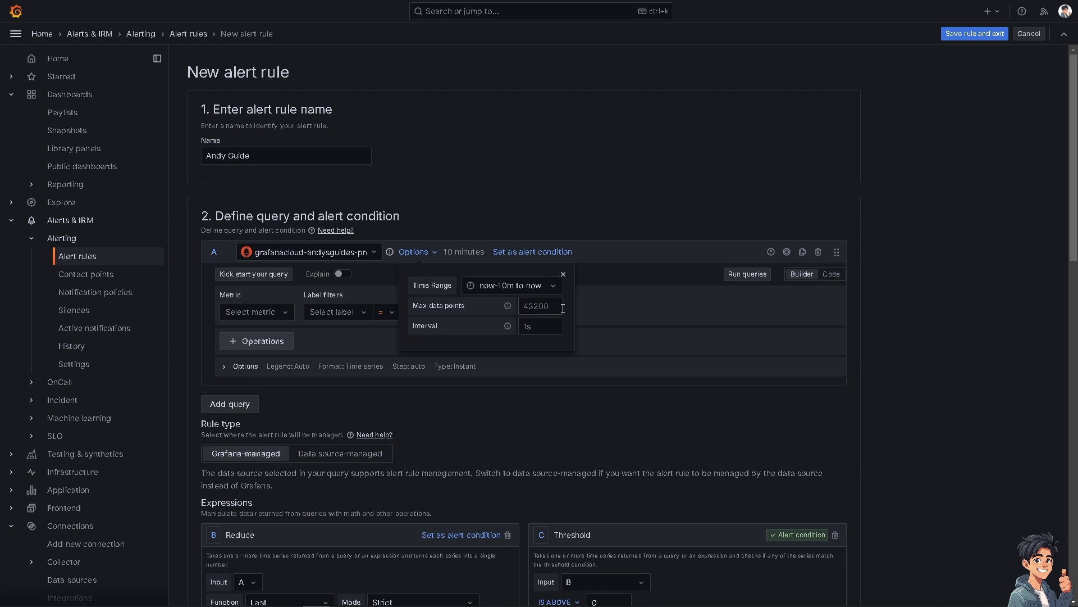
left_click(540, 325)
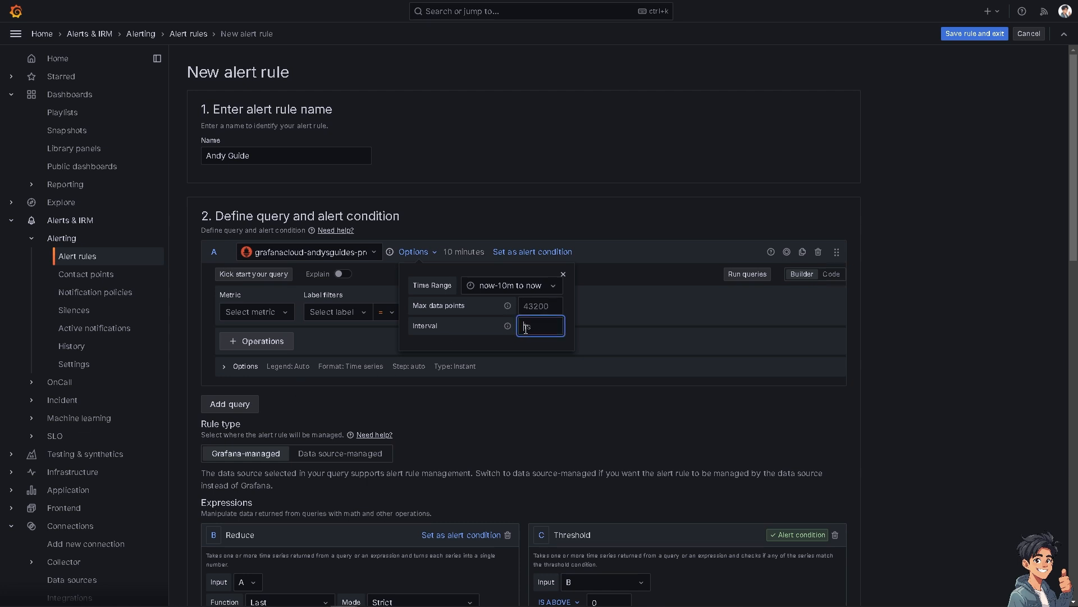
type("1s")
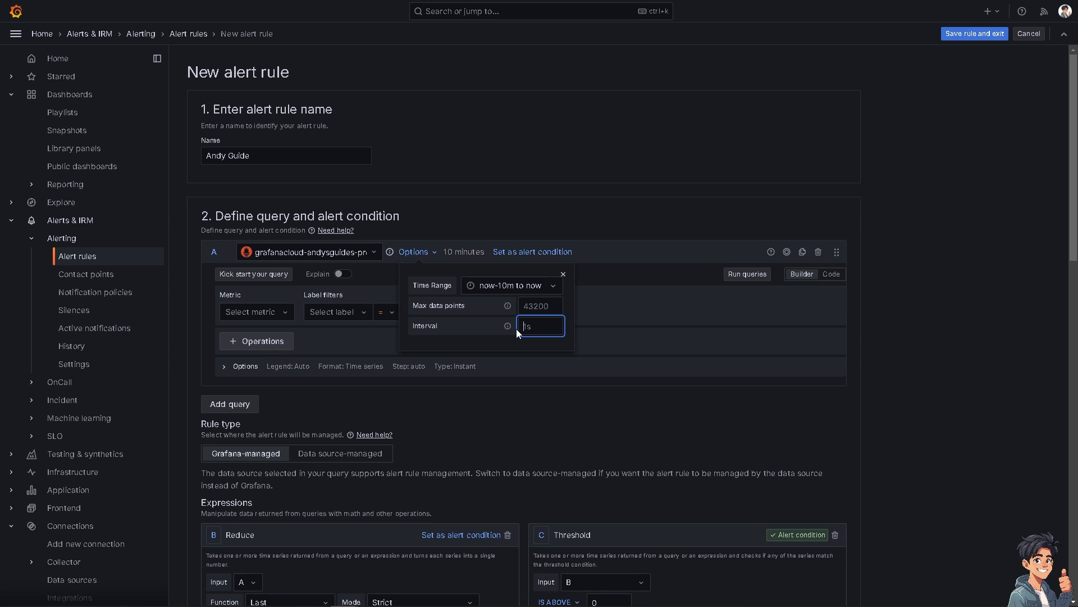
type("5")
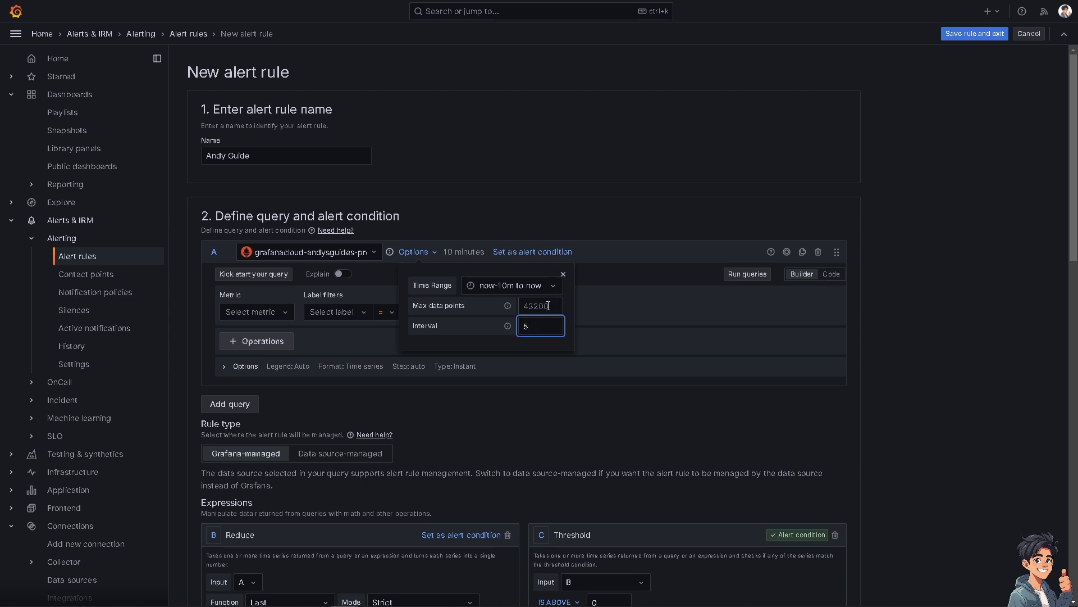
left_click(563, 274)
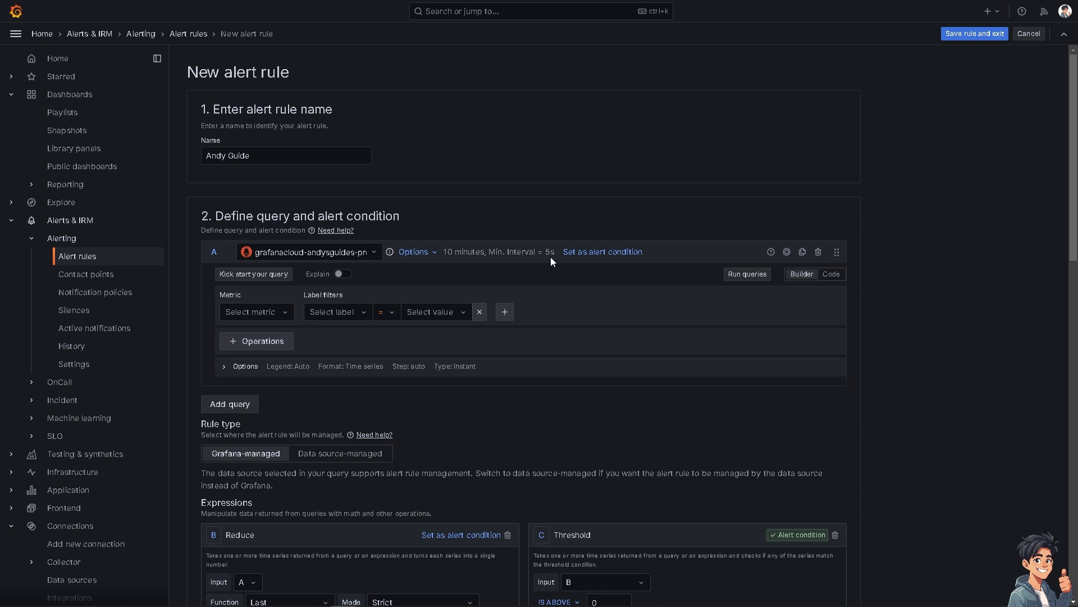
Step: Set max data points to 4000, then get the starter query suggestions
left_click(413, 250)
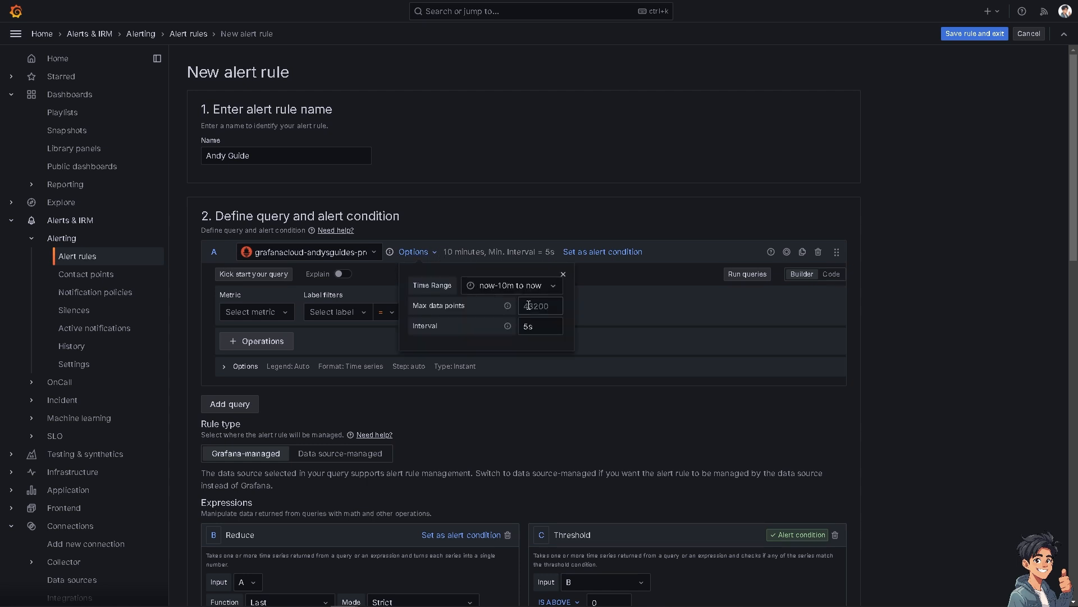
left_click(541, 306)
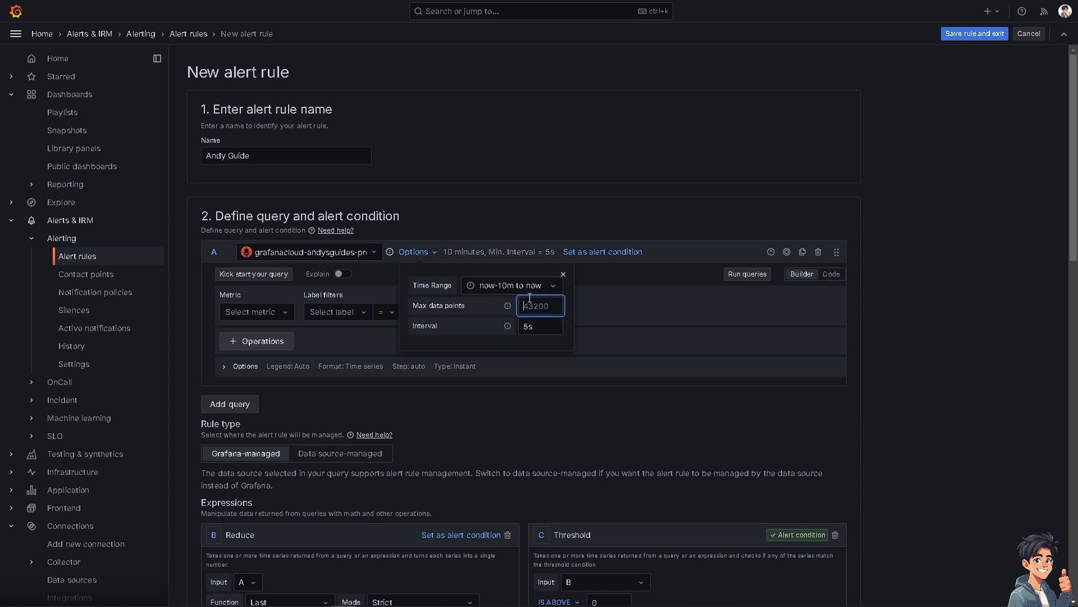
type("4000")
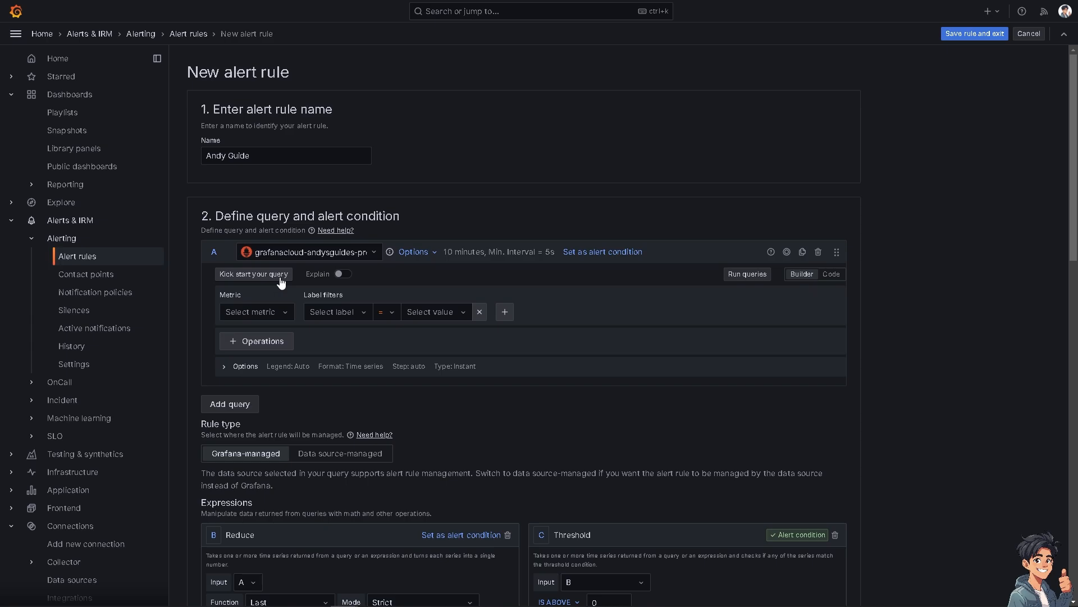
left_click(253, 274)
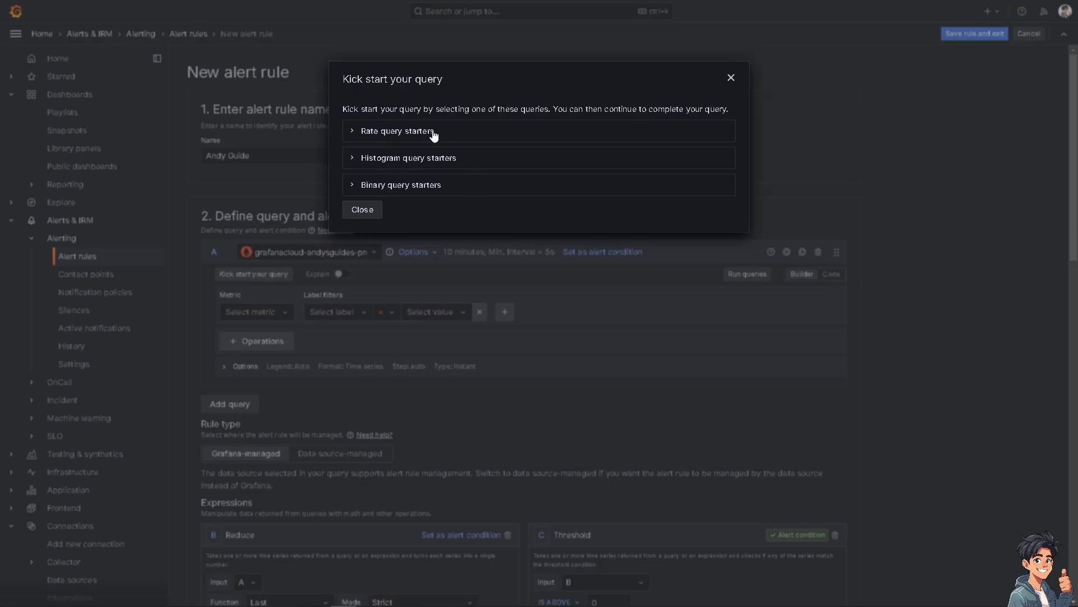
Step: Apply the Rate-then-sum starter query to query A from the rate query starters
left_click(396, 131)
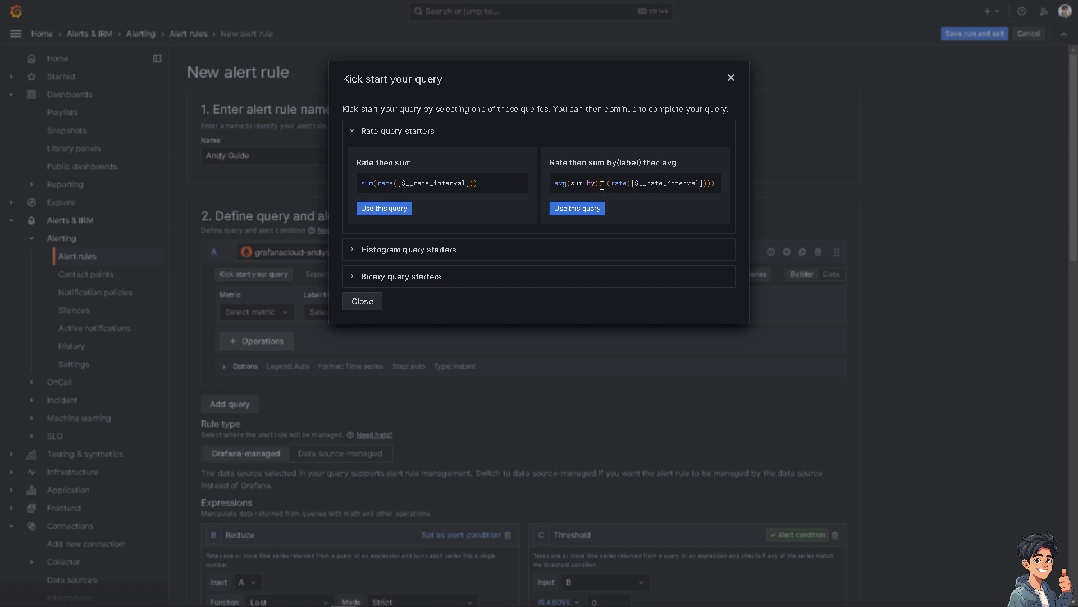
mouse_move(320, 210)
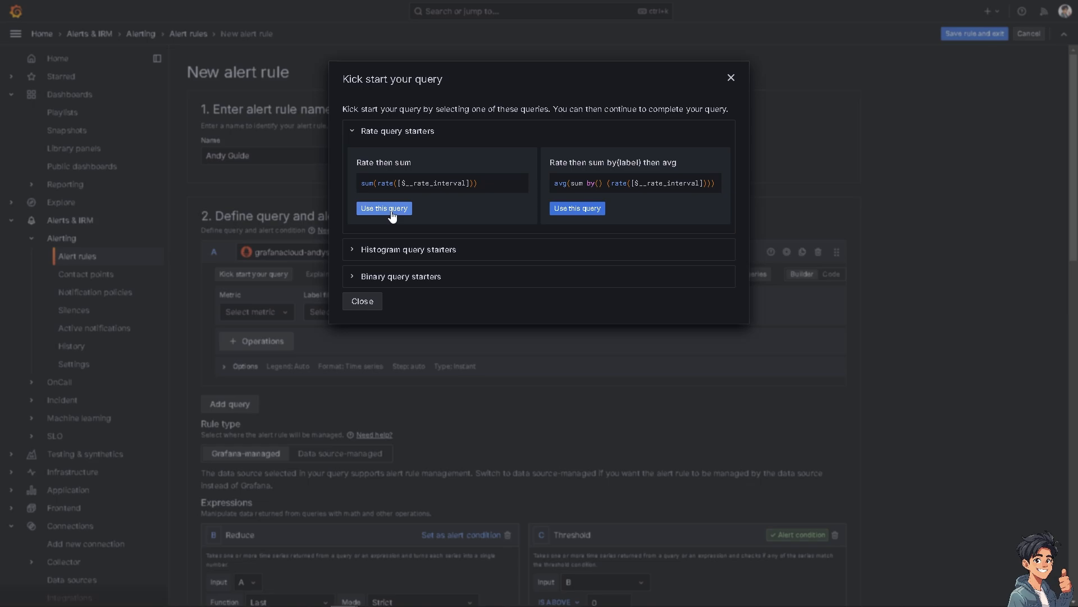
left_click(384, 209)
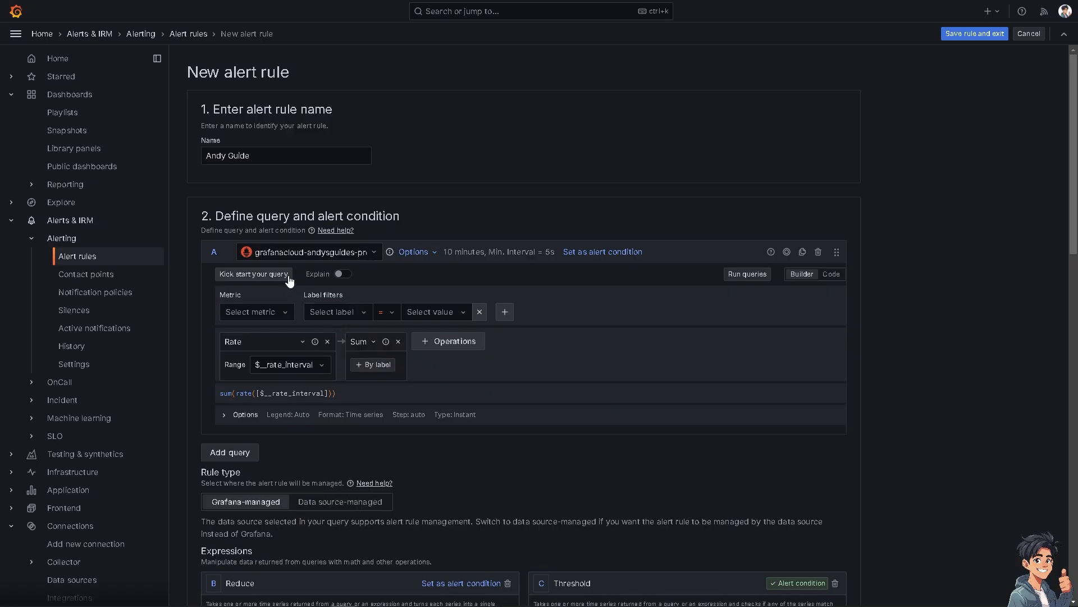
Step: Replace query A with the Binary query starter dividing one summed rate by another
left_click(252, 274)
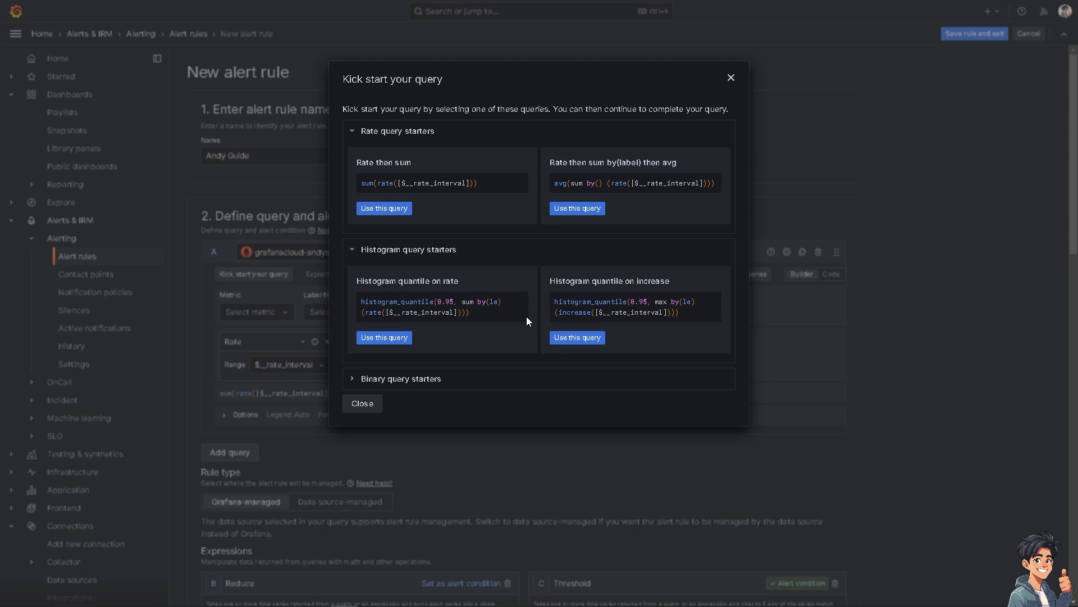
mouse_move(364, 371)
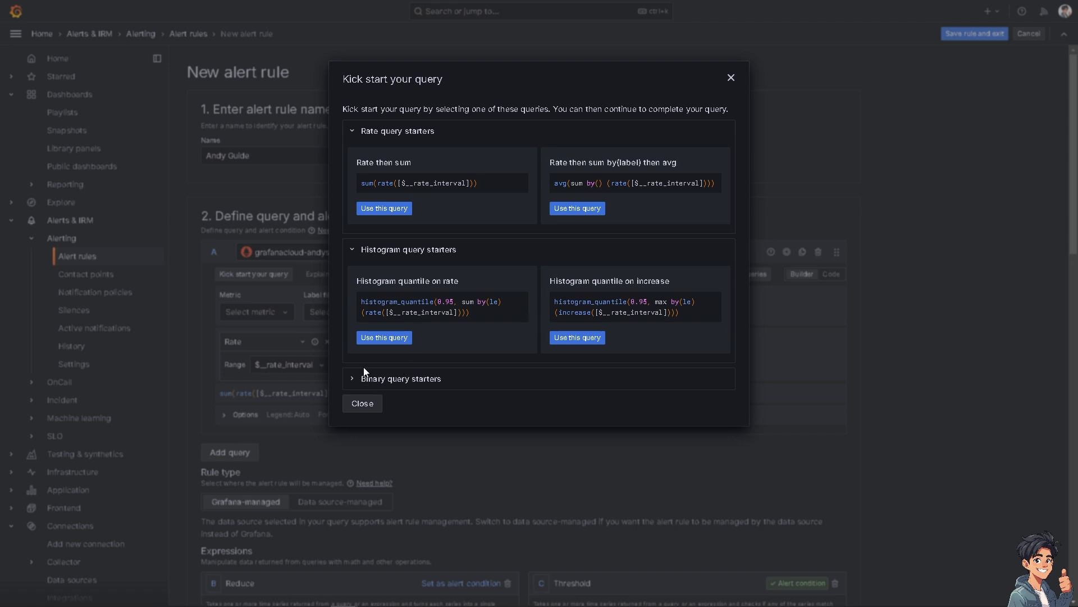
left_click(401, 378)
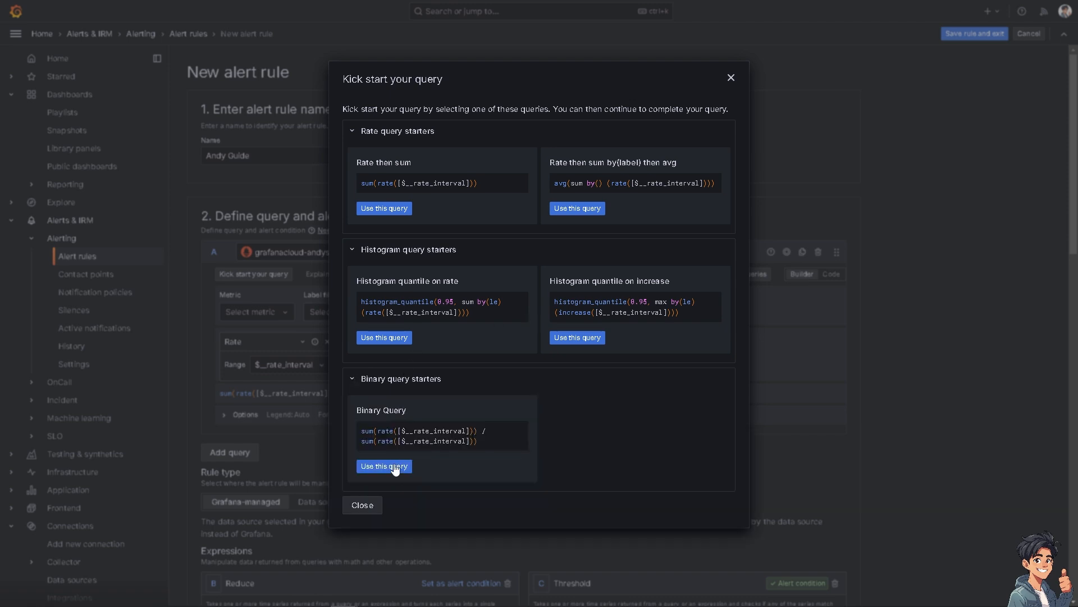
left_click(384, 465)
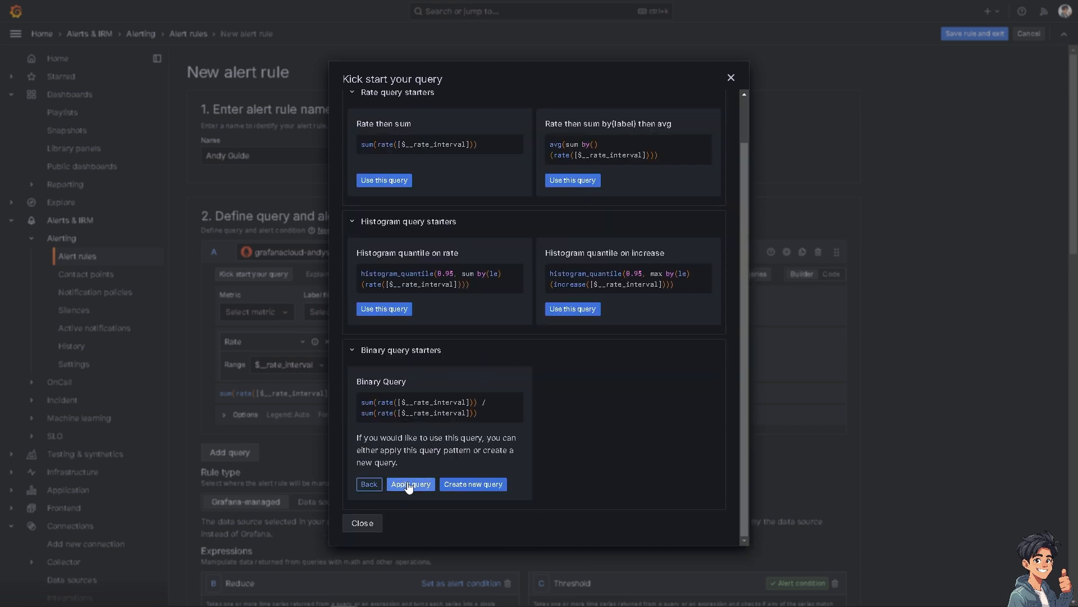
left_click(411, 483)
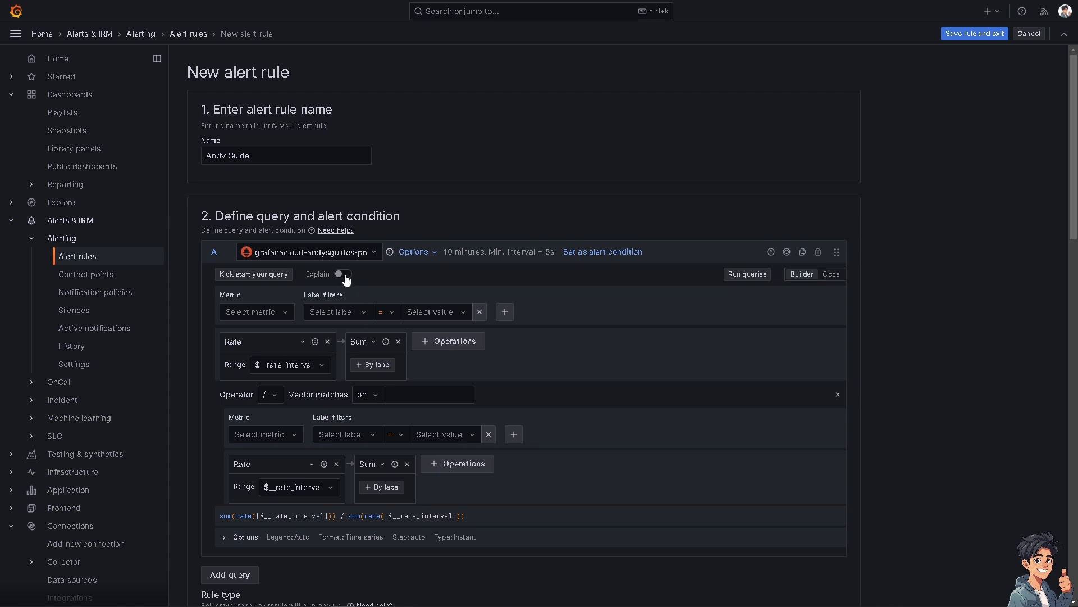
Step: Turn on Explain for query A and launch the Metrics explorer from the Metric dropdown
left_click(342, 274)
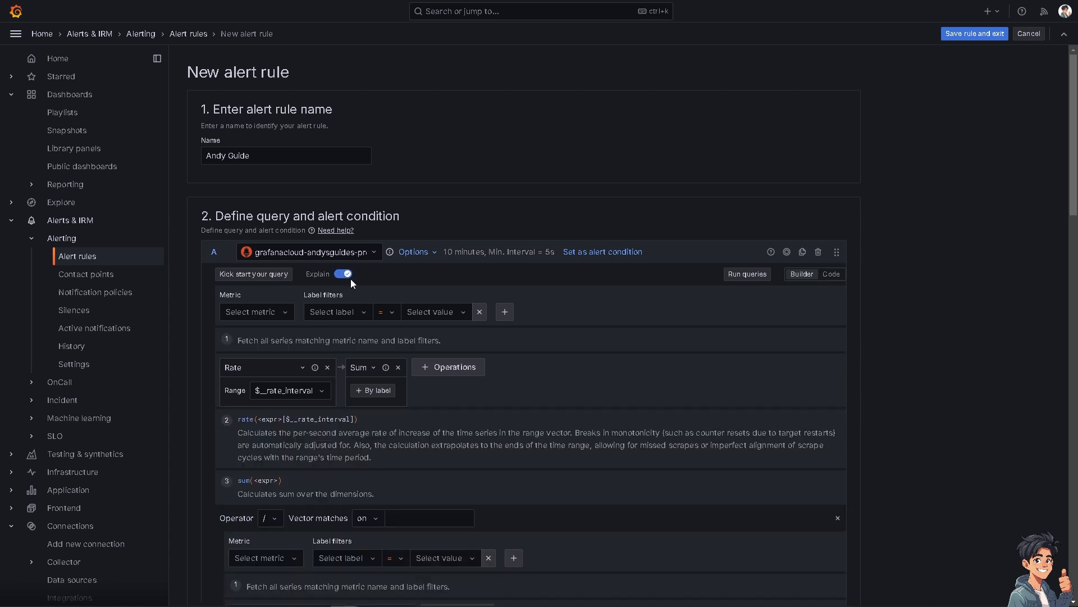
left_click(253, 311)
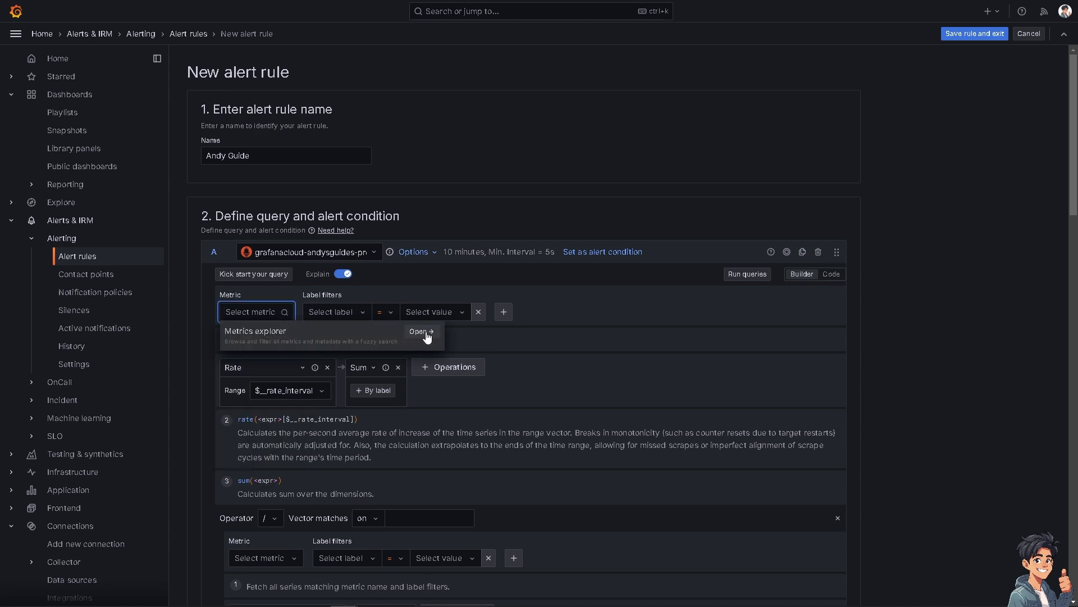
left_click(420, 332)
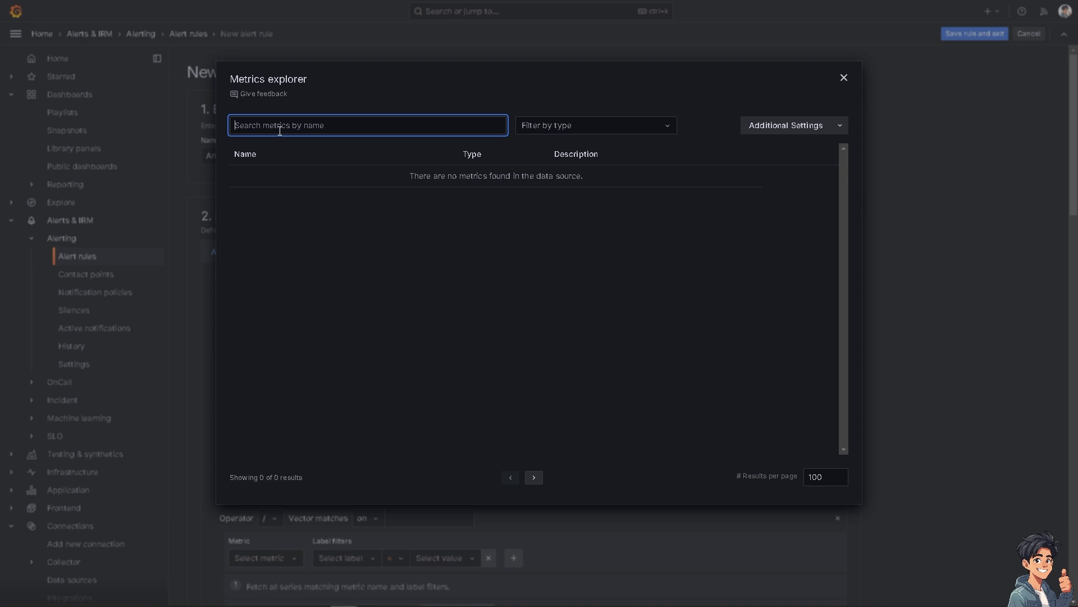
mouse_move(310, 143)
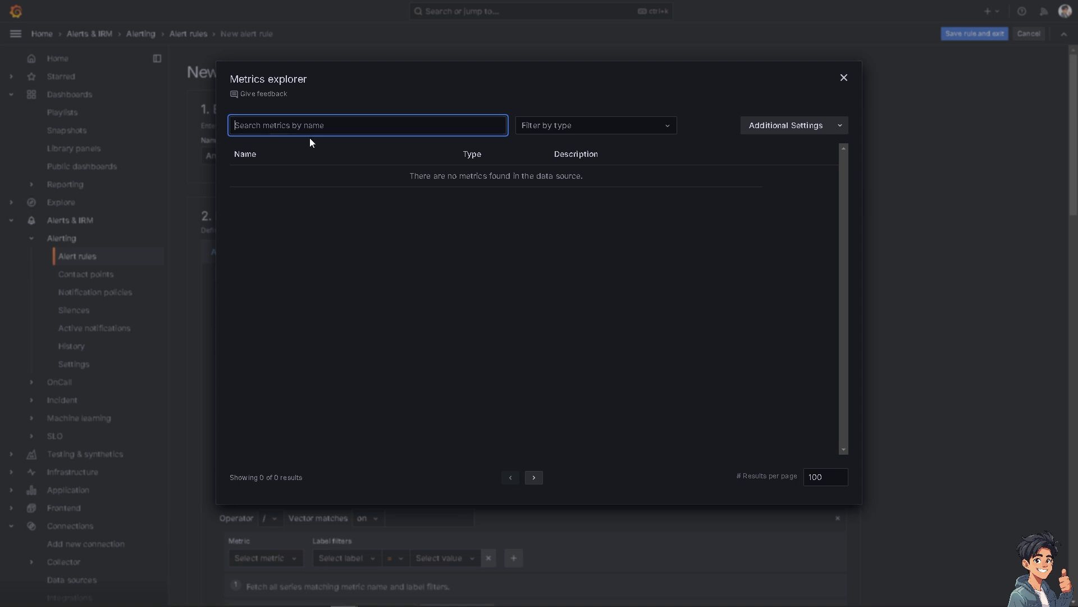
Step: In Additional Settings, include descriptions in search, disable text wrap and enable regex search
left_click(789, 125)
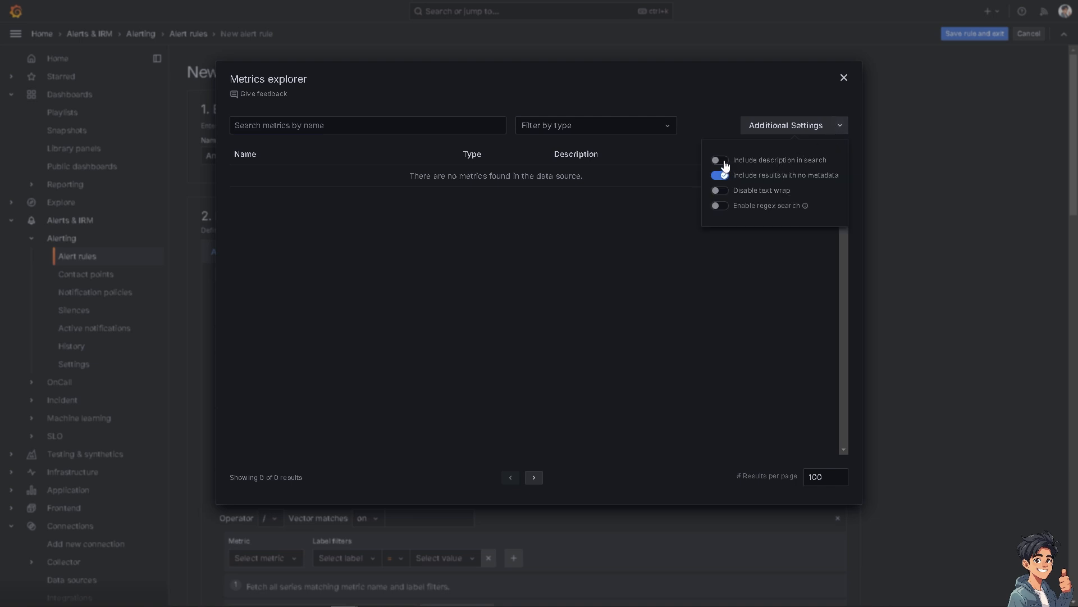
left_click(719, 159)
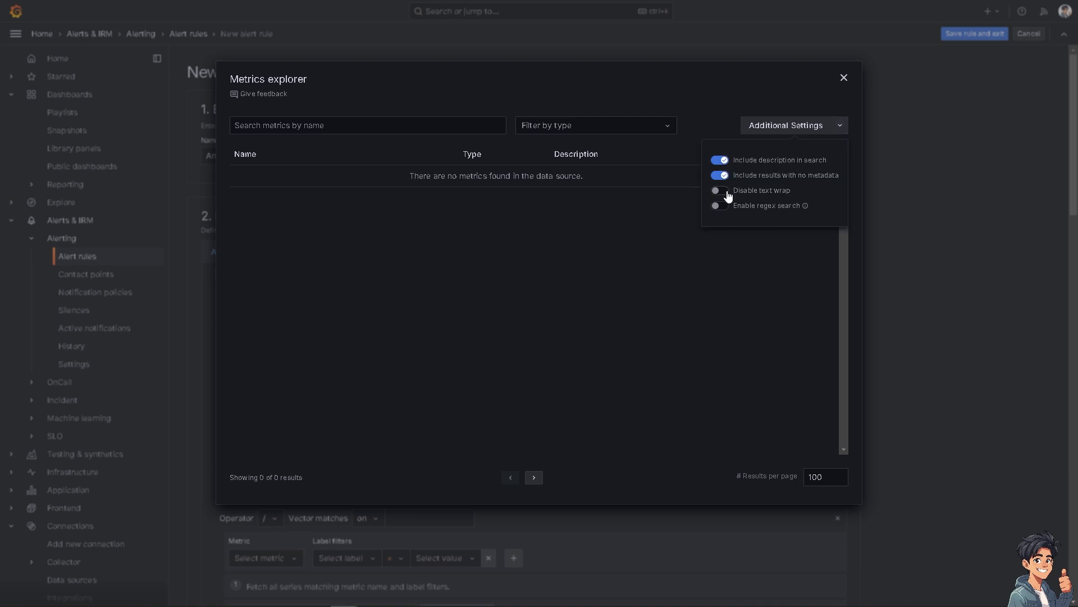
left_click(719, 191)
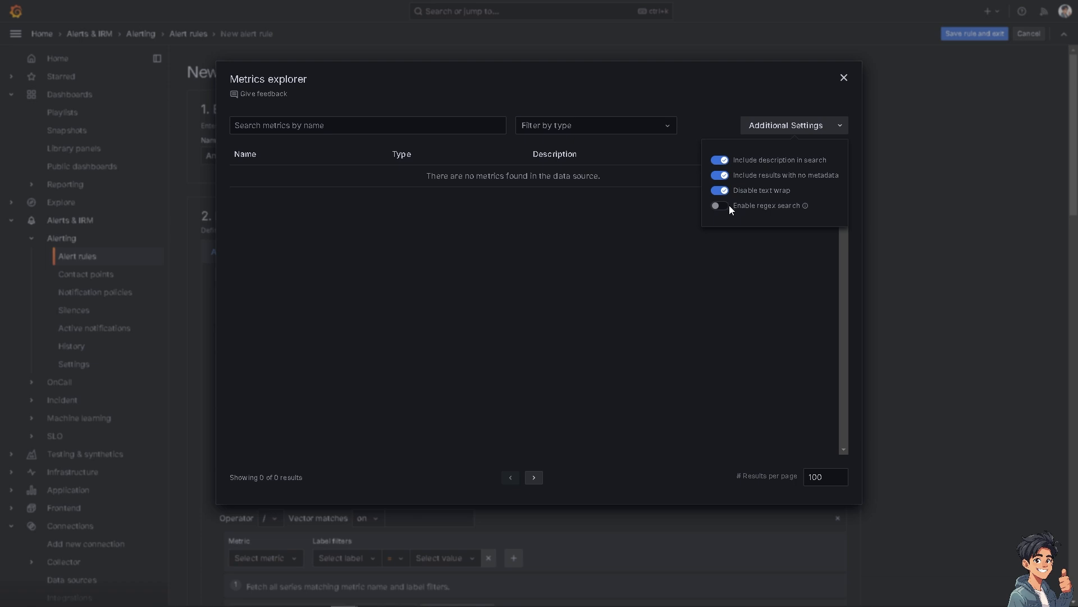
left_click(719, 205)
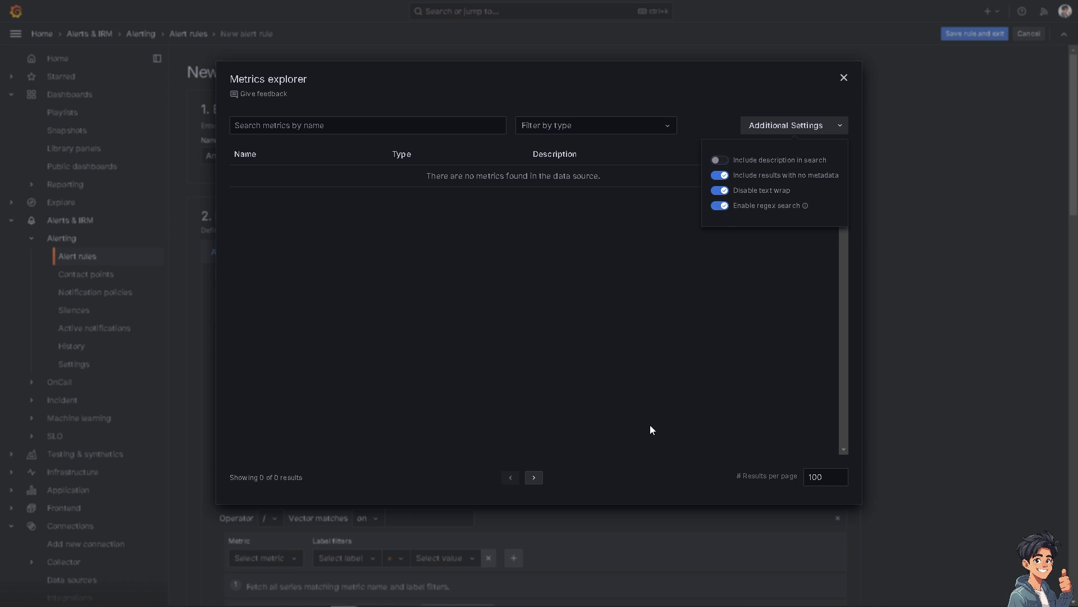
Step: Set 20 results per page and close the Metrics explorer
left_click(825, 476)
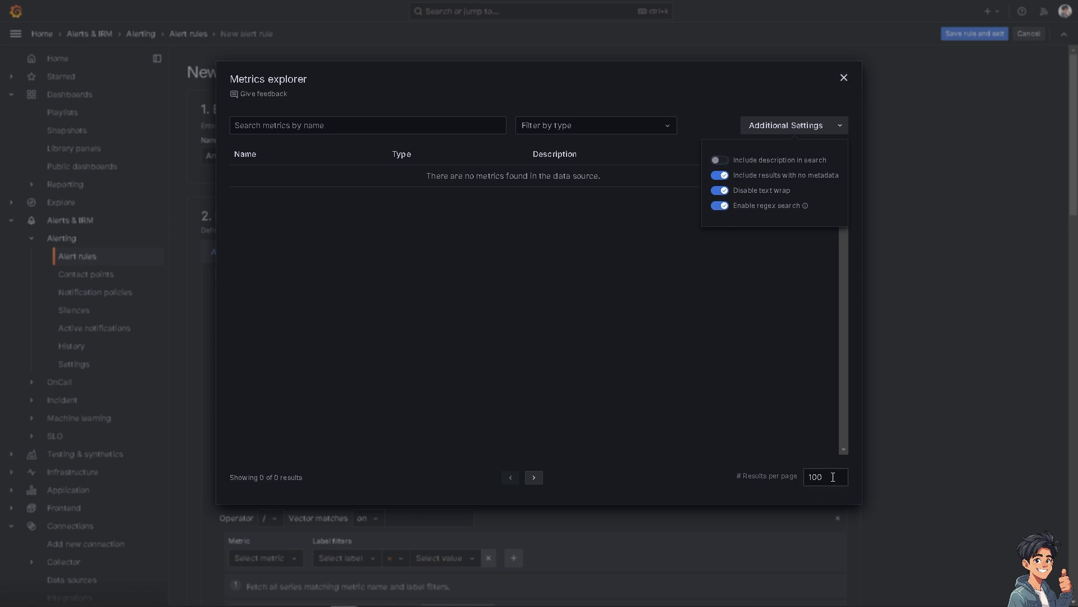
left_click(825, 476)
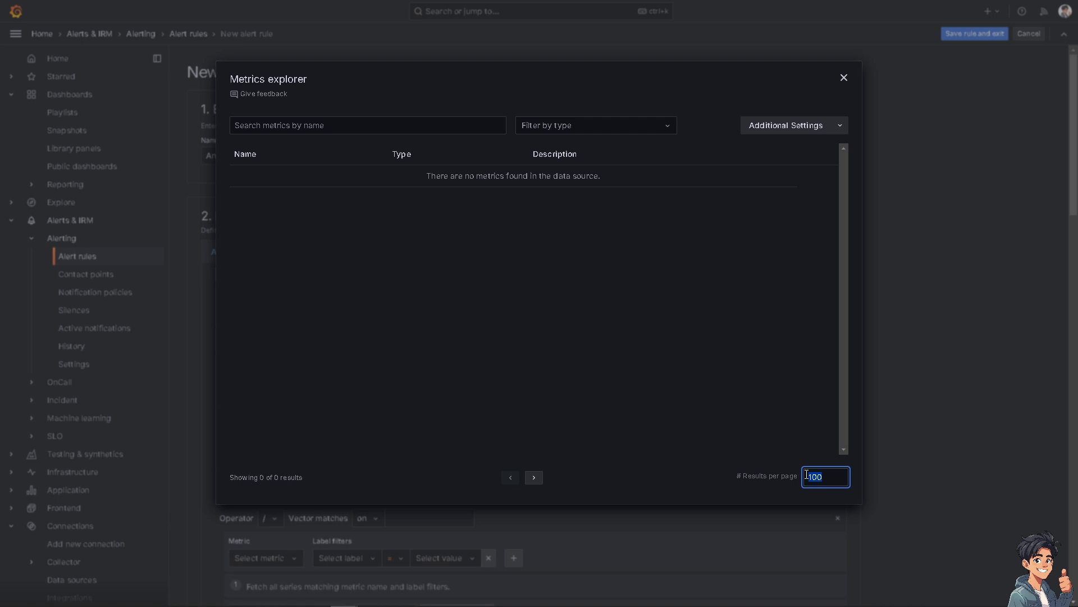
type("20")
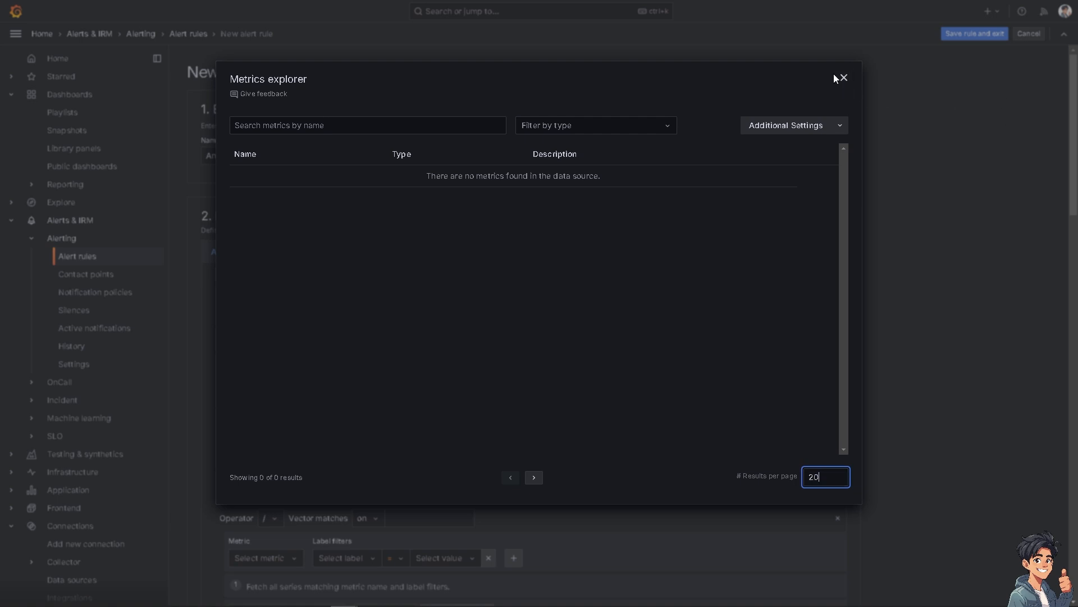
left_click(843, 78)
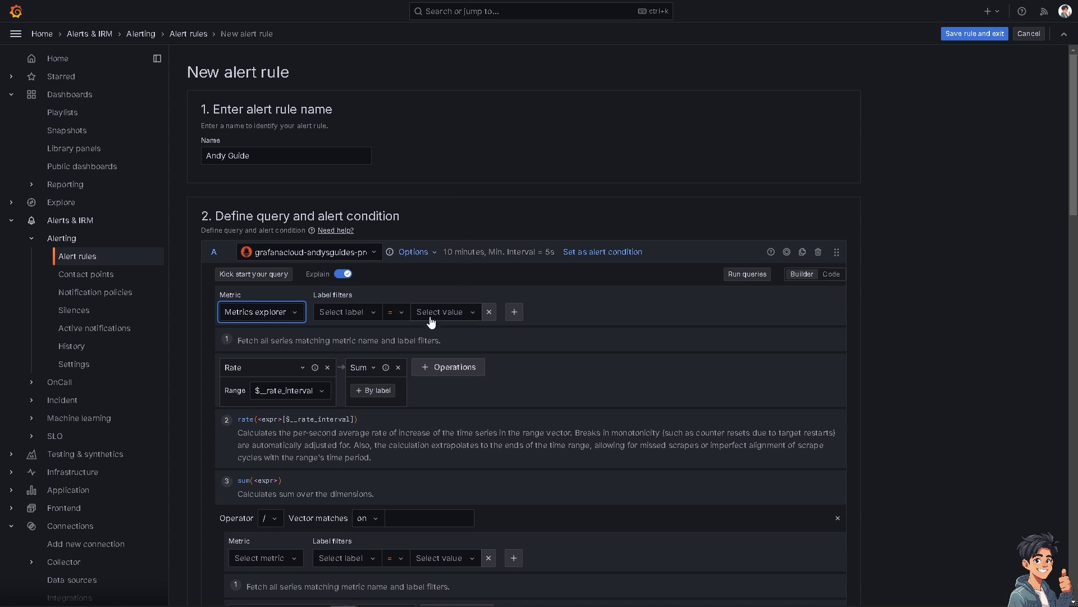
left_click(344, 311)
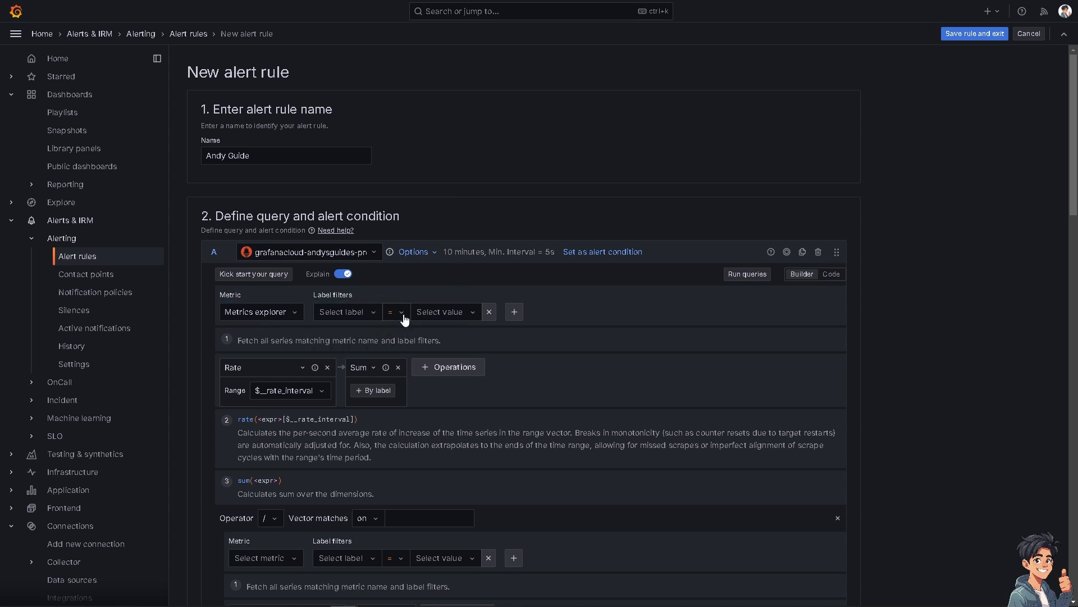
left_click(396, 311)
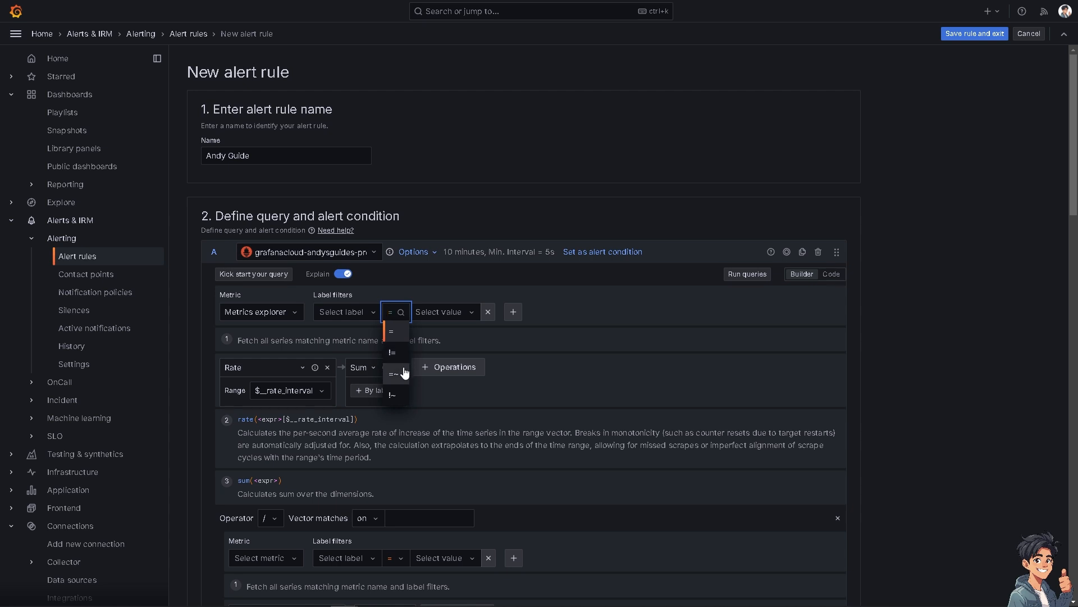
mouse_move(398, 396)
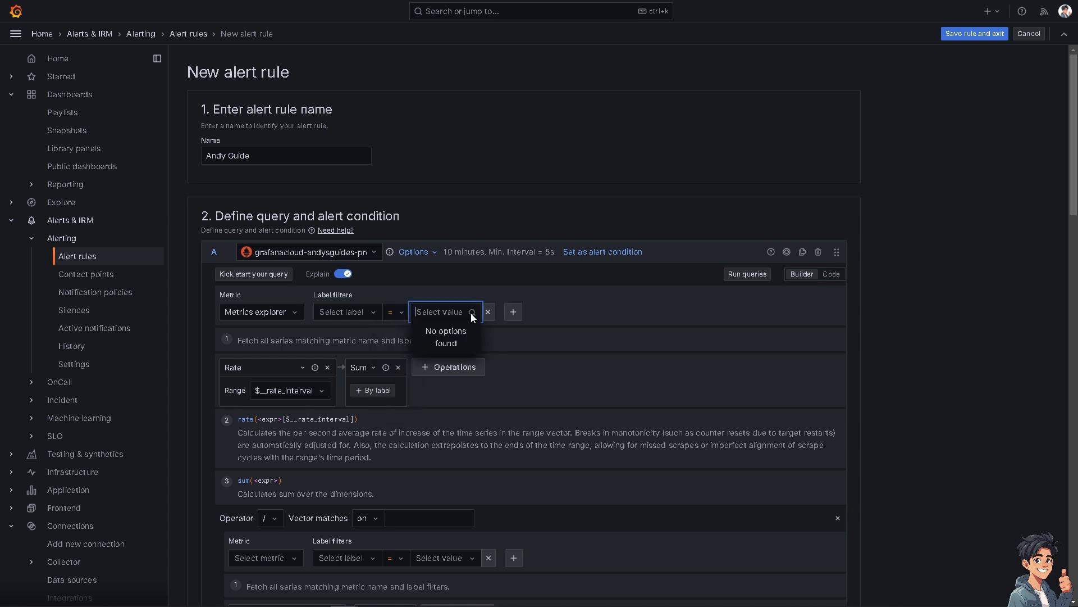
scroll("down", 3)
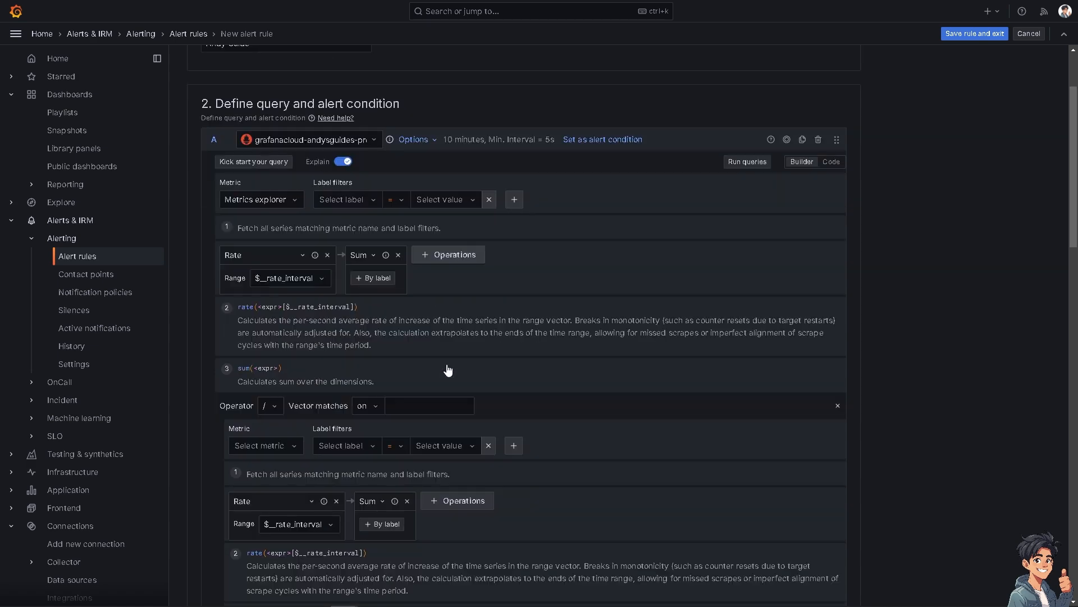
left_click(263, 255)
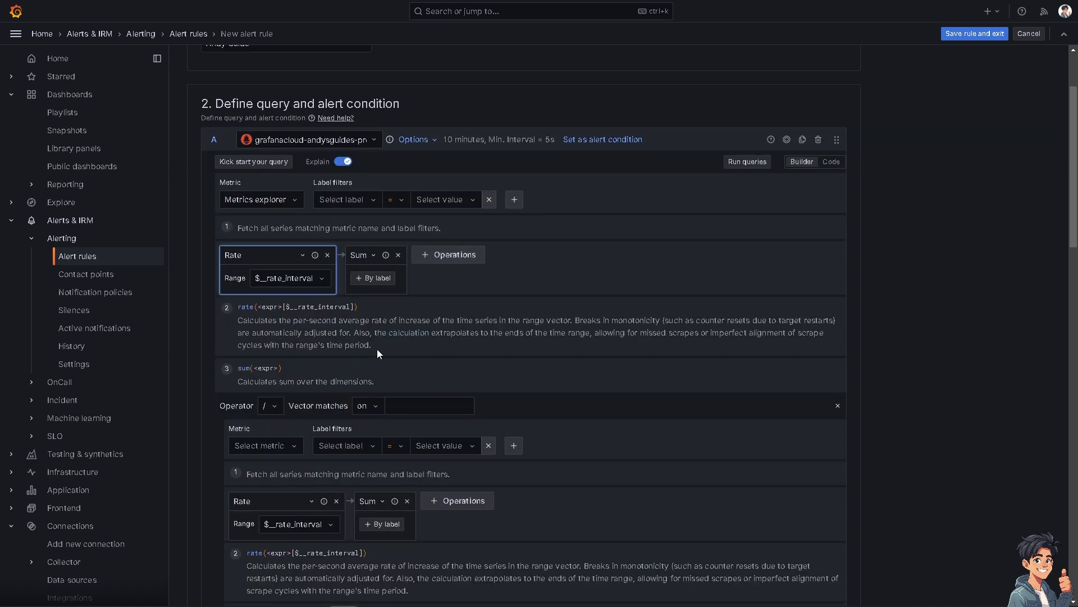
left_click_drag(238, 319, 372, 345)
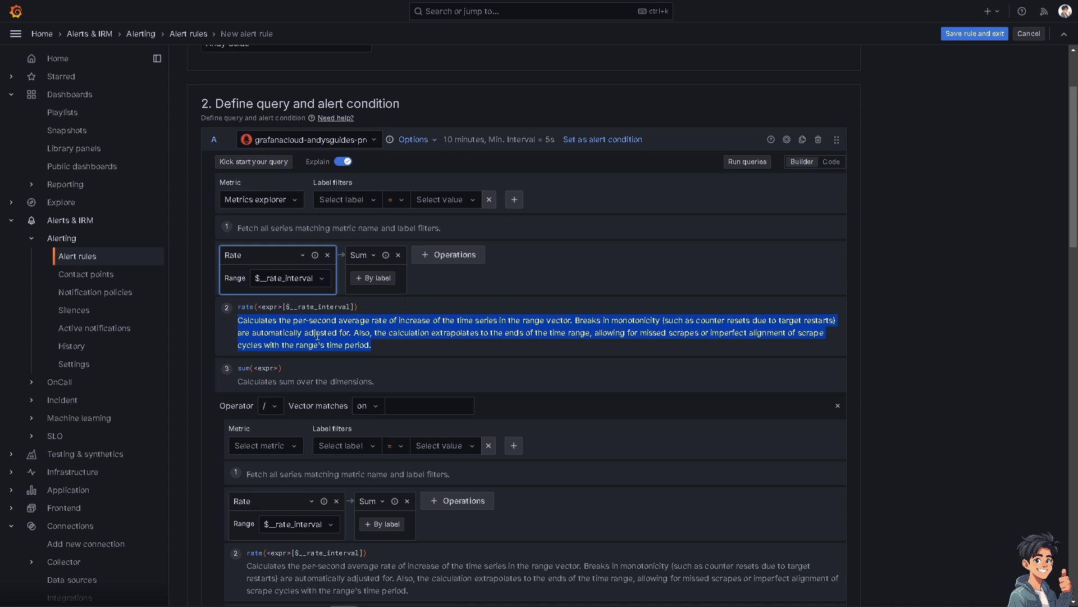
scroll("down", 3)
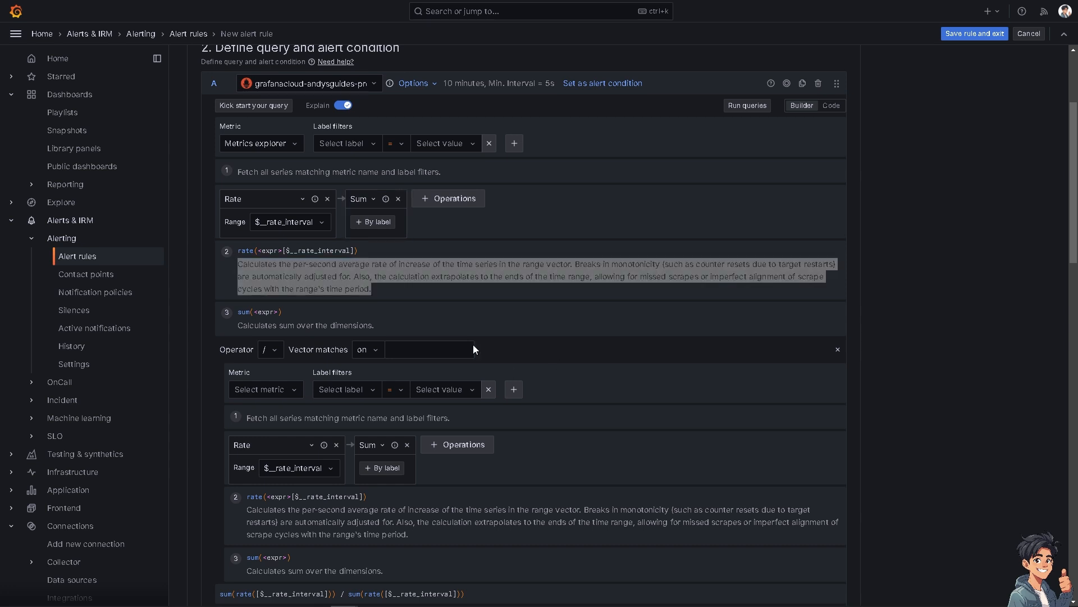
mouse_move(520, 356)
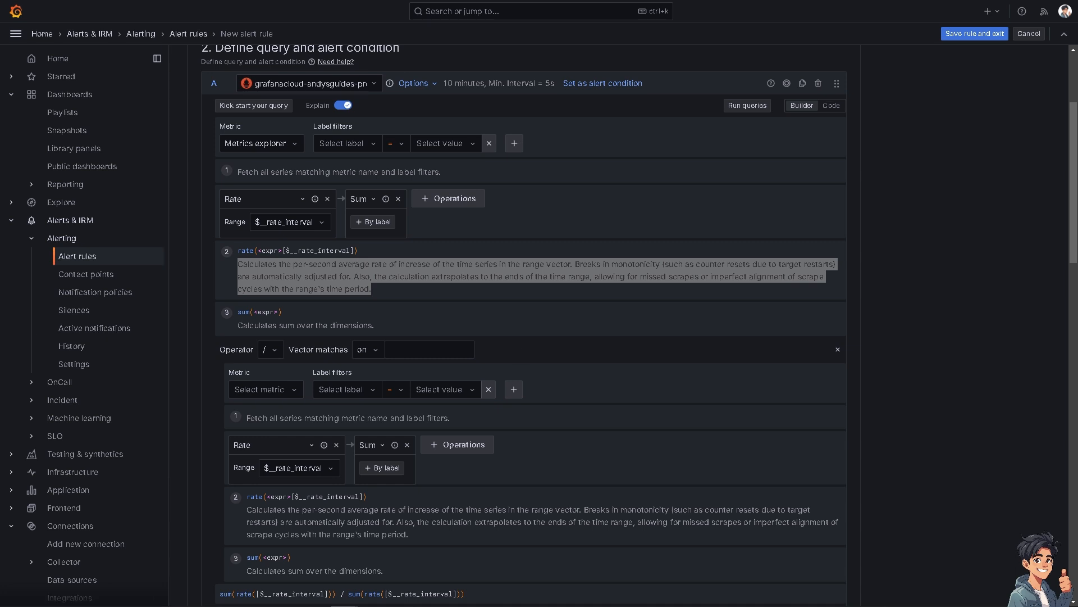
mouse_move(503, 403)
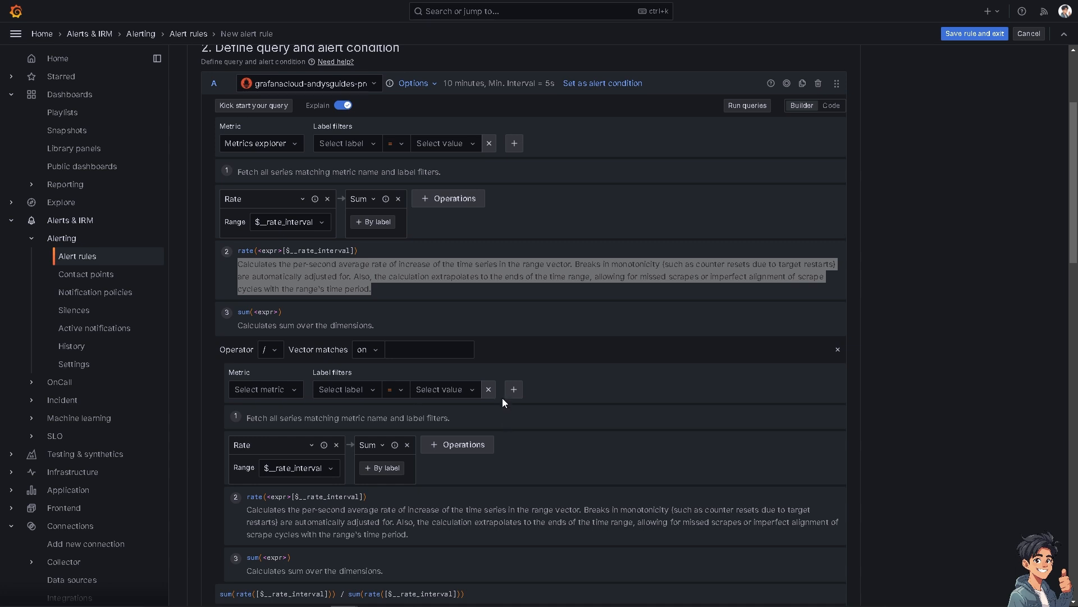
mouse_move(522, 436)
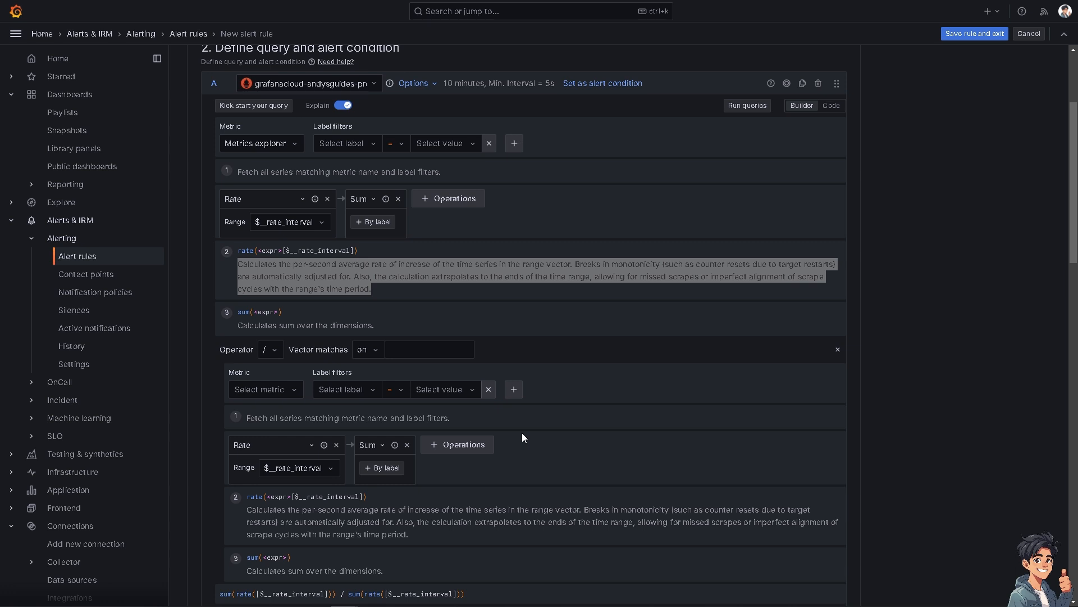
scroll("down", 3)
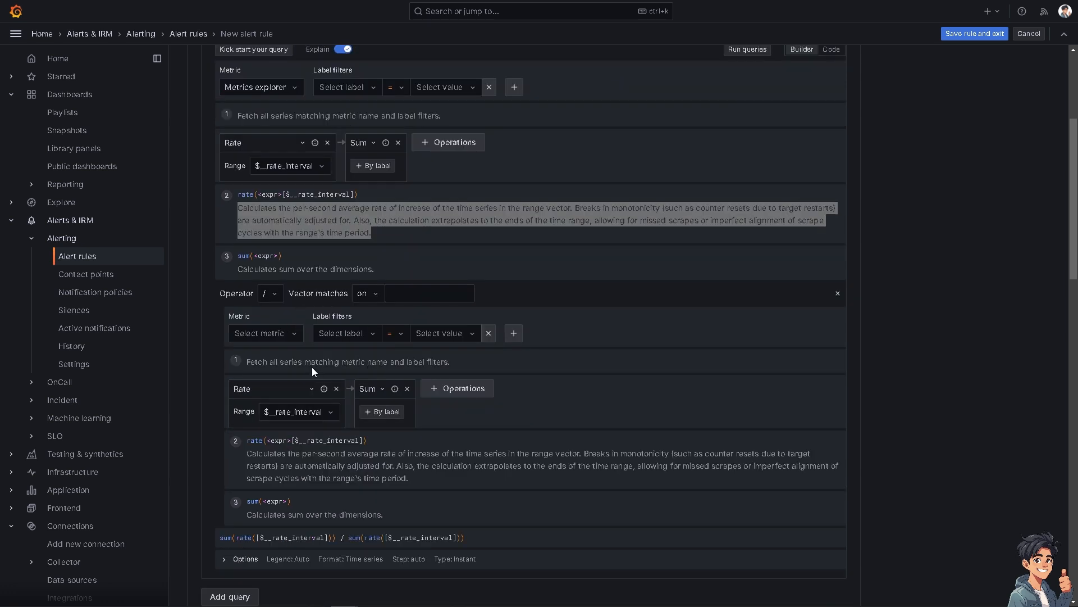
left_click(267, 293)
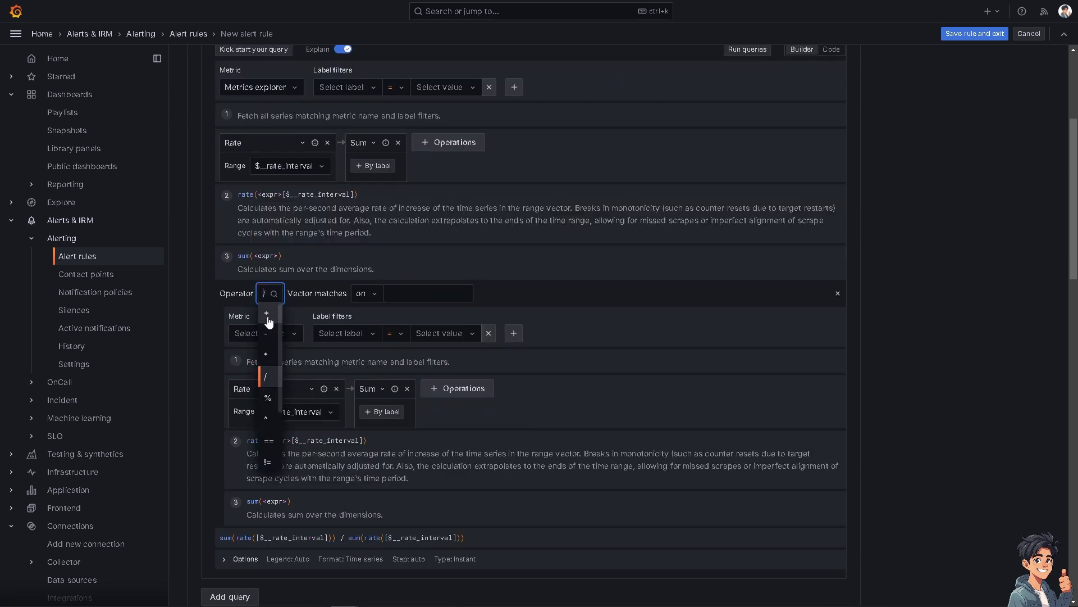
left_click(266, 313)
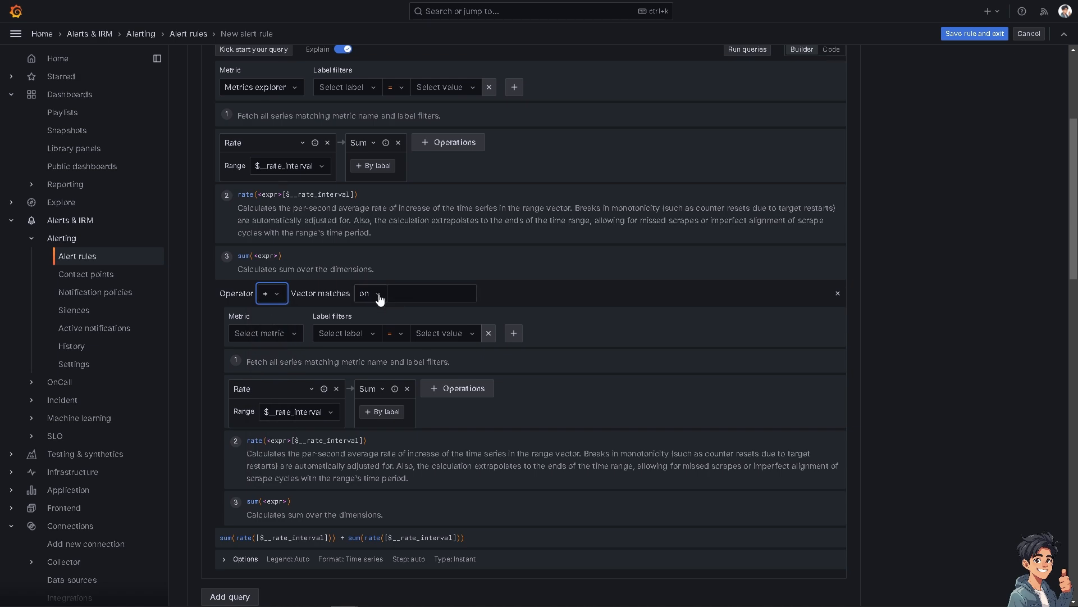
left_click(380, 293)
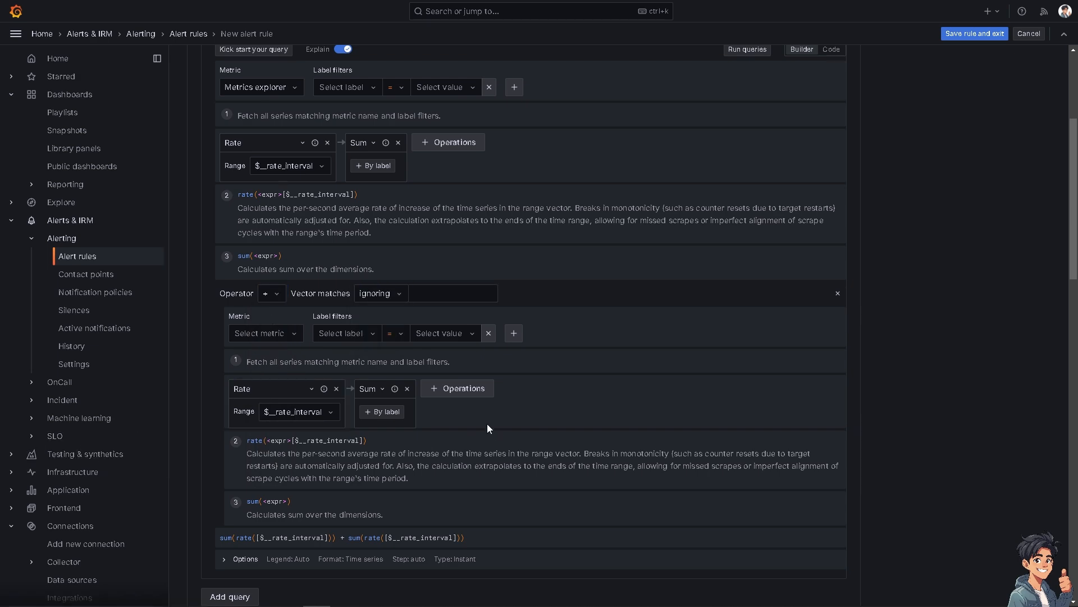
scroll("down", 3)
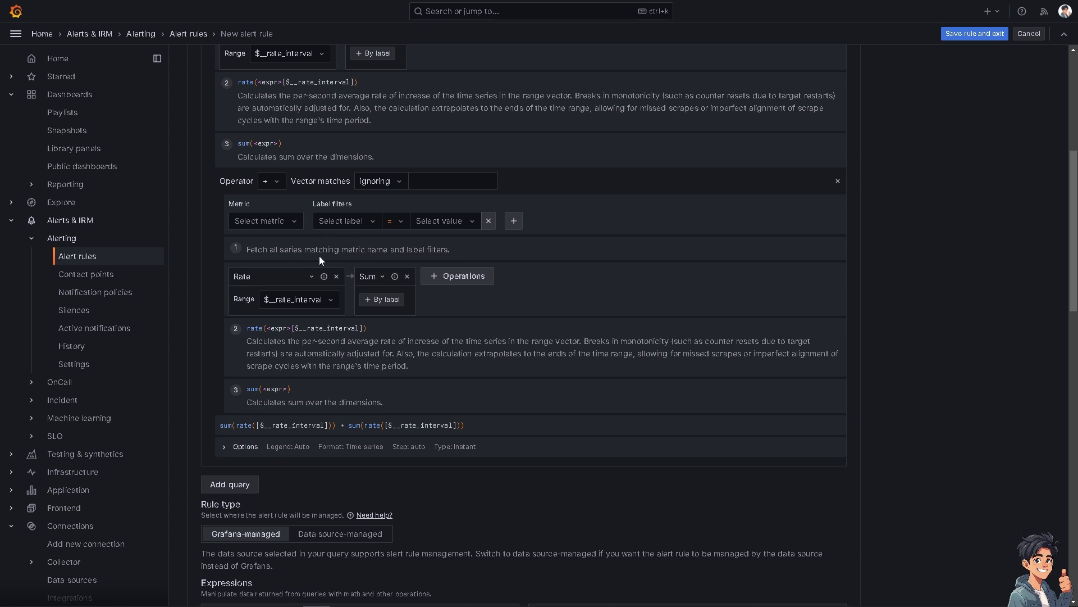
mouse_move(320, 261)
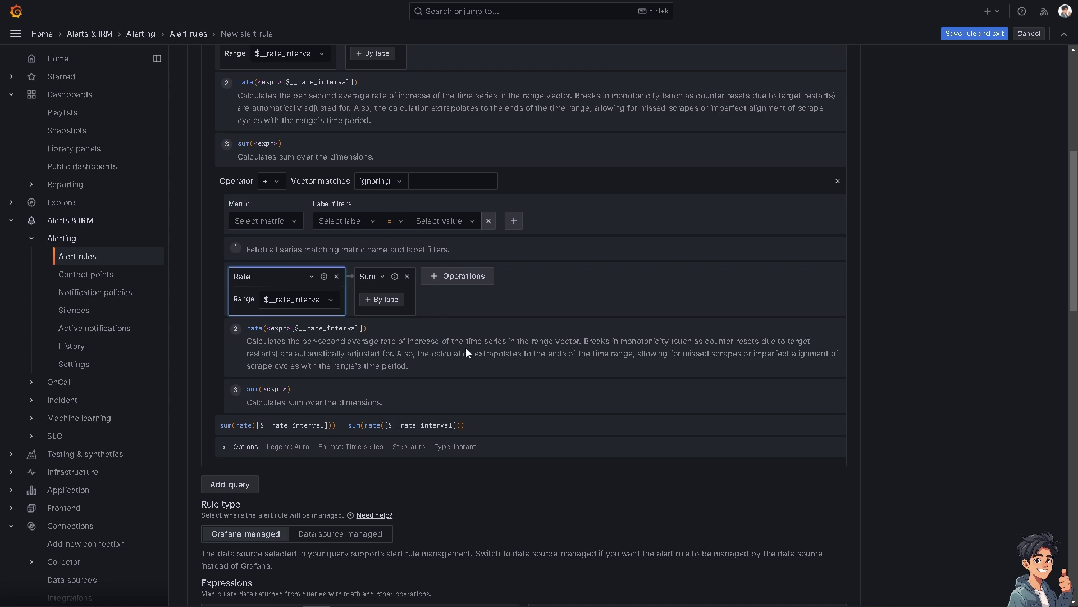
Step: Scroll down past Expressions to the evaluation, labels and annotations sections
scroll("down", 3)
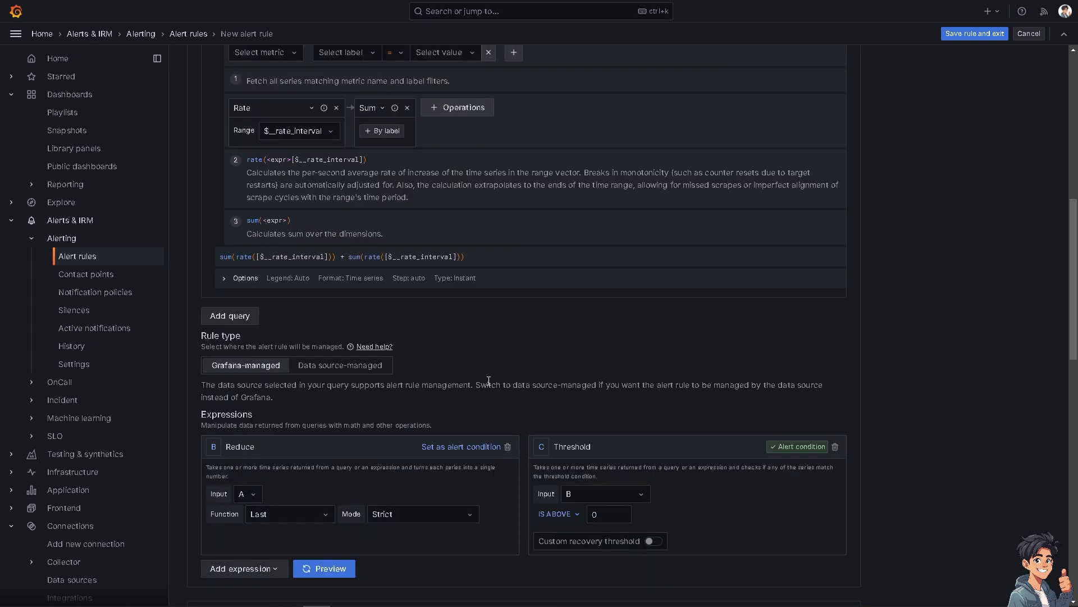
scroll("down", 3)
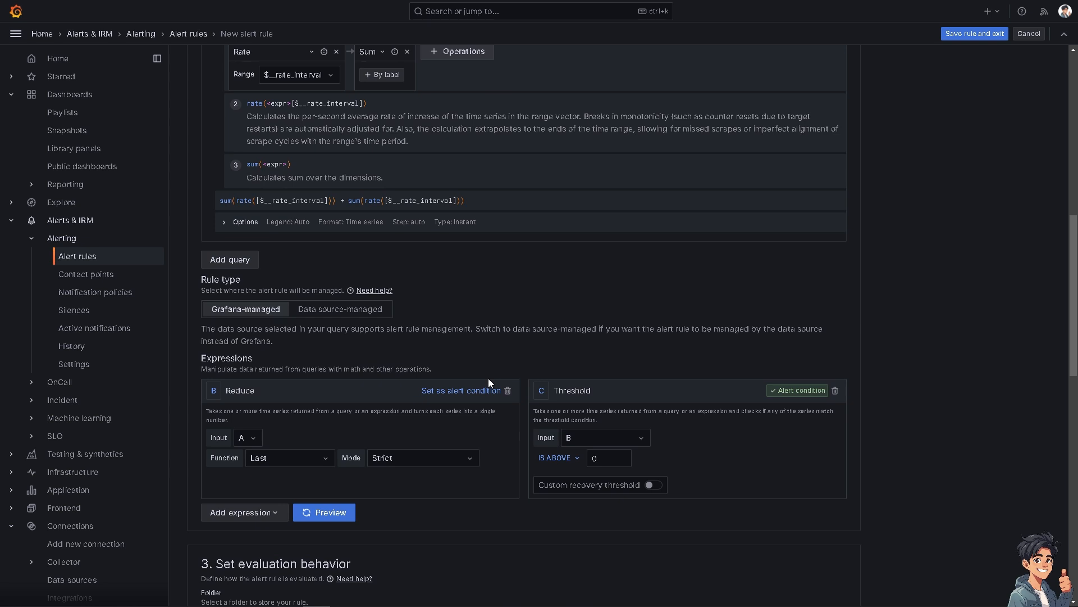
mouse_move(333, 320)
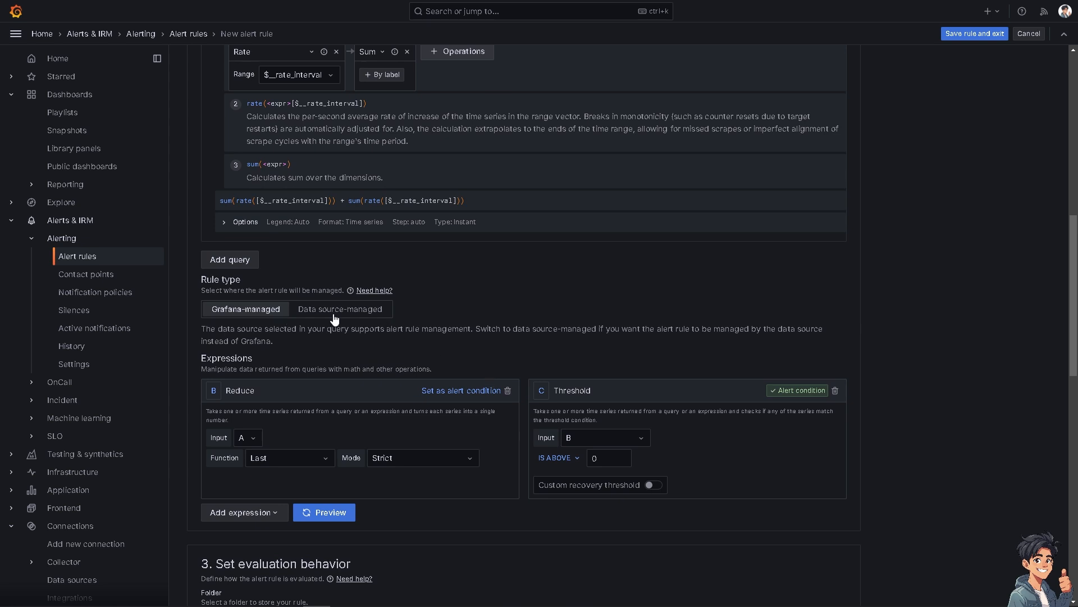
scroll("down", 3)
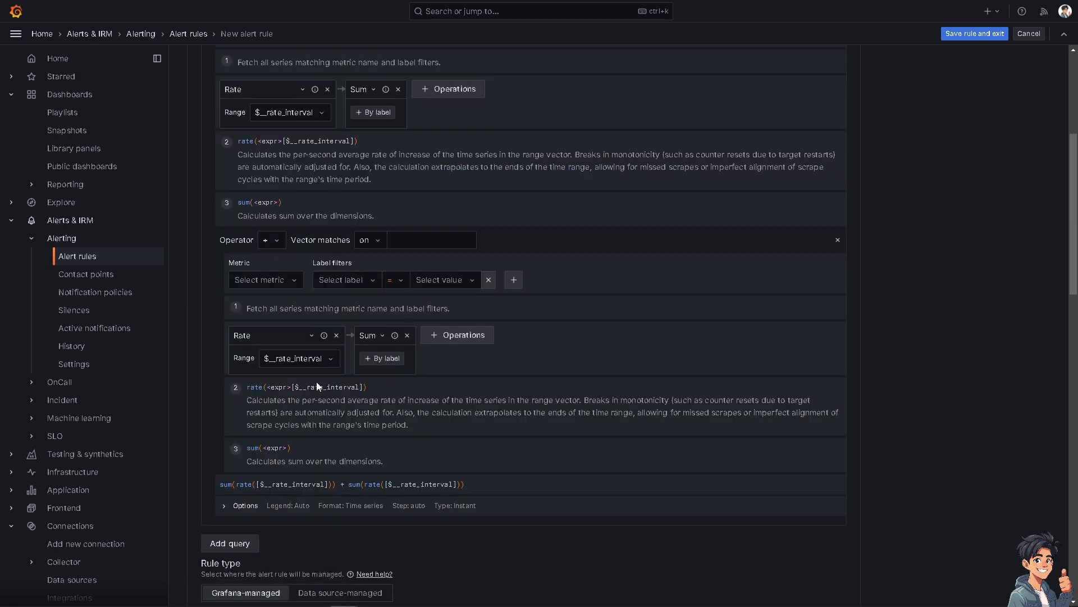
scroll("down", 3)
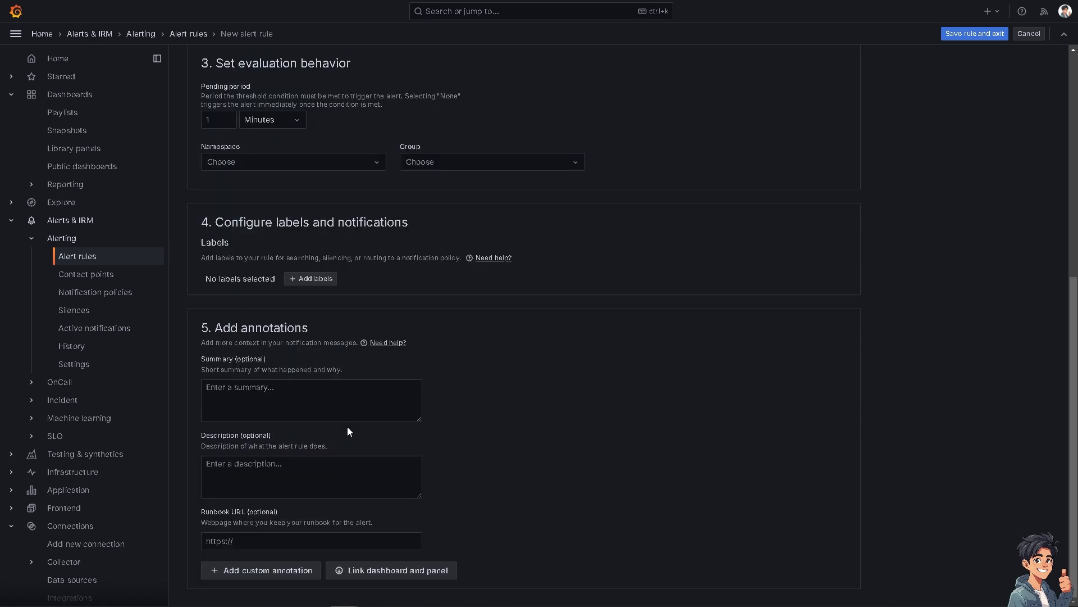
mouse_move(351, 308)
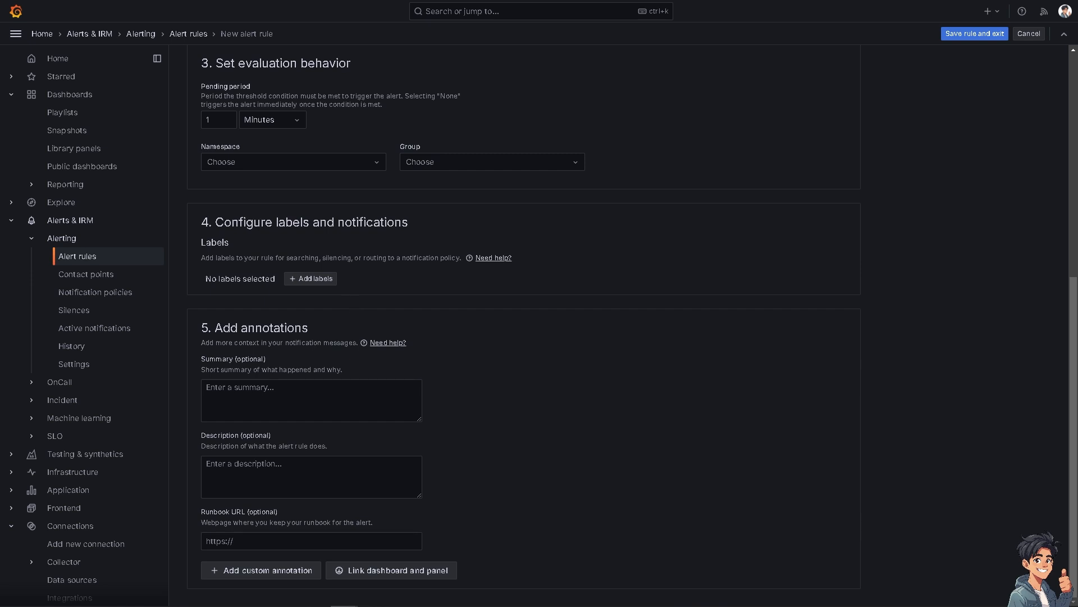
mouse_move(373, 281)
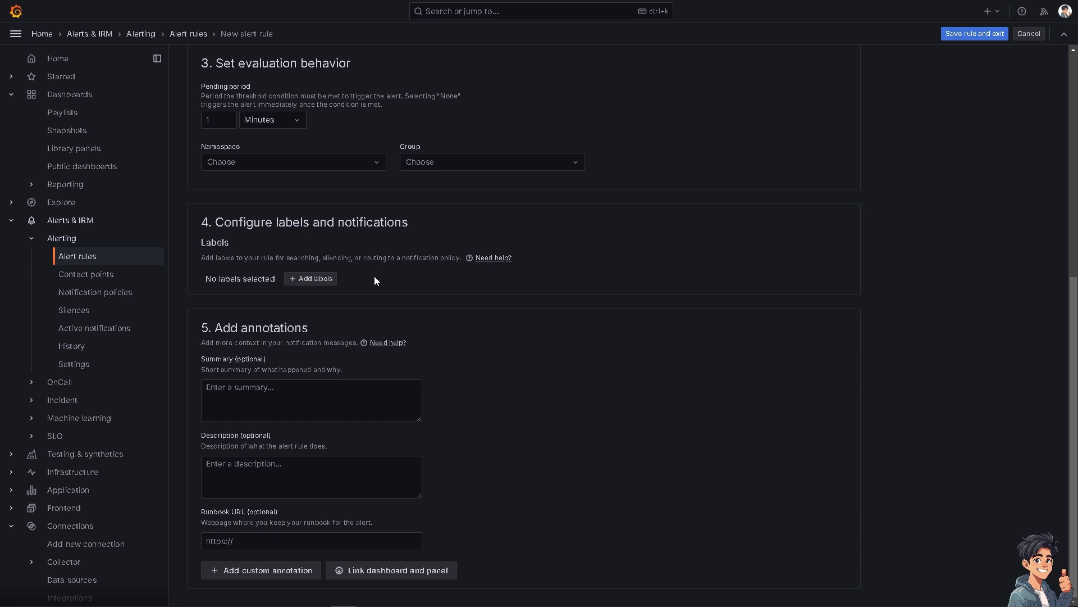
mouse_move(375, 280)
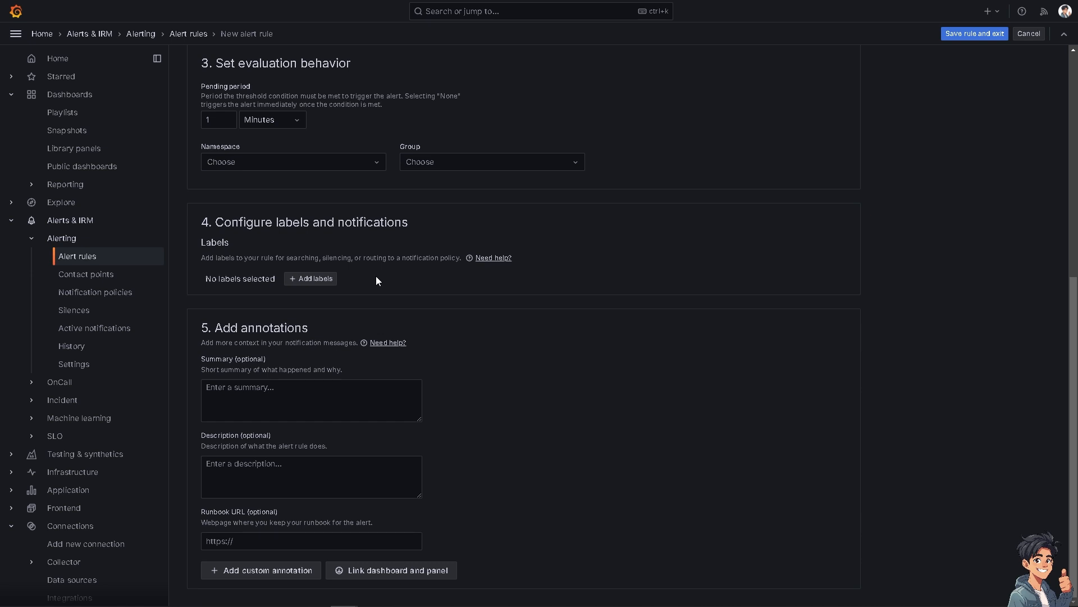
left_click(311, 400)
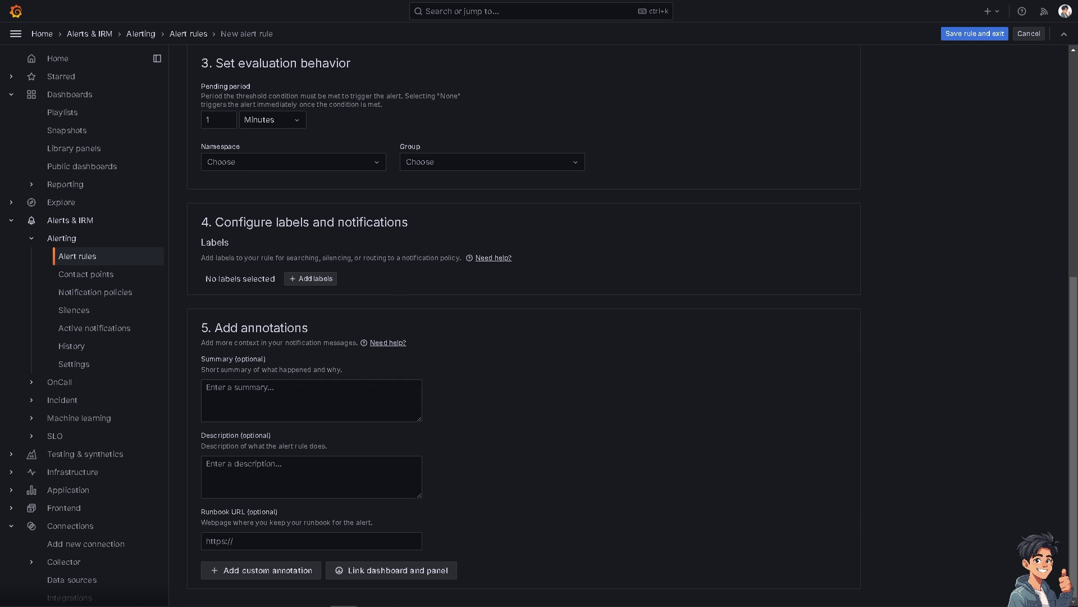
Step: Set Summary and Description both to 'How to create an alert rule in Grafana'
type("How to create an alert rule in Grafana")
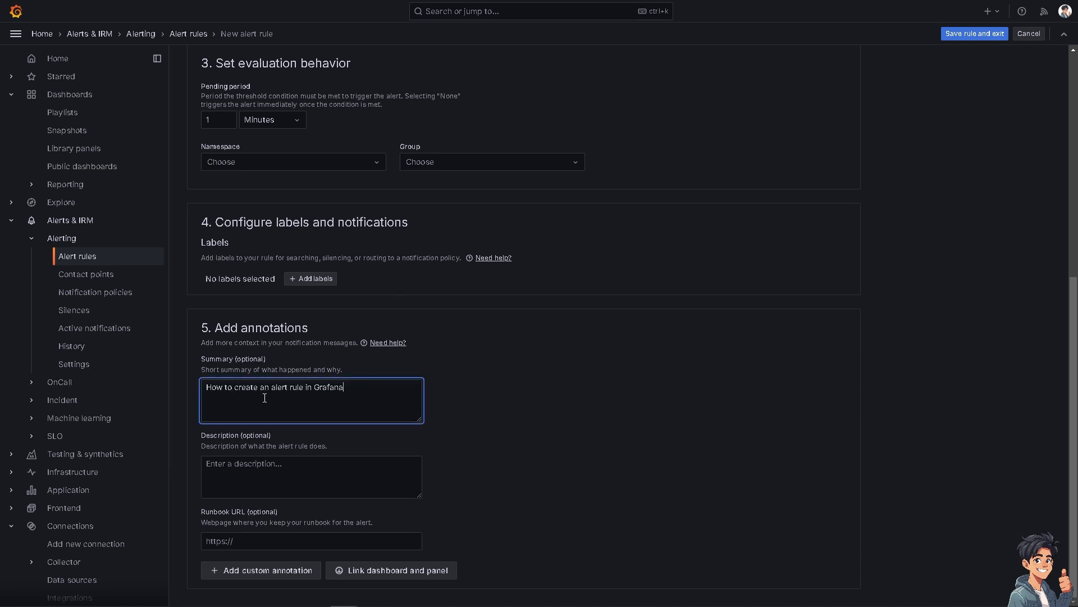
left_click(311, 476)
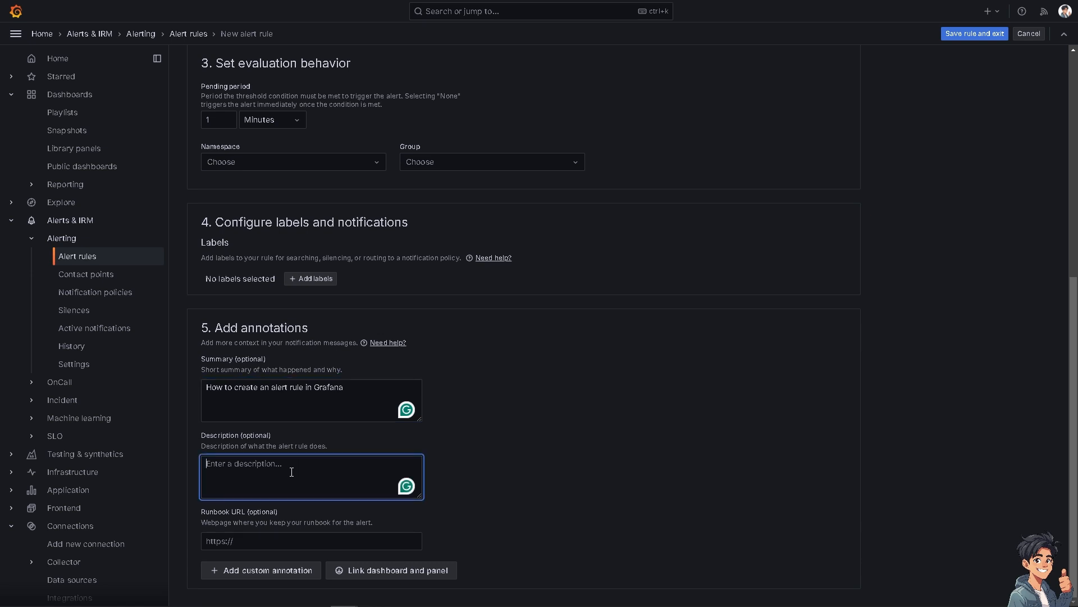
type("How to create an alert rule in Grafana")
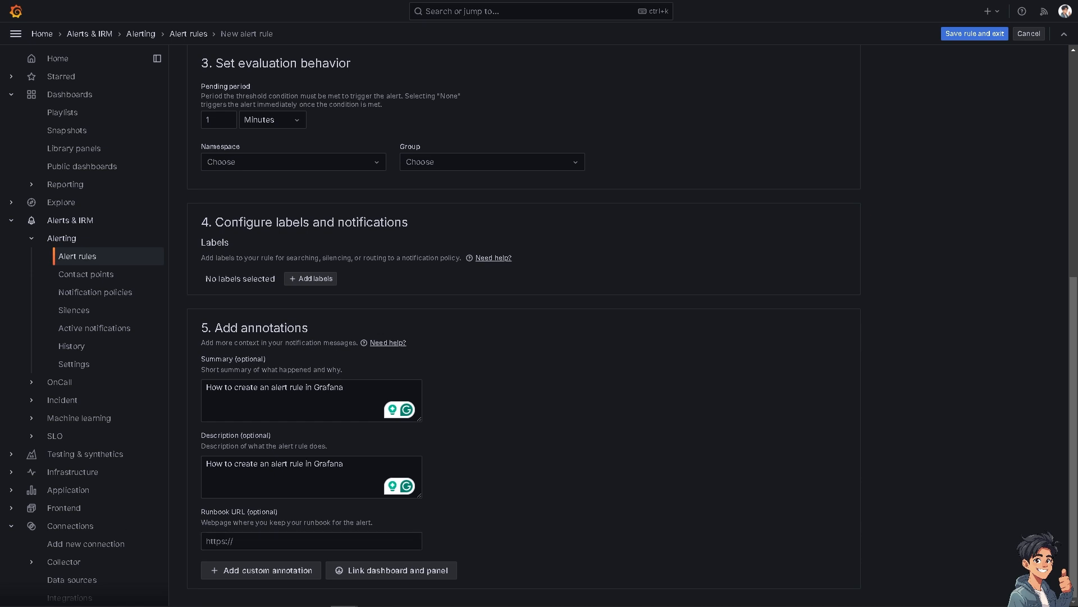
mouse_move(311, 446)
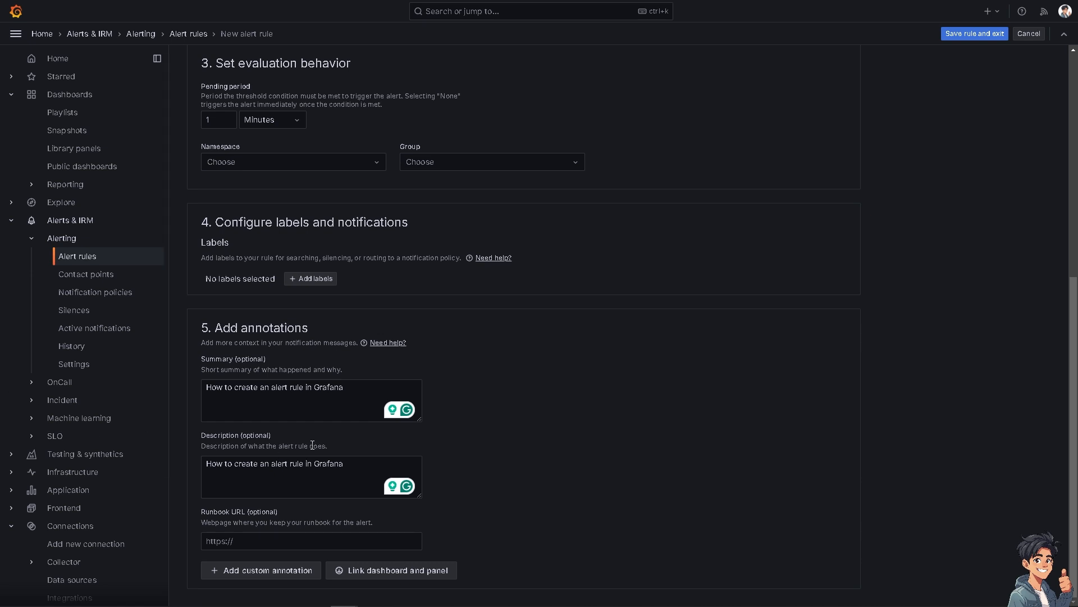
mouse_move(273, 576)
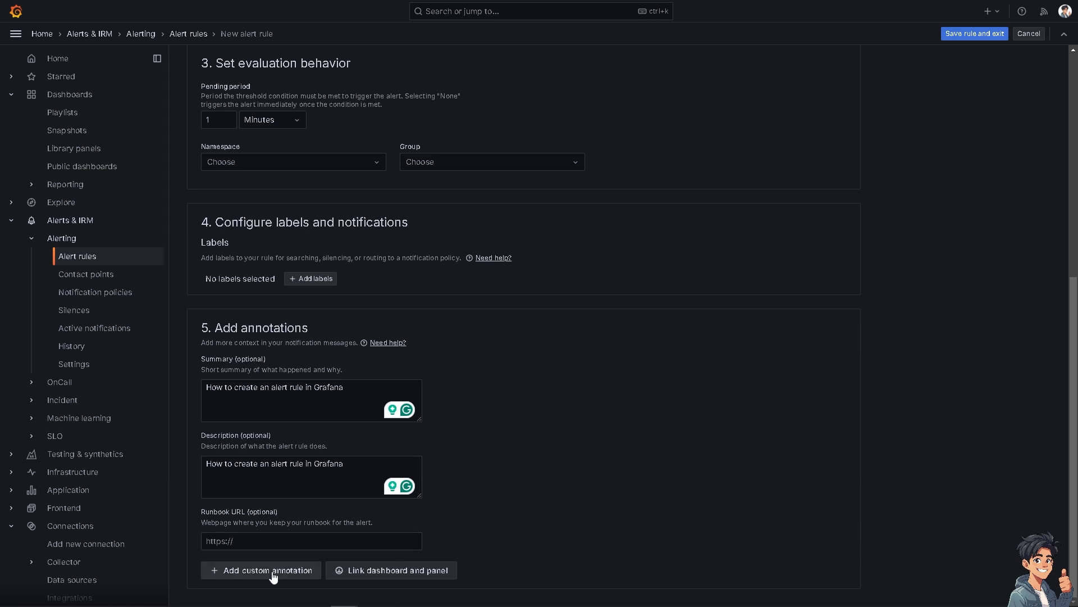
mouse_move(305, 555)
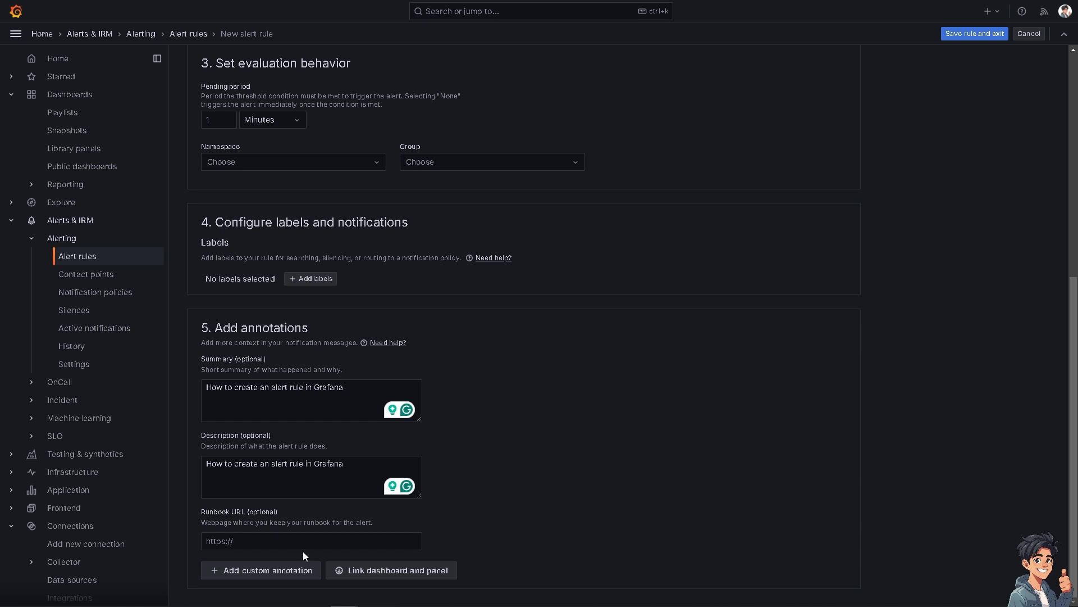
mouse_move(906, 248)
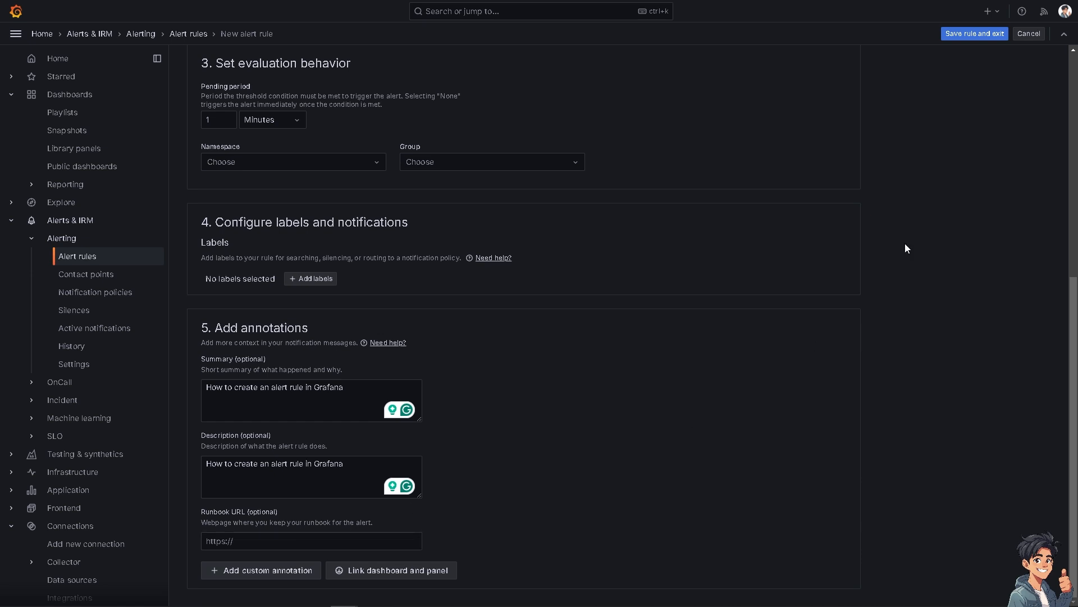
mouse_move(973, 33)
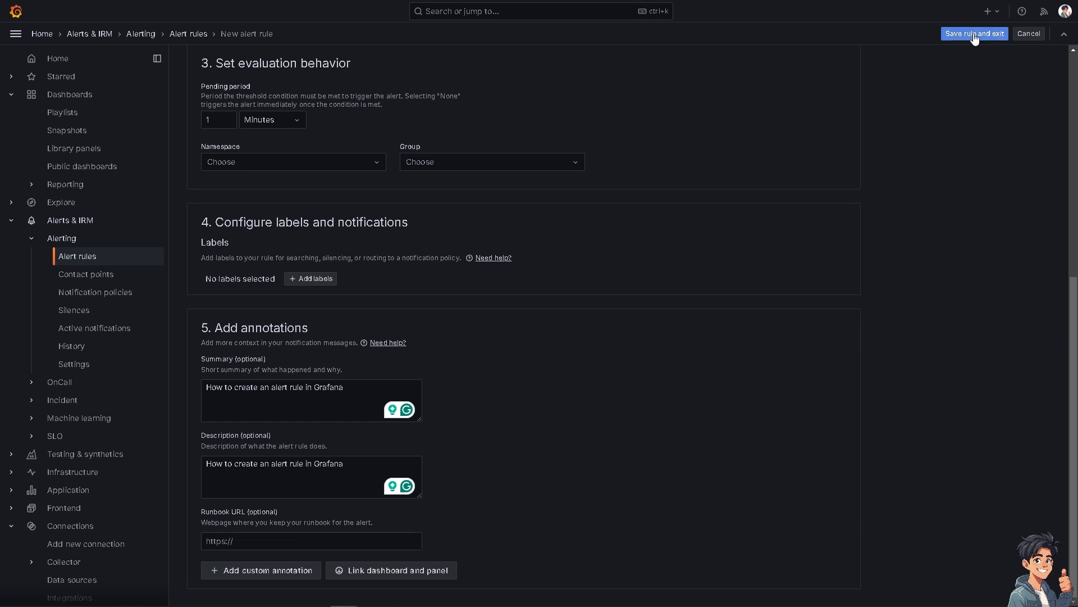
Step: Attempt 'Save rule and exit', hitting the Namespace/Group Required errors, then go to the Grafana Labs contact form
left_click(973, 33)
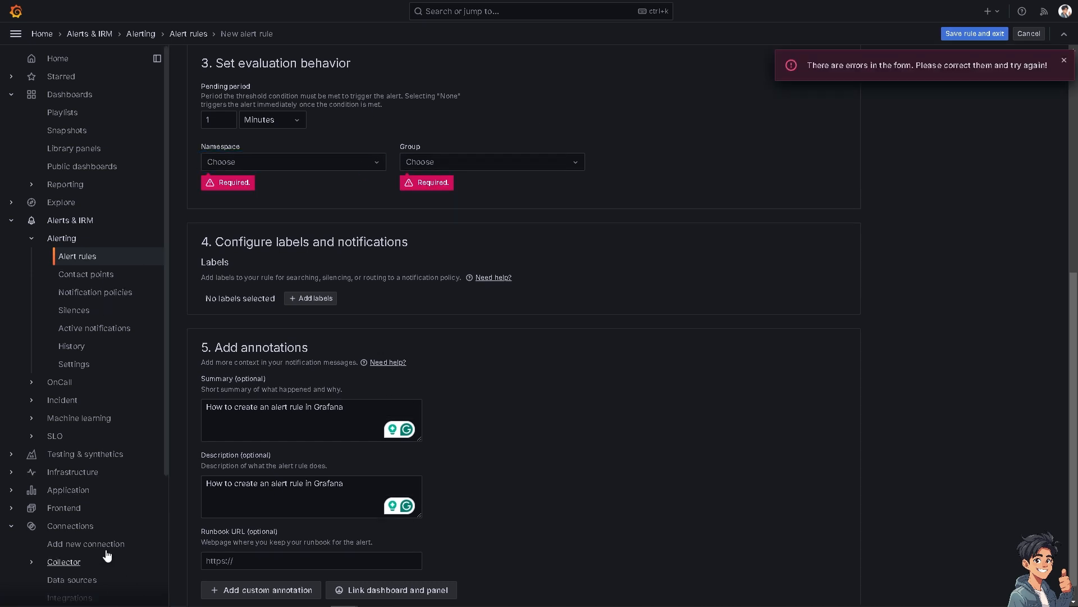
scroll("down", 3)
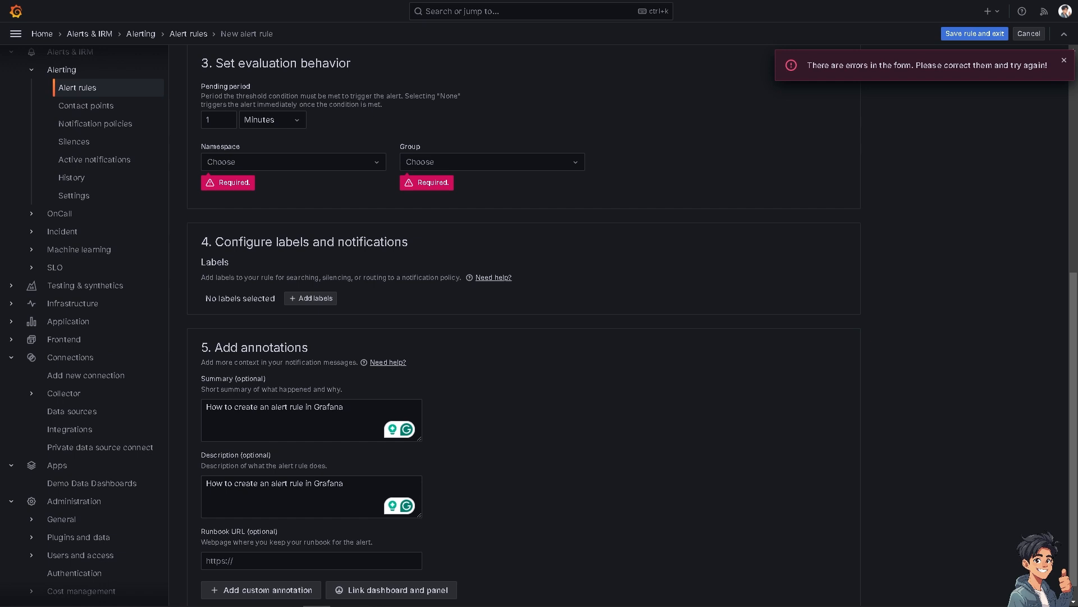
left_click(1064, 60)
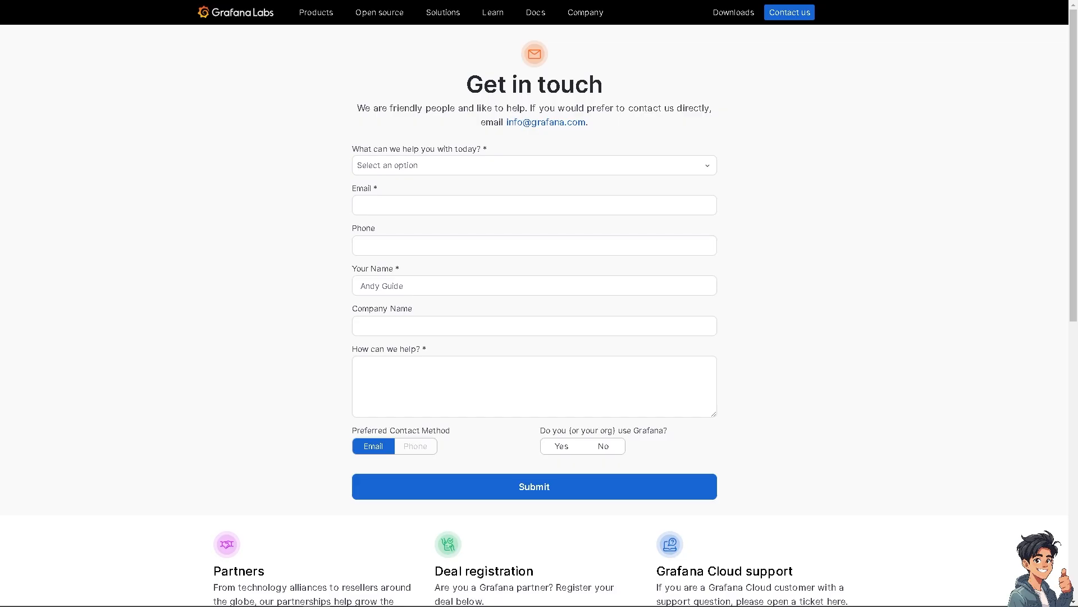
mouse_move(394, 193)
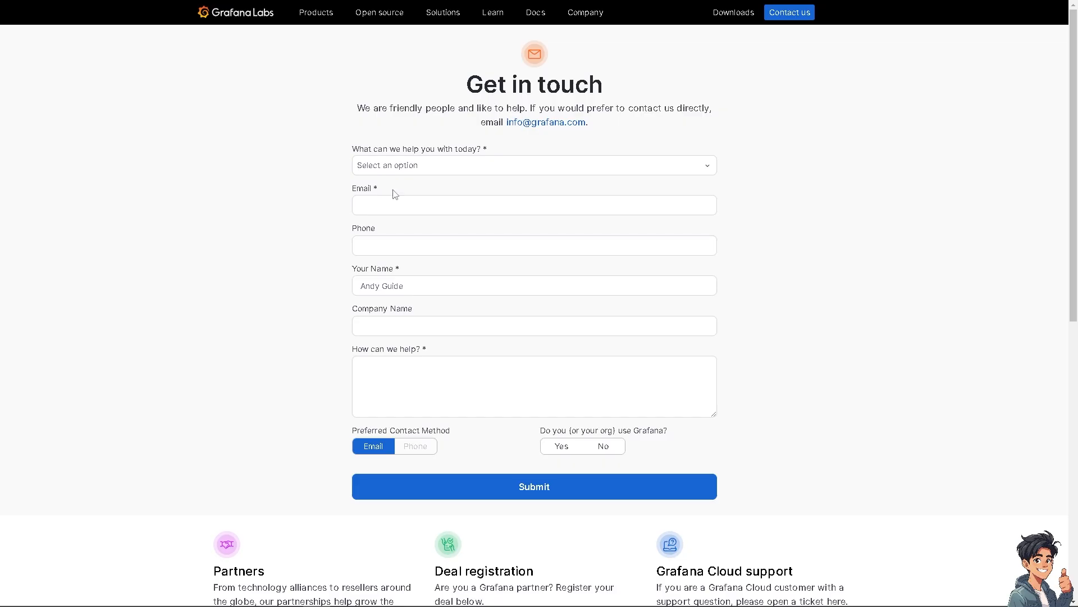
Step: Pick Grafana Cloud as topic and write 'How to create an alert rule in Grafana' in How can we help?
left_click(533, 165)
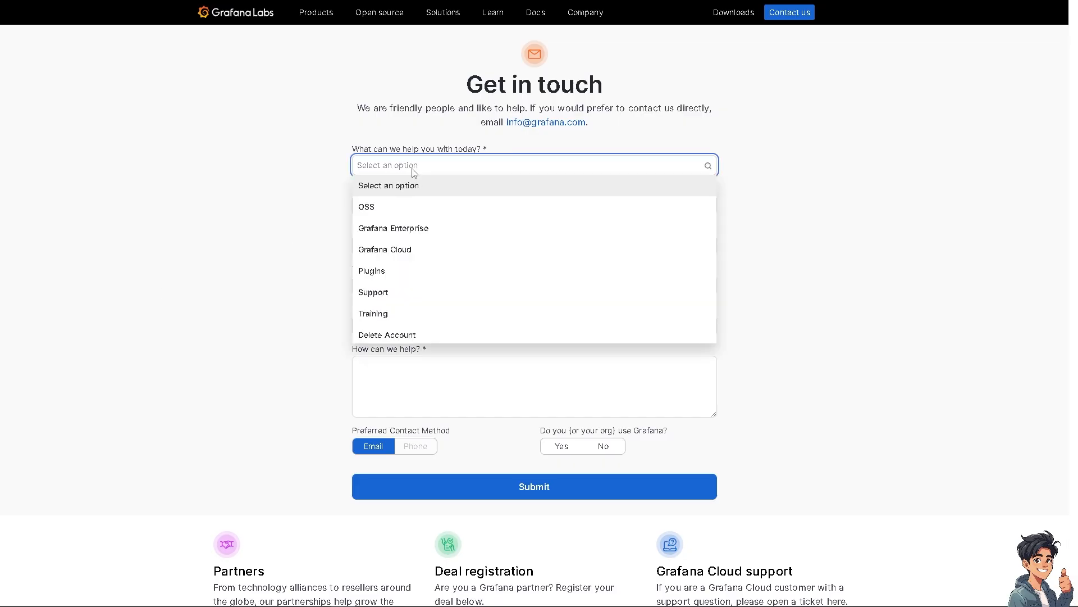
mouse_move(393, 228)
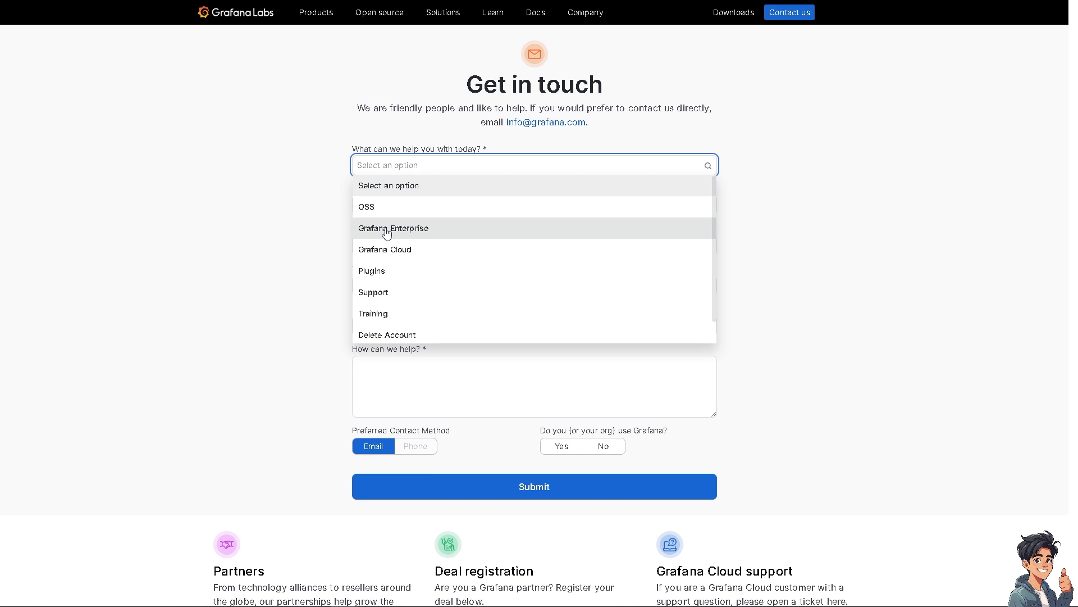
mouse_move(411, 252)
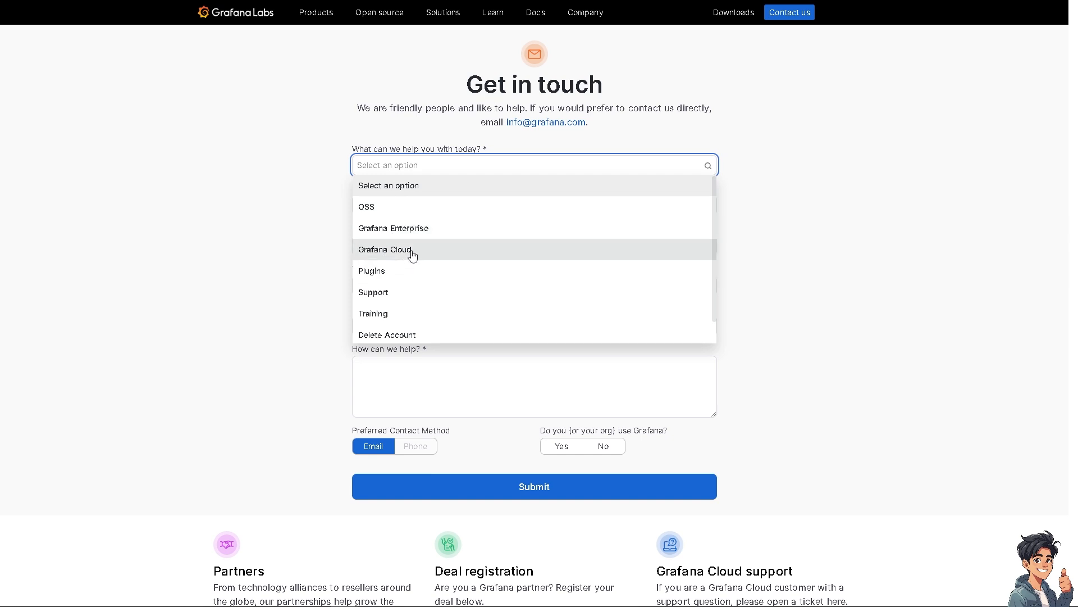
left_click(385, 250)
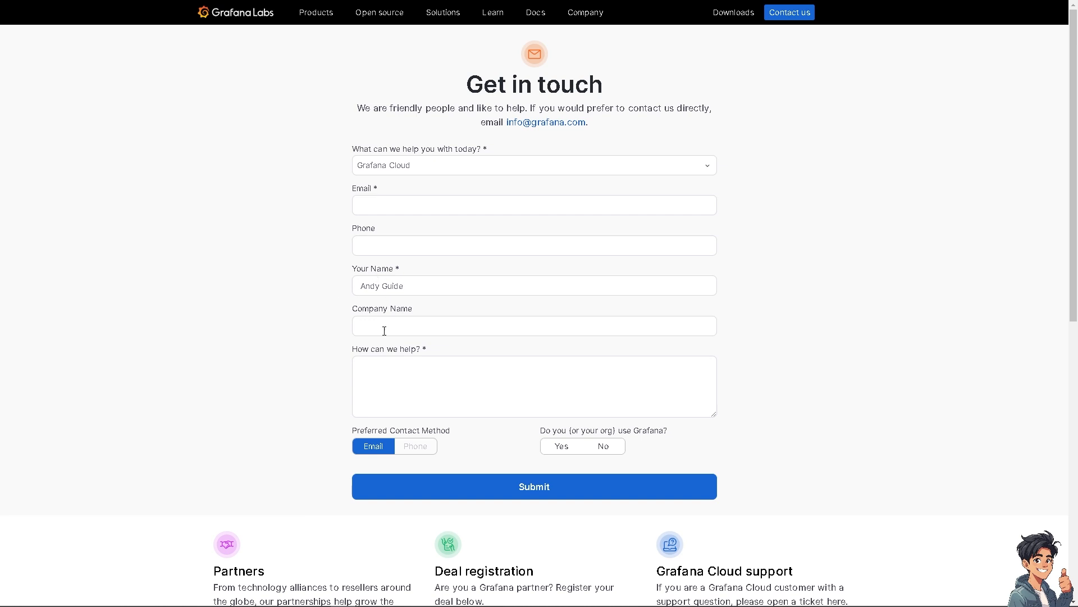
type("How to create an alert rule in Grafana")
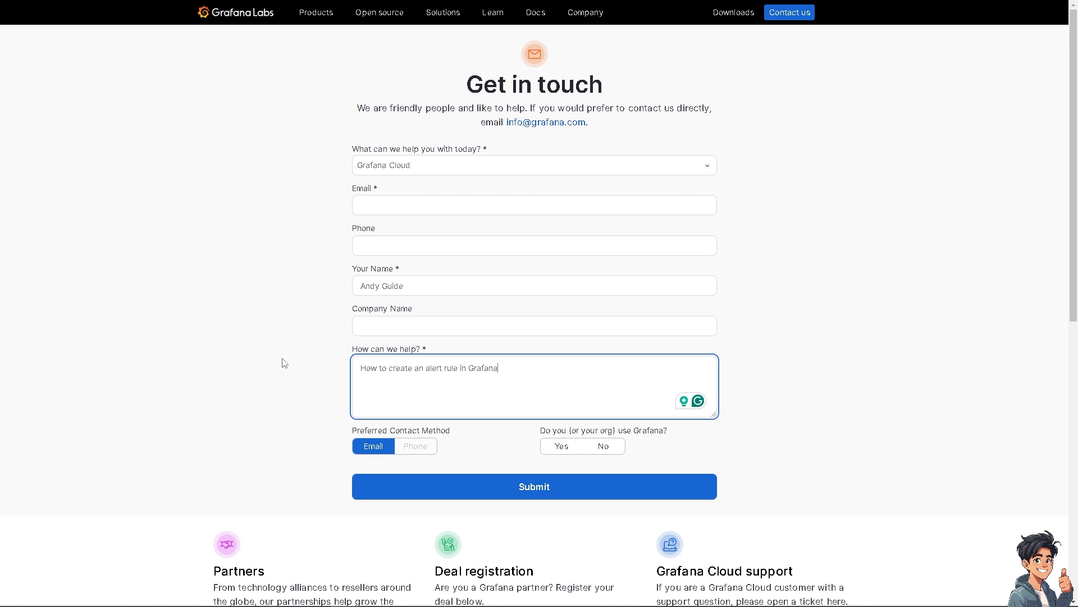
scroll("down", 3)
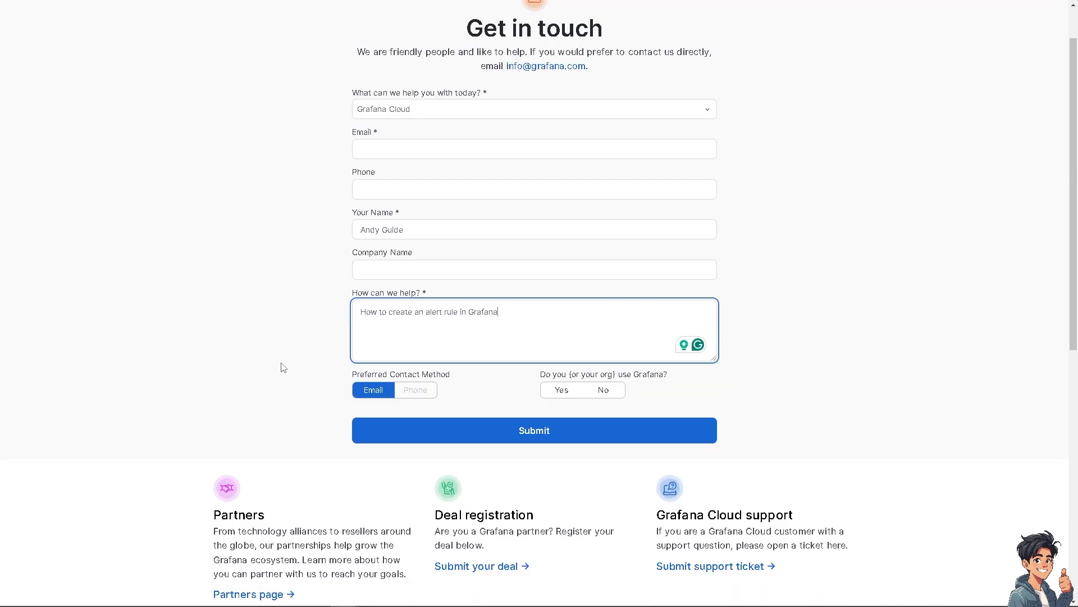